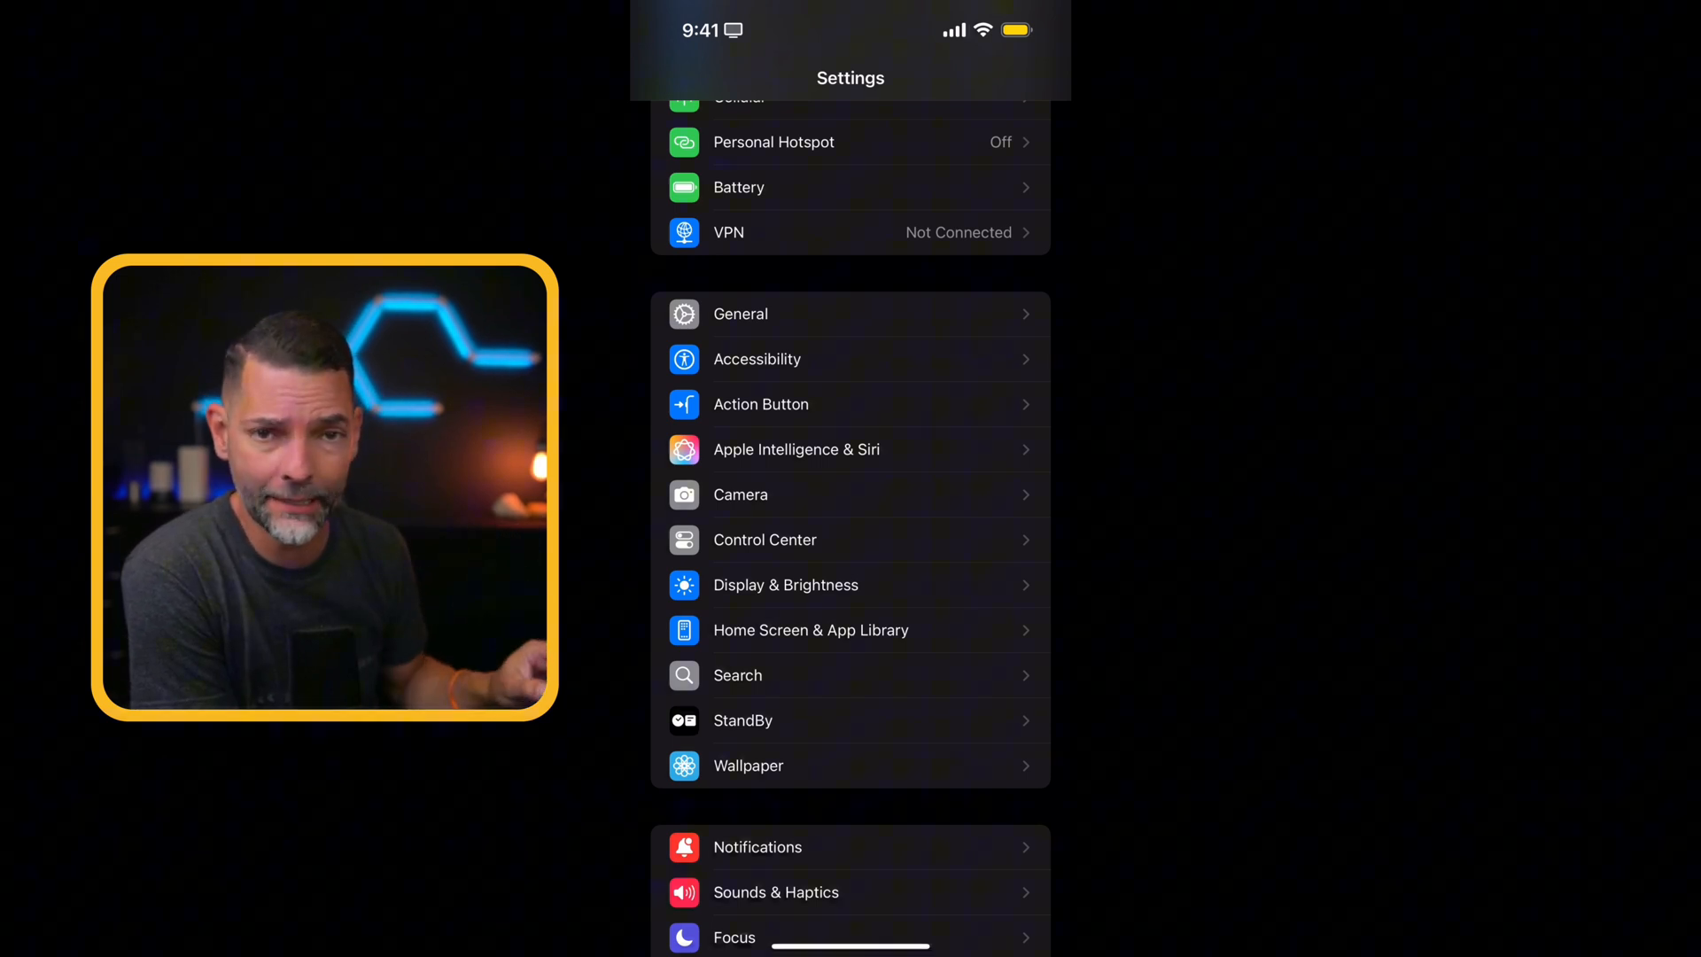
Scroll the Settings list and open the Accessibility page
{"action": "scroll", "scroll_direction": "down", "scroll_amount": 3}
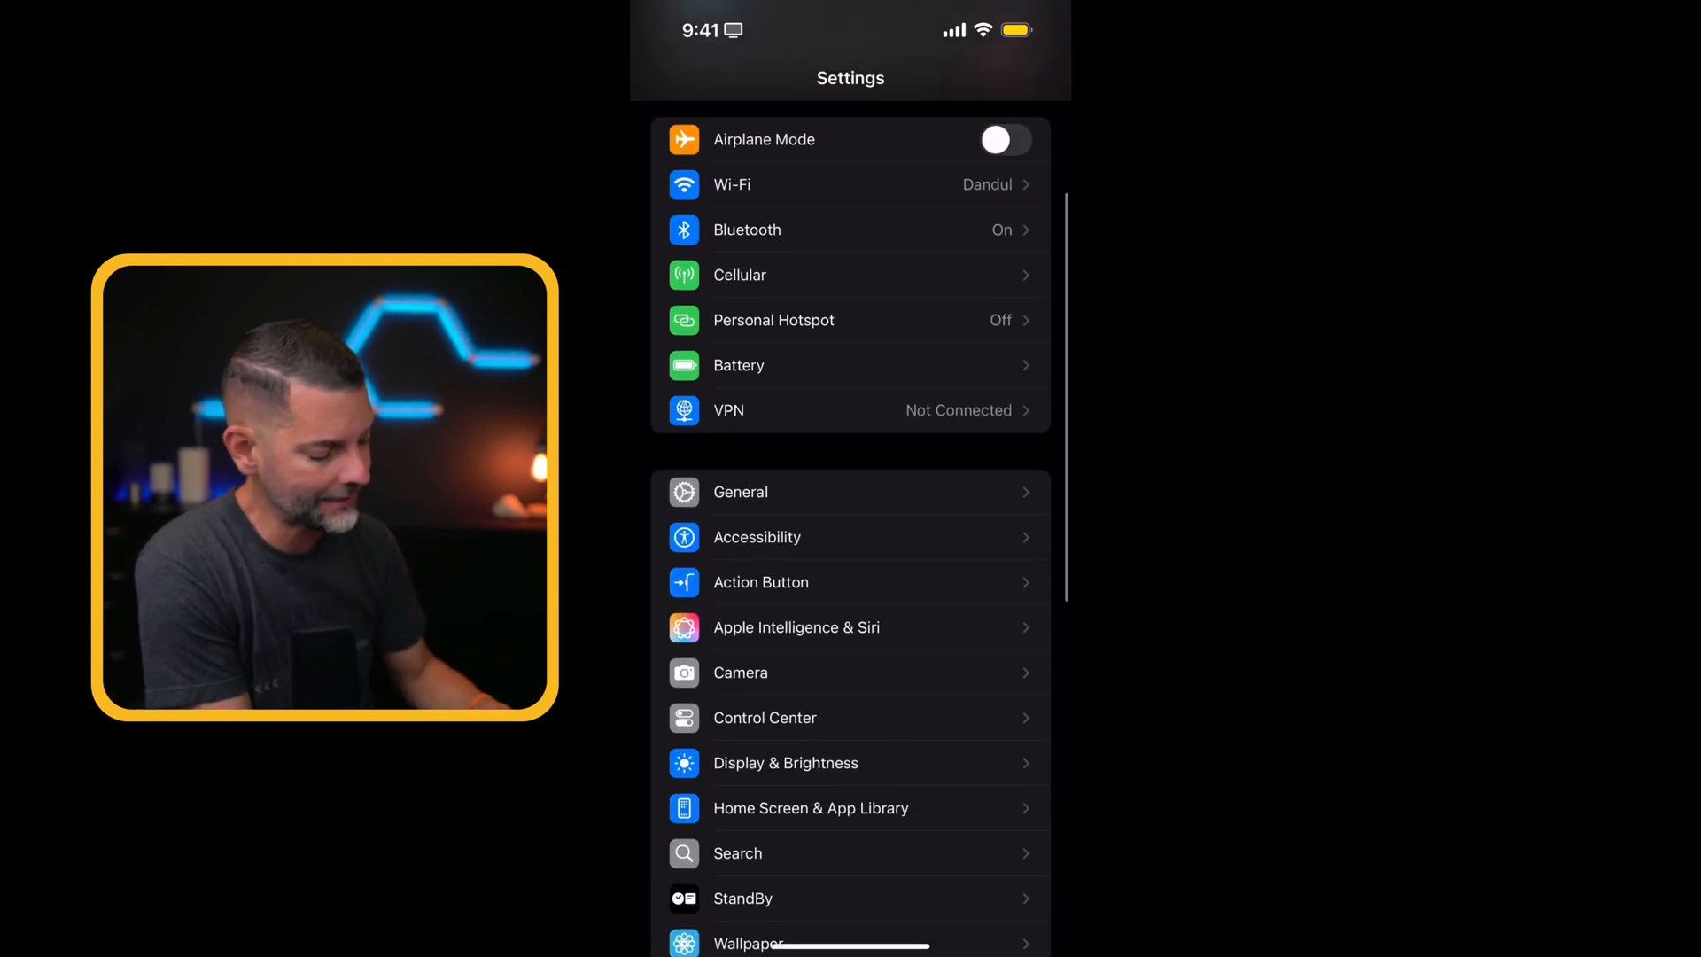
{"action": "scroll", "scroll_direction": "down", "scroll_amount": 3}
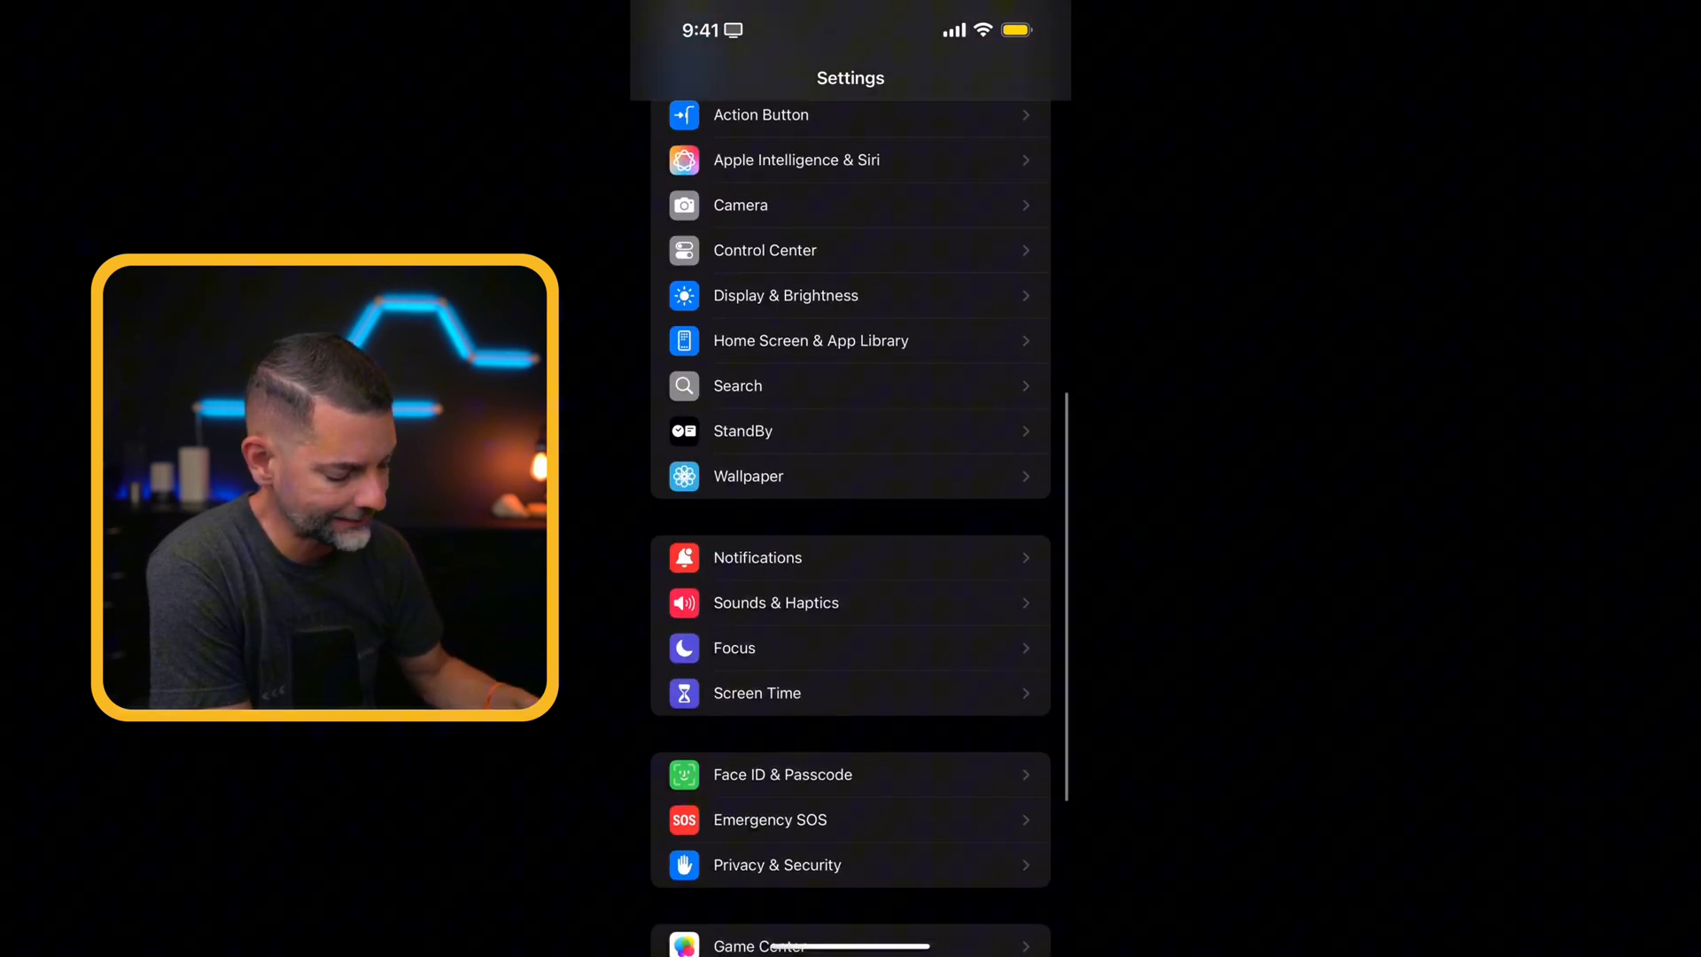
{"action": "scroll", "scroll_direction": "down", "scroll_amount": 3}
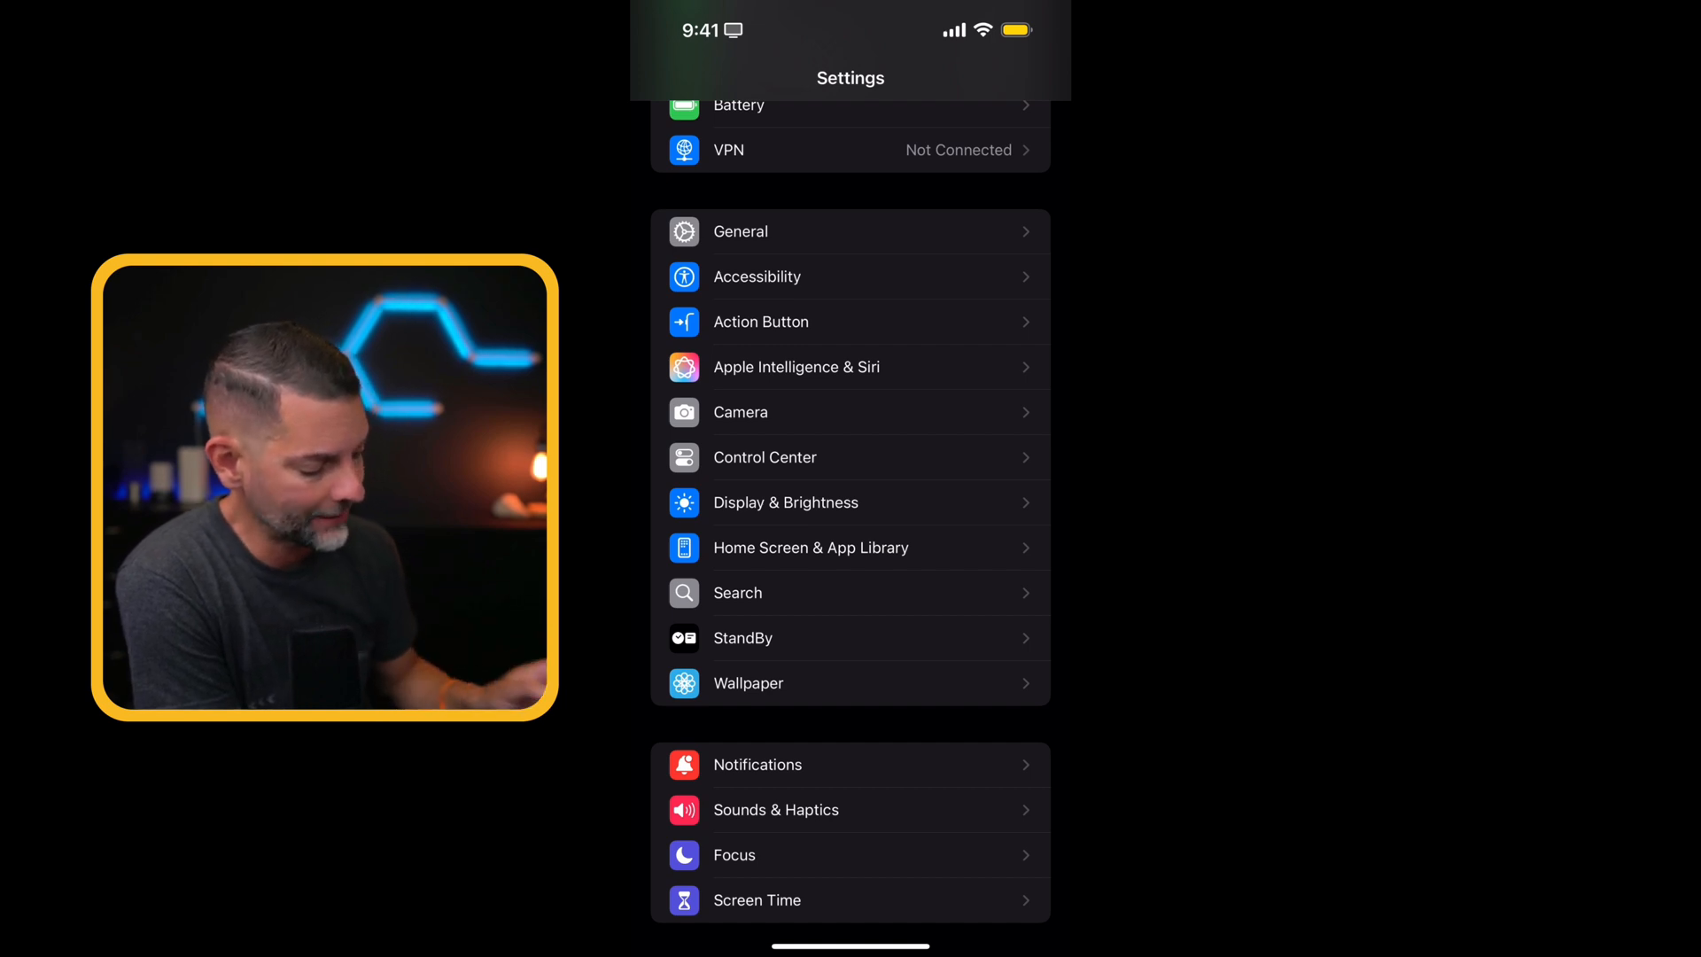
{"action": "left_click", "coordinate": [756, 277]}
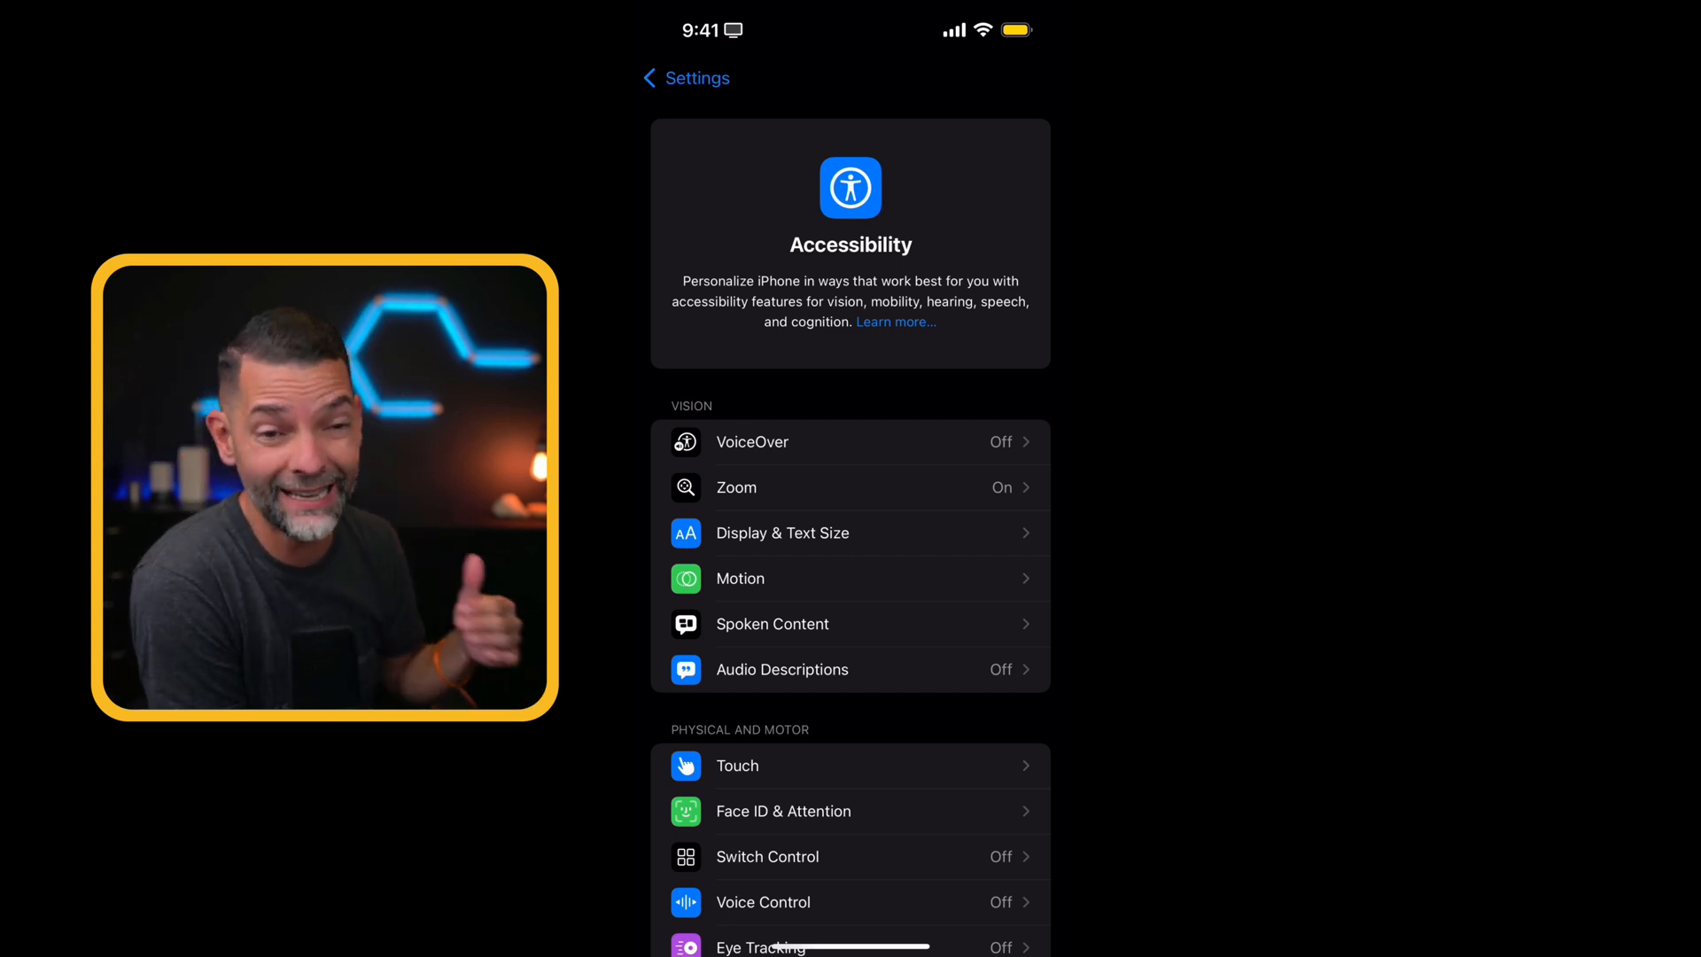
Scroll the Accessibility page down to its General section
{"action": "left_click", "coordinate": [785, 947]}
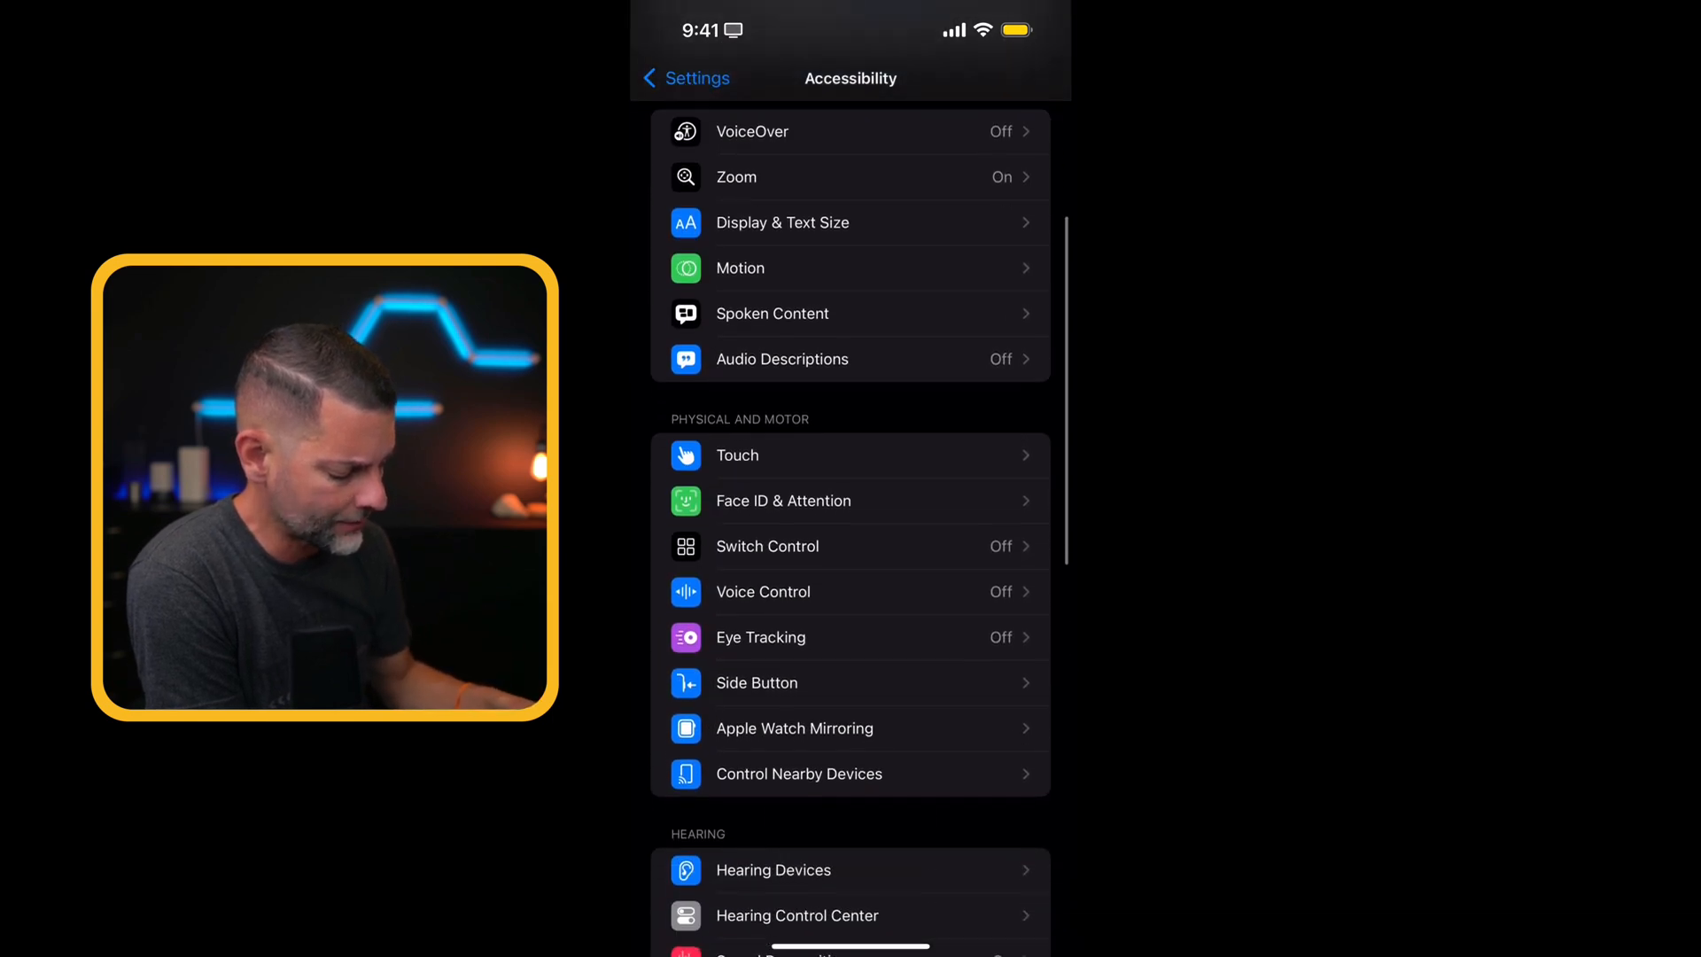
{"action": "scroll", "scroll_direction": "down", "scroll_amount": 3}
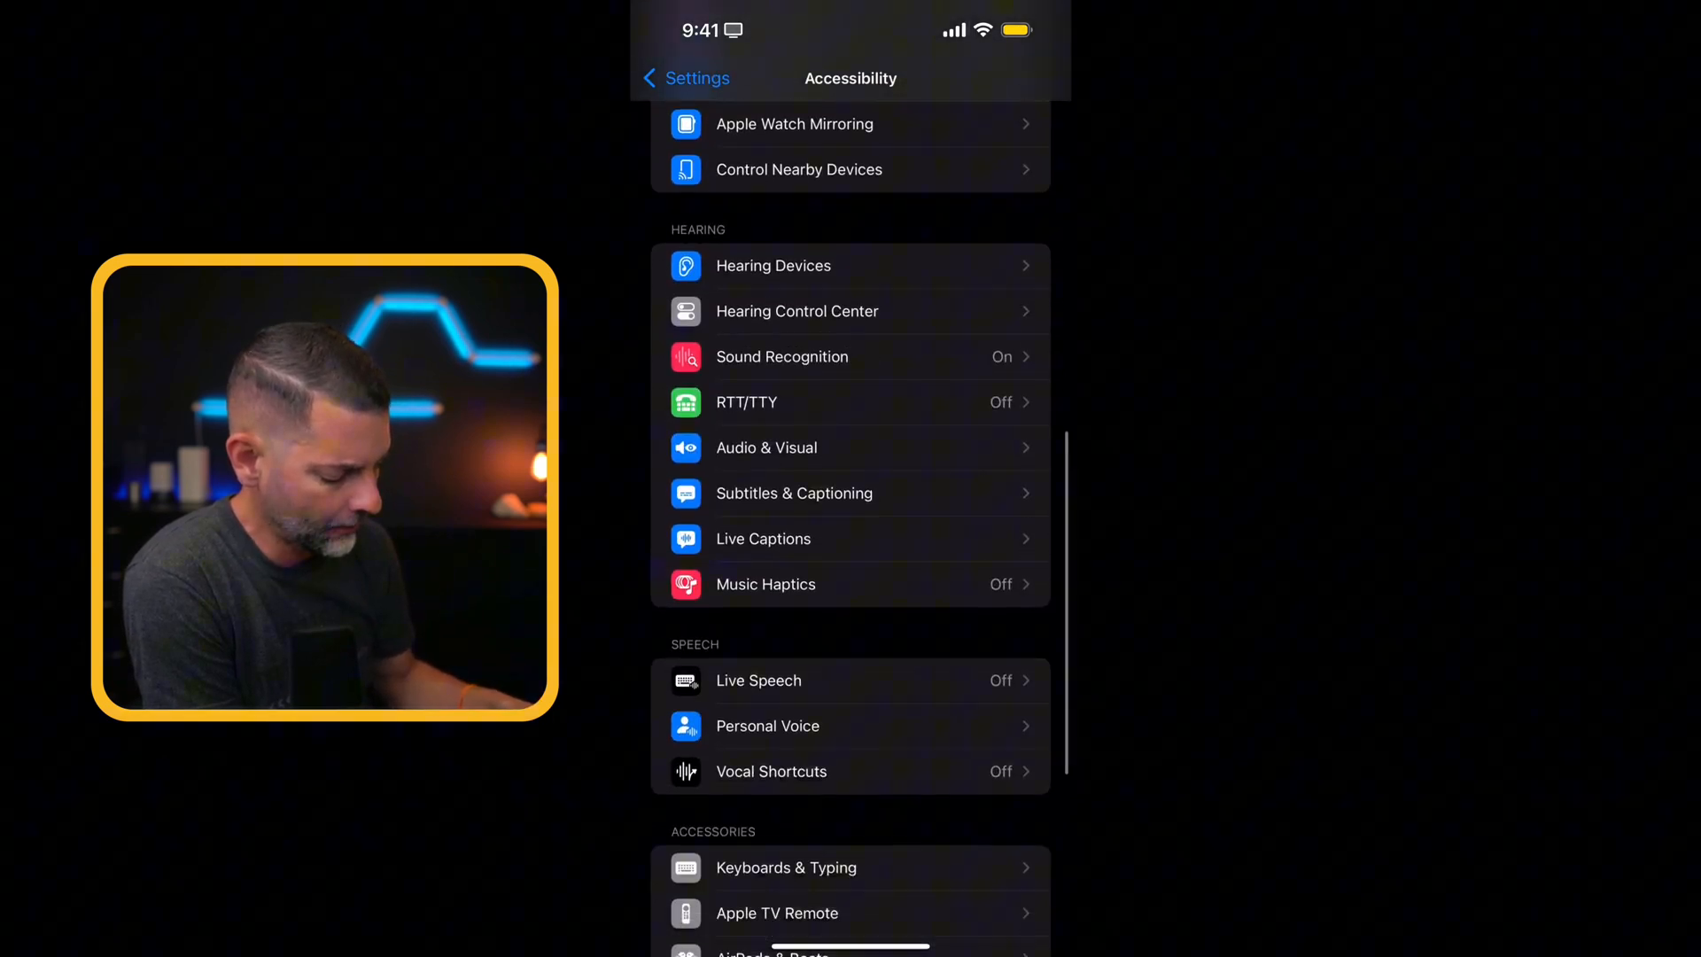
{"action": "scroll", "scroll_direction": "down", "scroll_amount": 3}
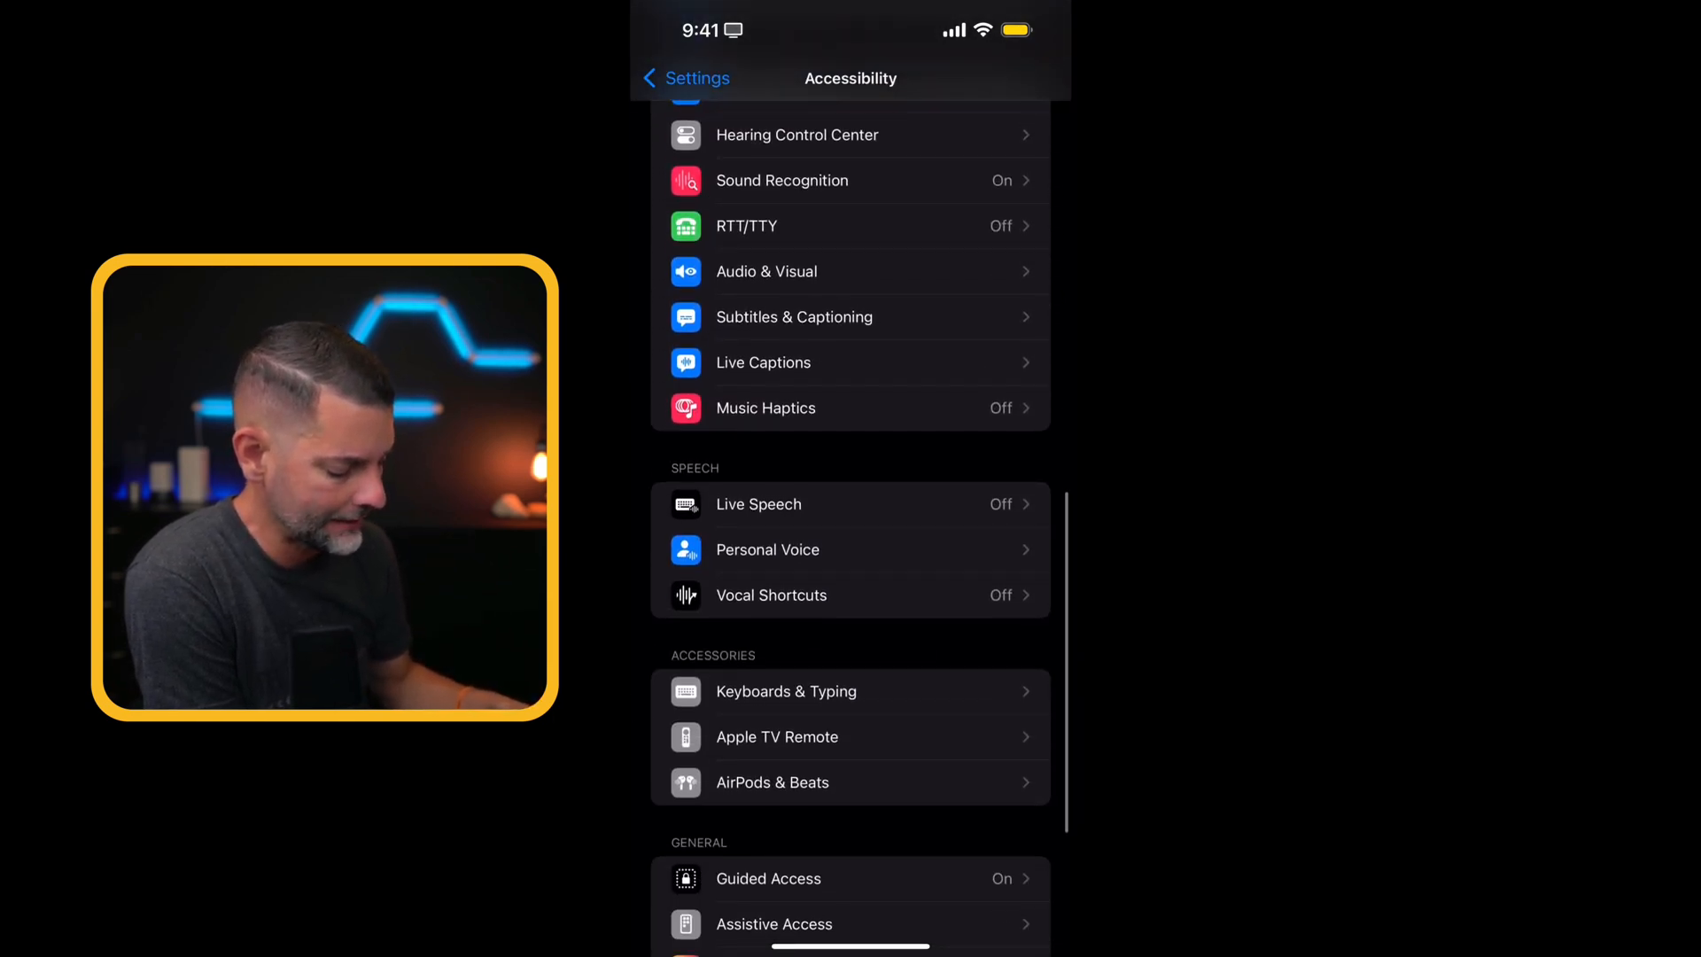
{"action": "scroll", "scroll_direction": "down", "scroll_amount": 3}
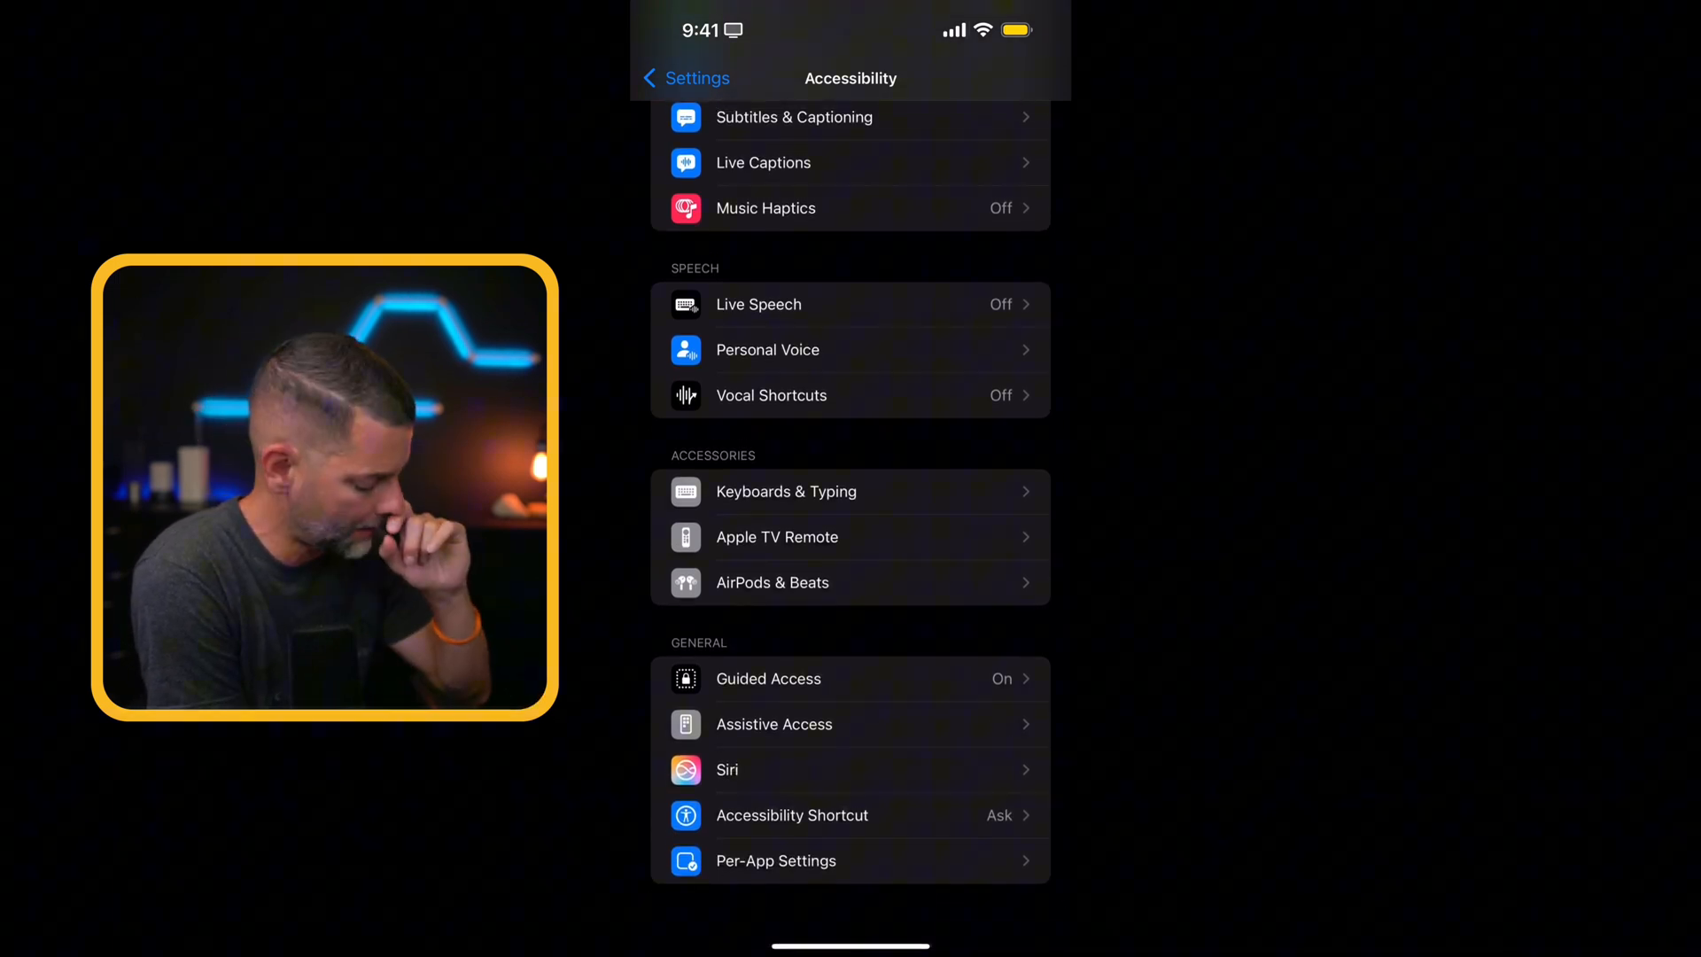
Open Accessibility Shortcut and review the ticked AssistiveTouch, Speak Screen, Zoom and Magnifier entries
{"action": "left_click", "coordinate": [791, 815]}
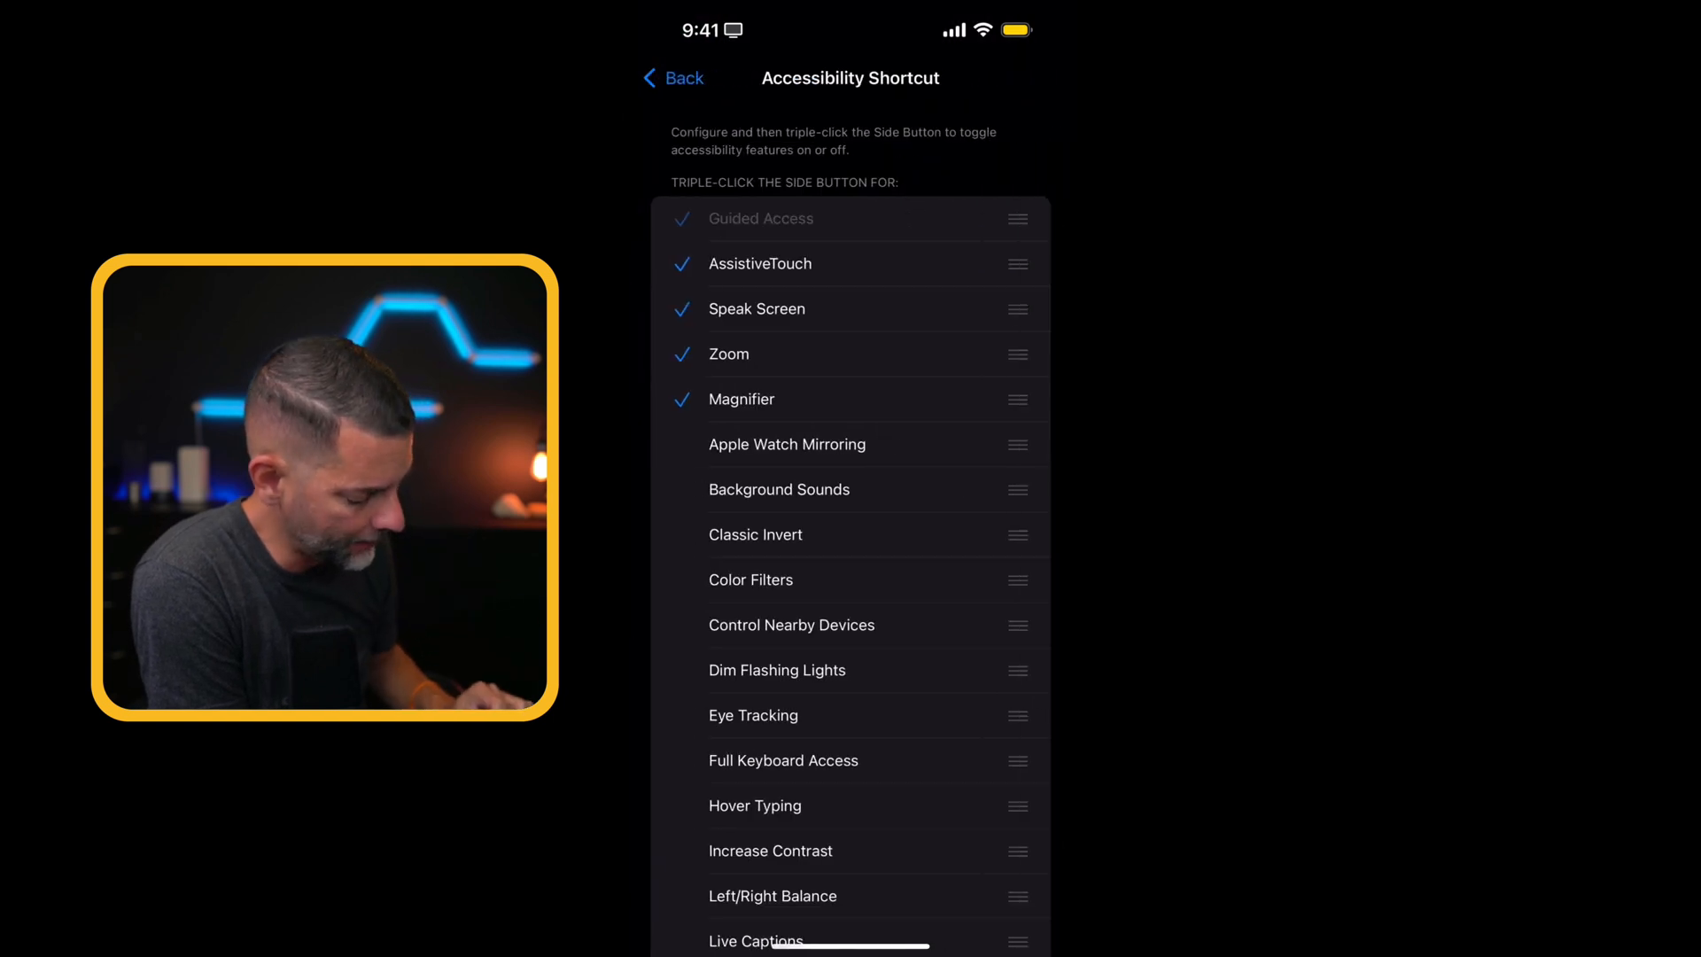
{"action": "left_click", "coordinate": [672, 78]}
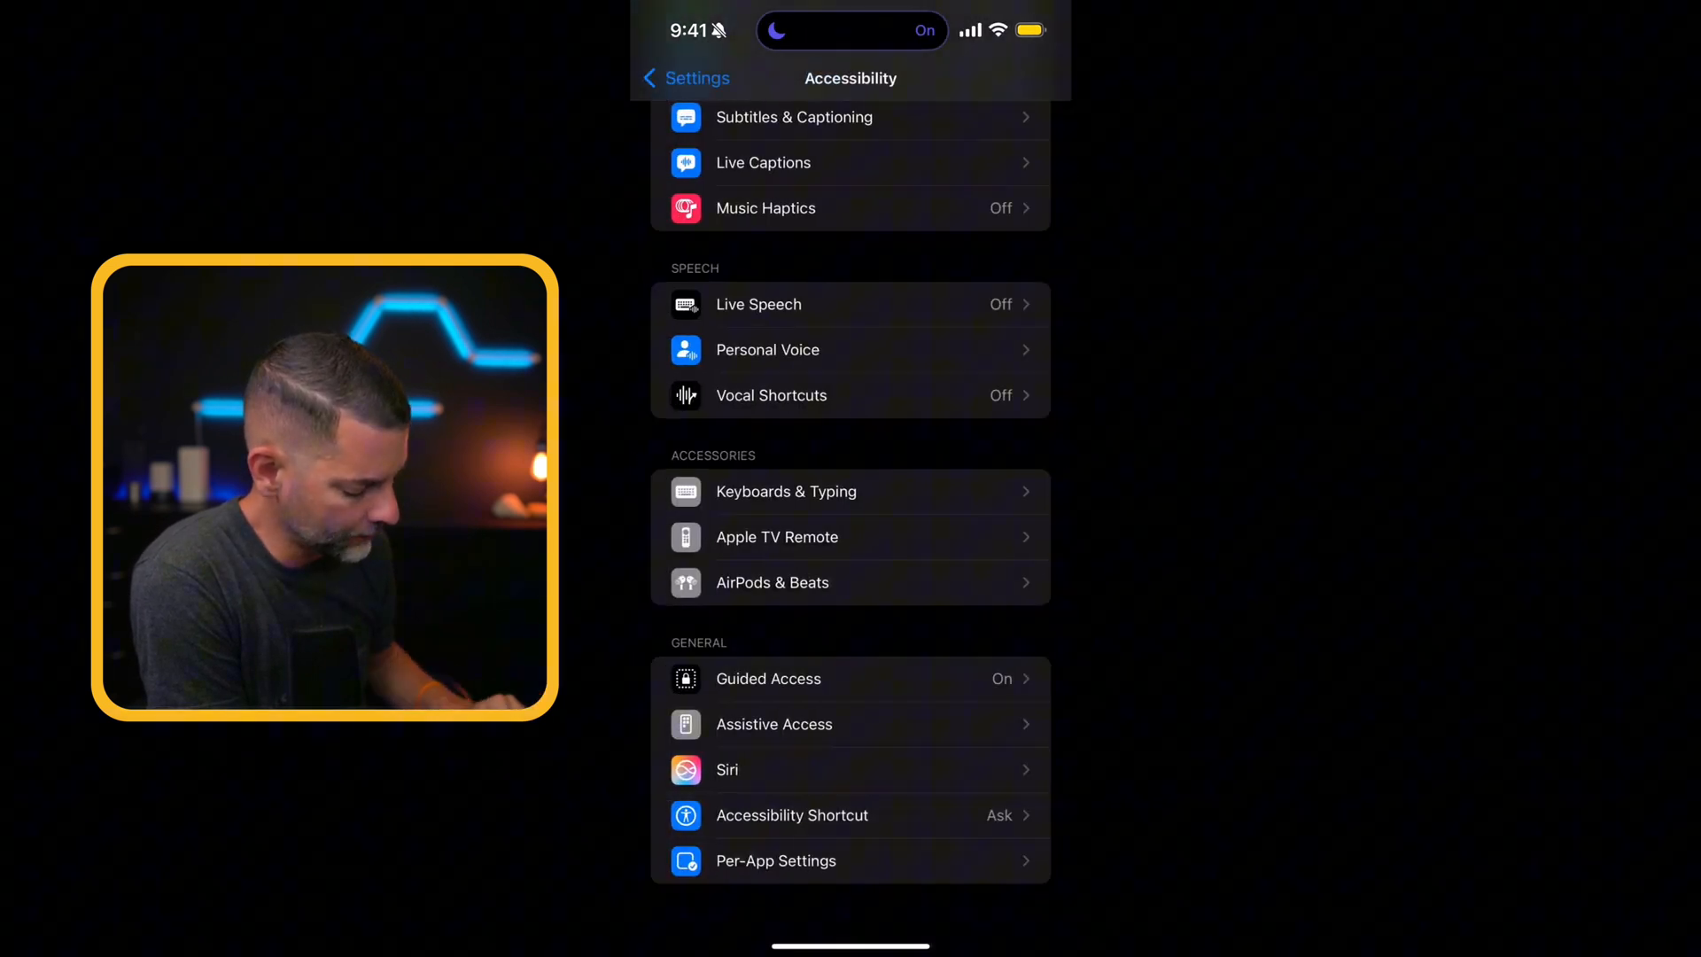
{"action": "left_click", "coordinate": [792, 815]}
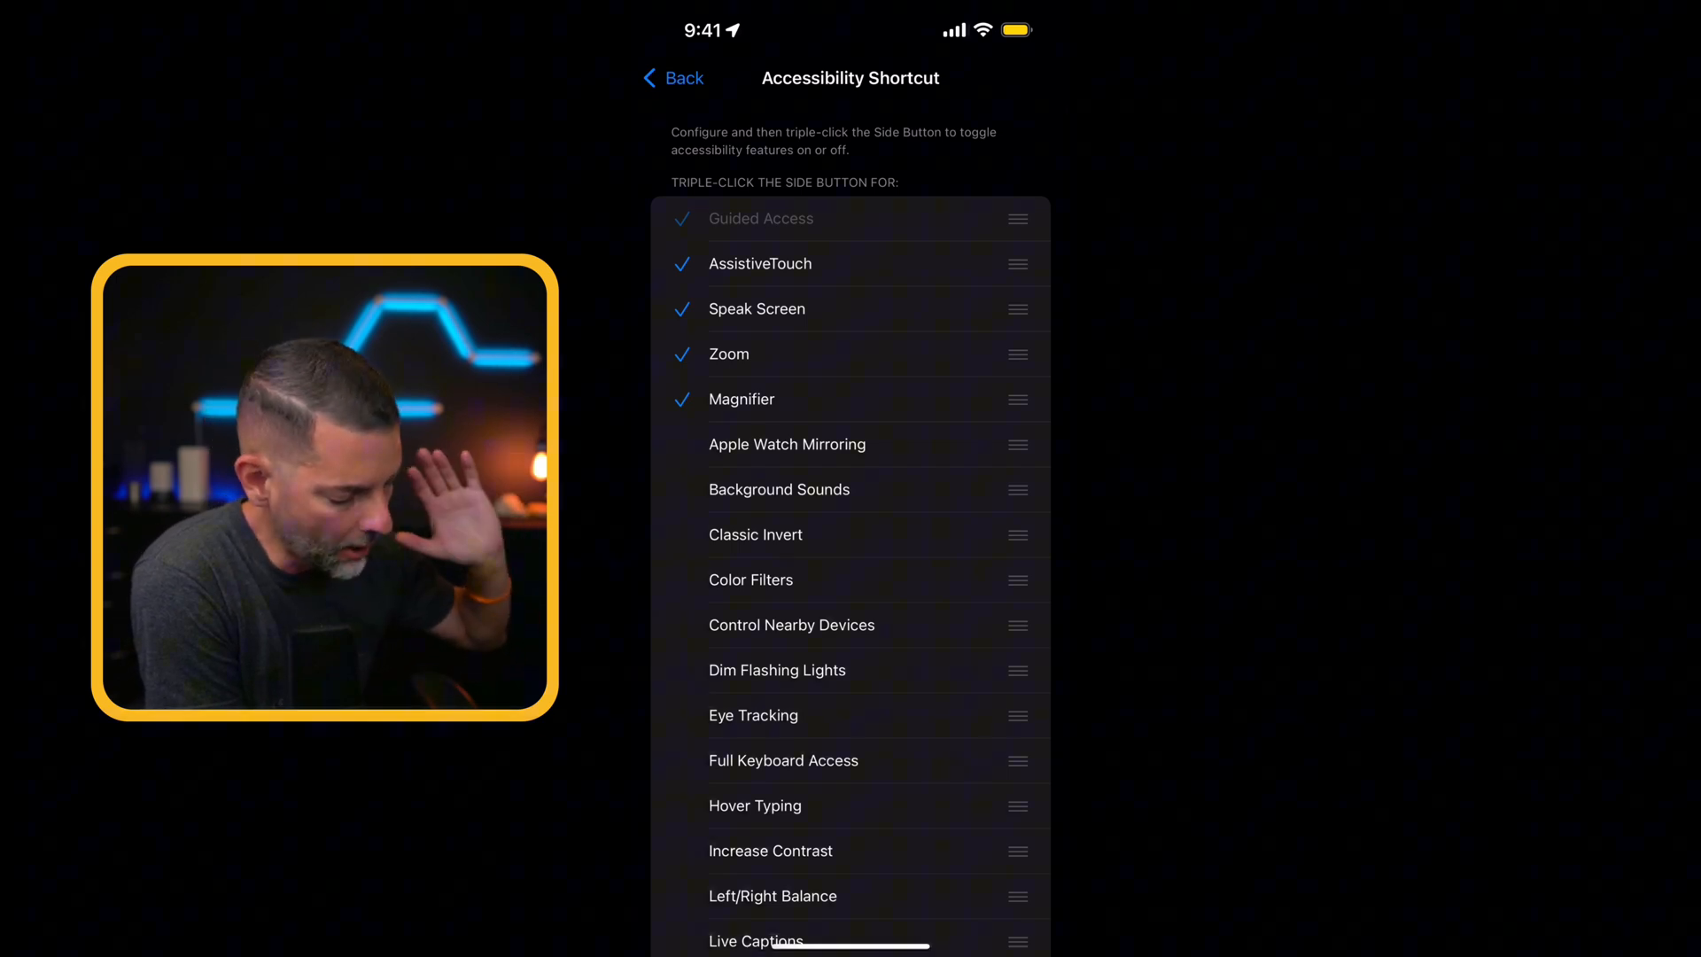
{"action": "scroll", "scroll_direction": "down", "scroll_amount": 3}
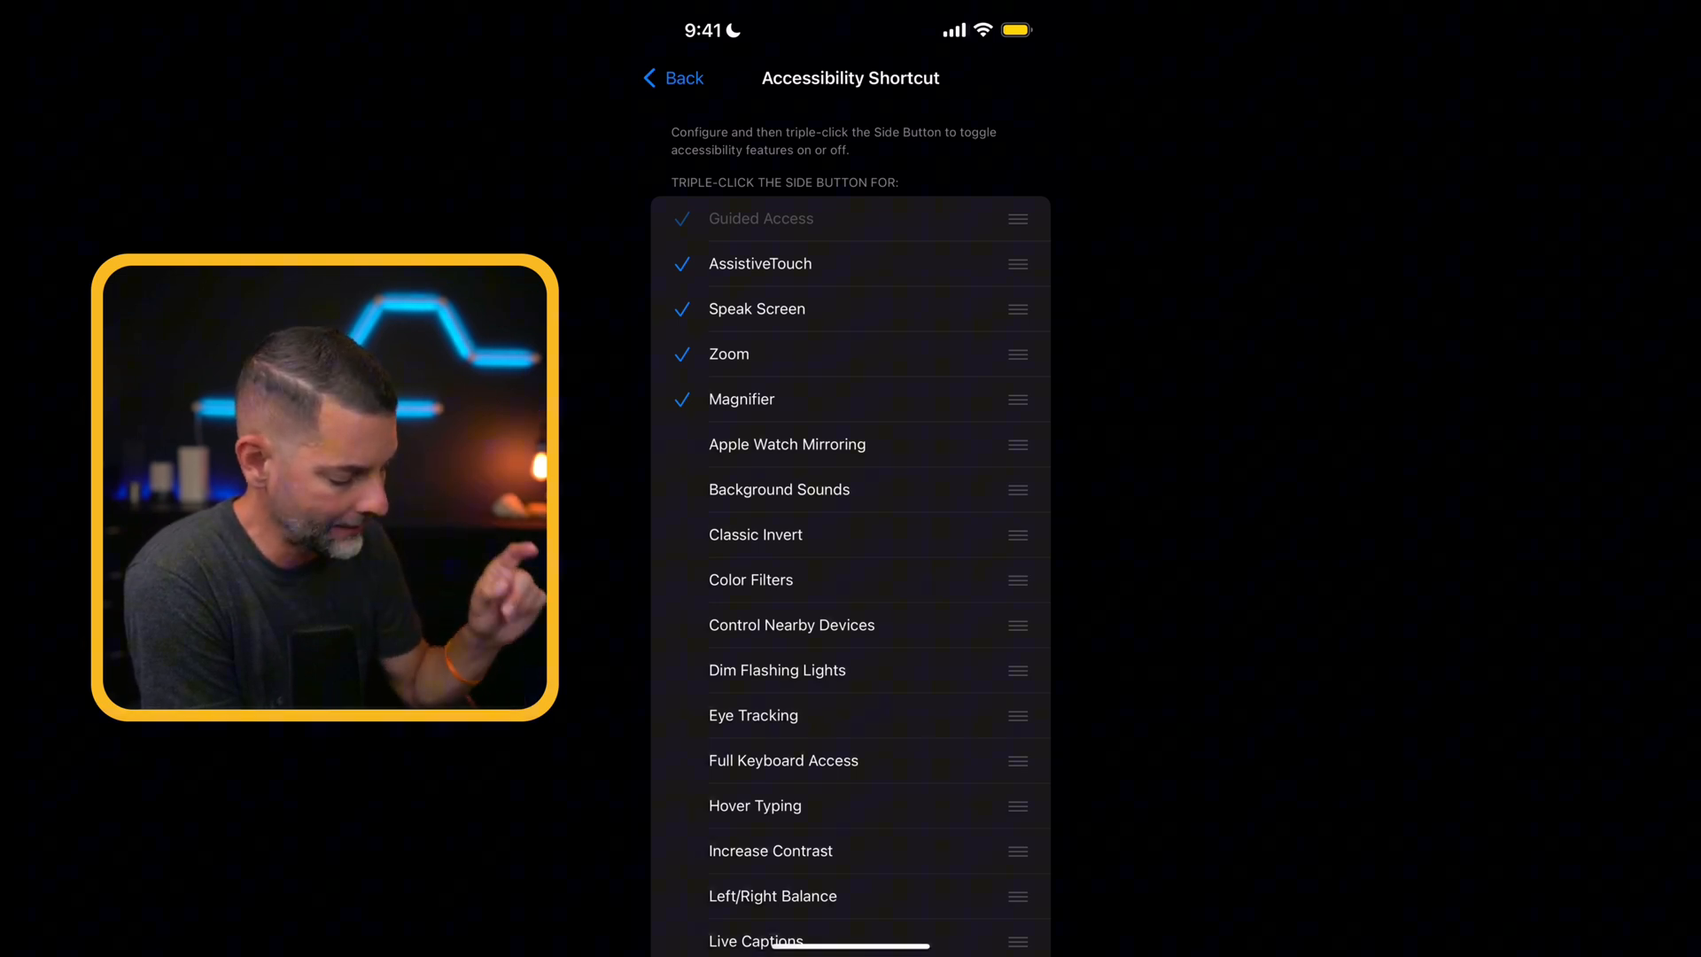
{"action": "left_click_drag", "start_coordinate": [1018, 354], "coordinate": [1018, 399]}
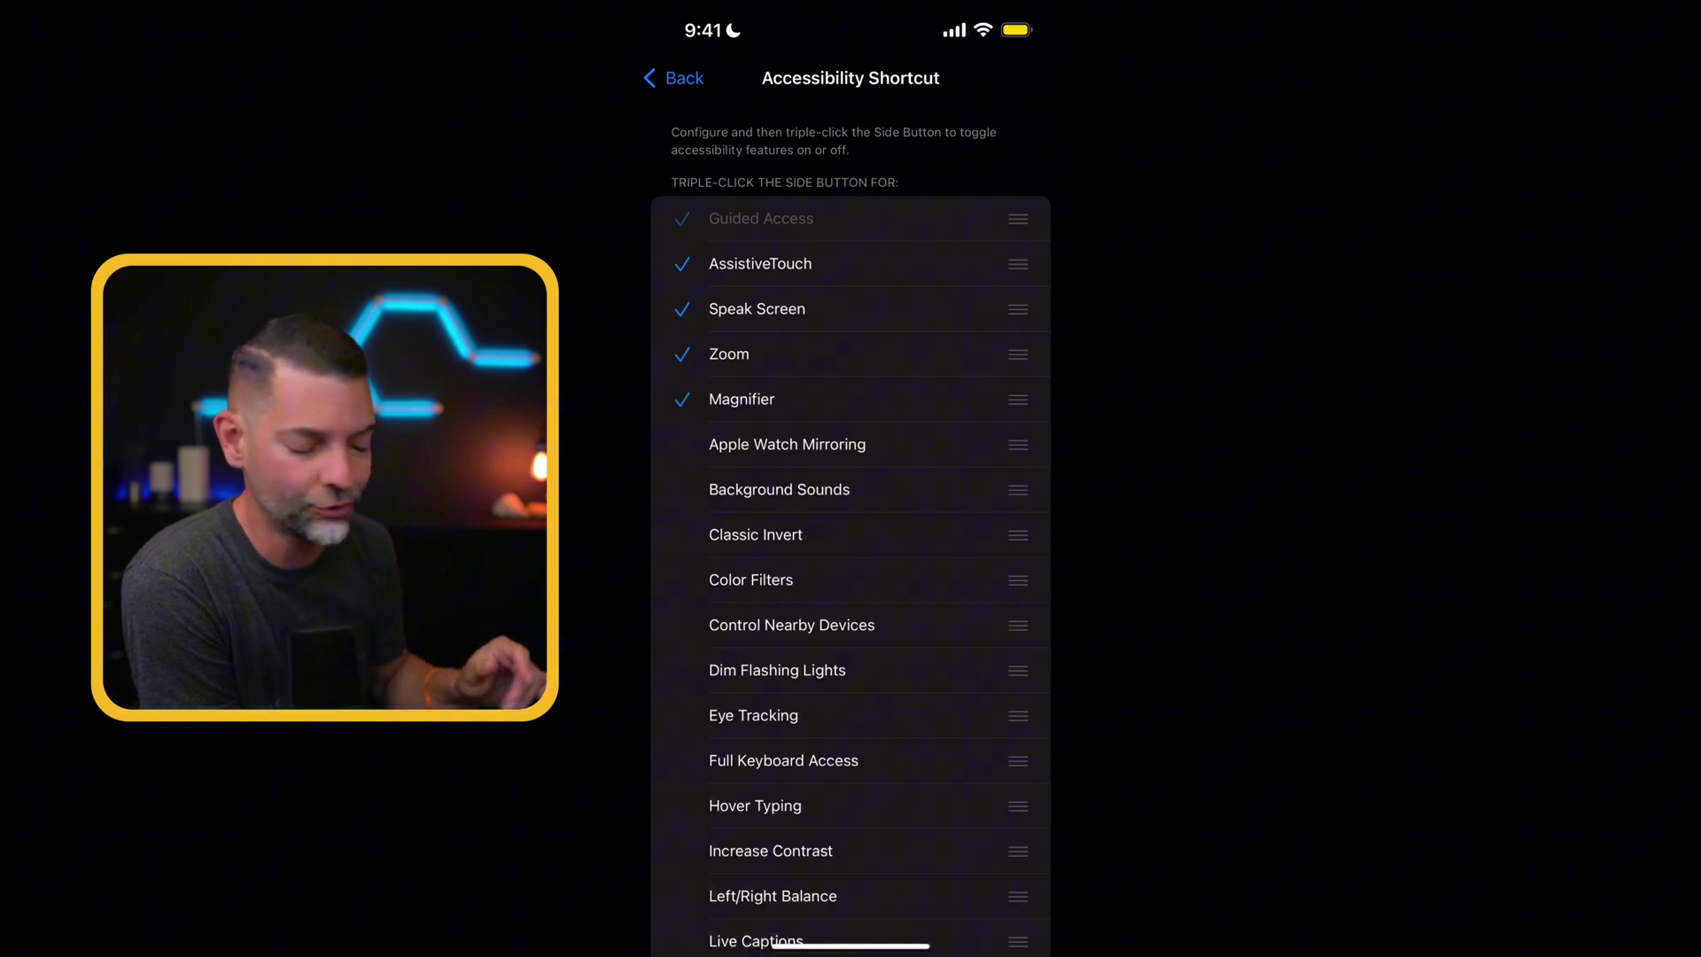
{"action": "scroll", "scroll_direction": "down", "scroll_amount": 3}
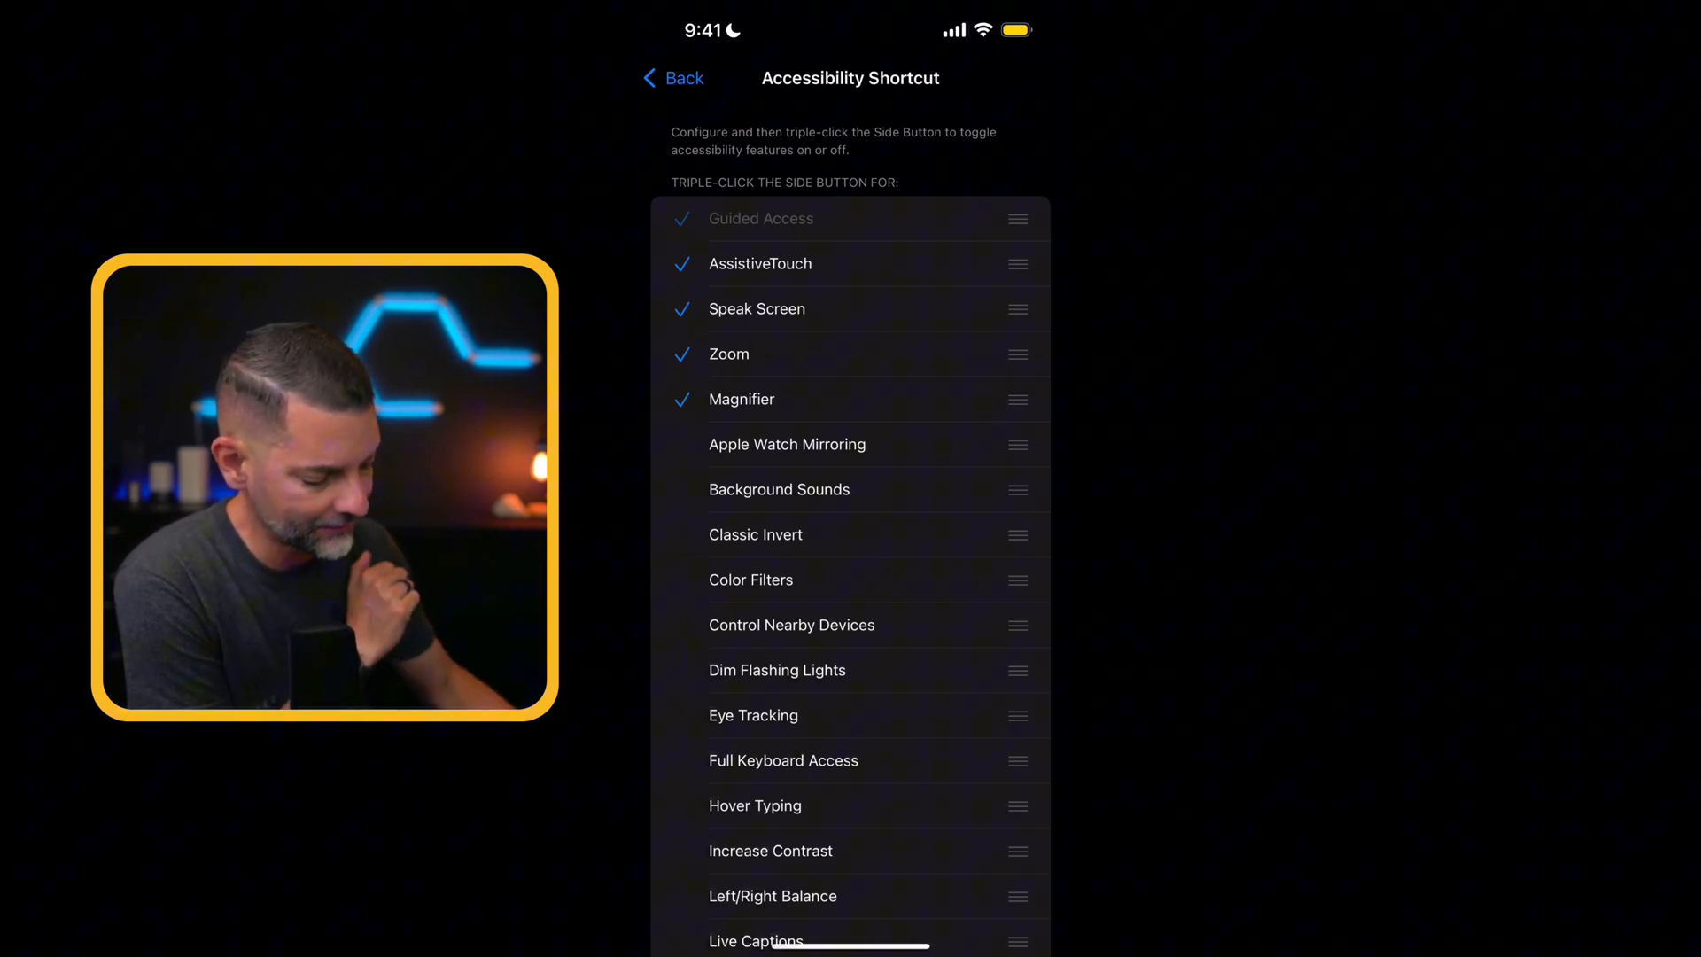
{"action": "left_click", "coordinate": [673, 78]}
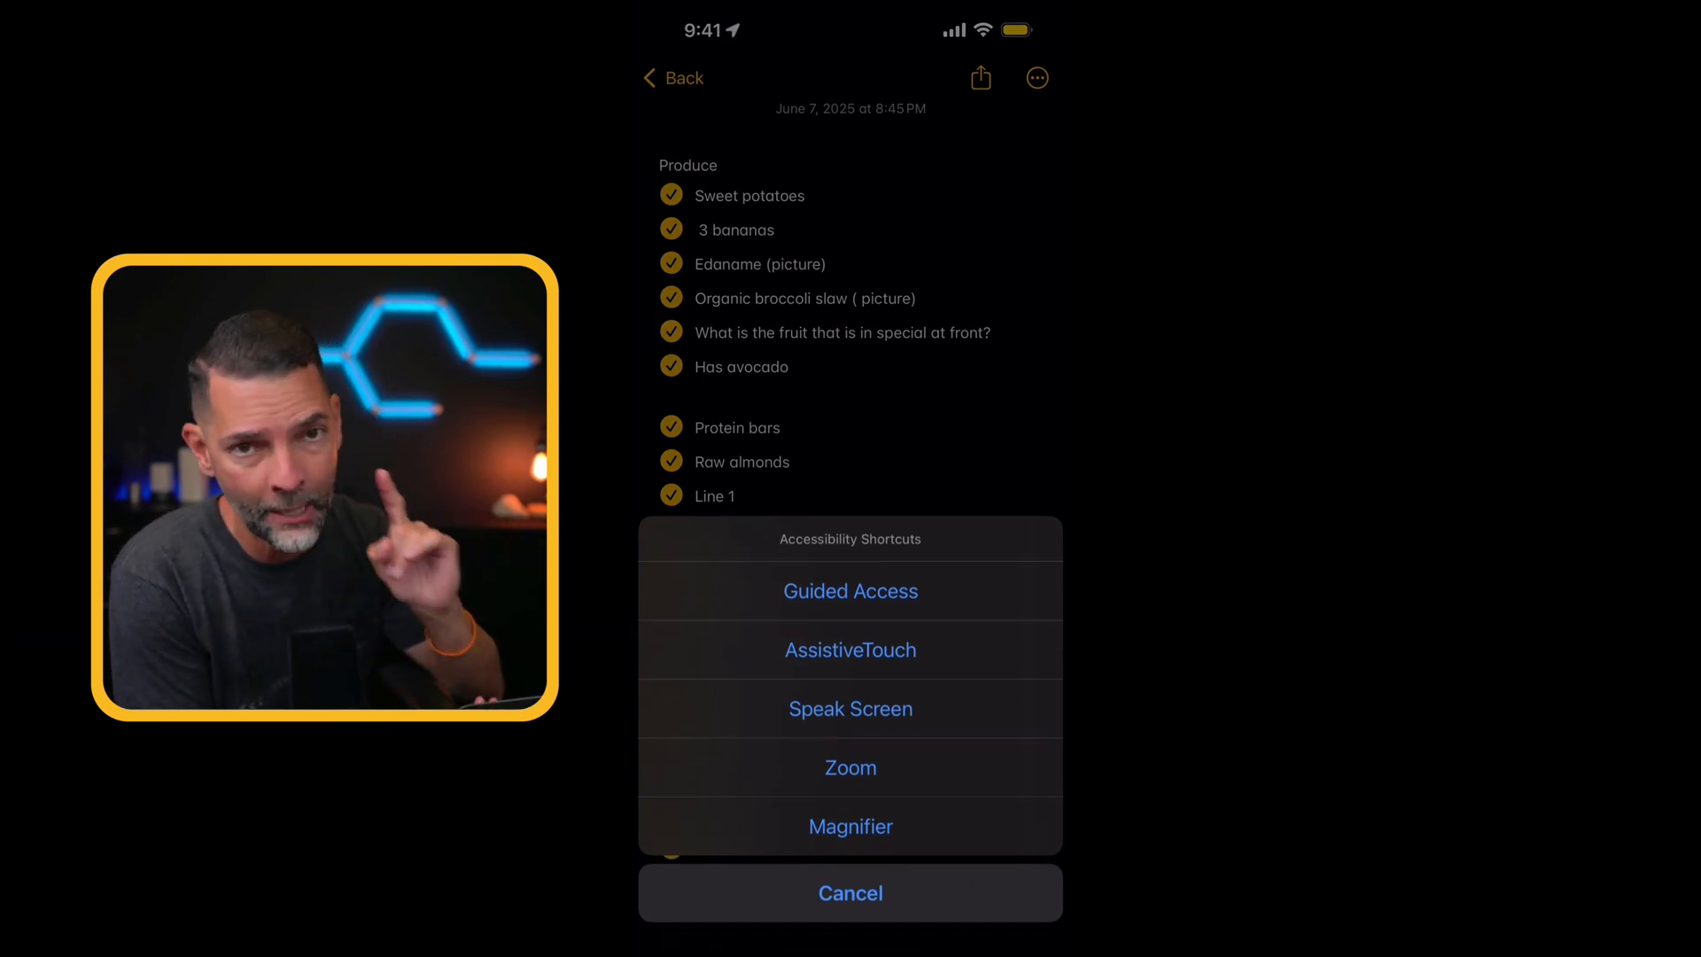
Choose Guided Access from the shortcuts sheet to set it up on the grocery note
{"action": "left_click", "coordinate": [850, 591]}
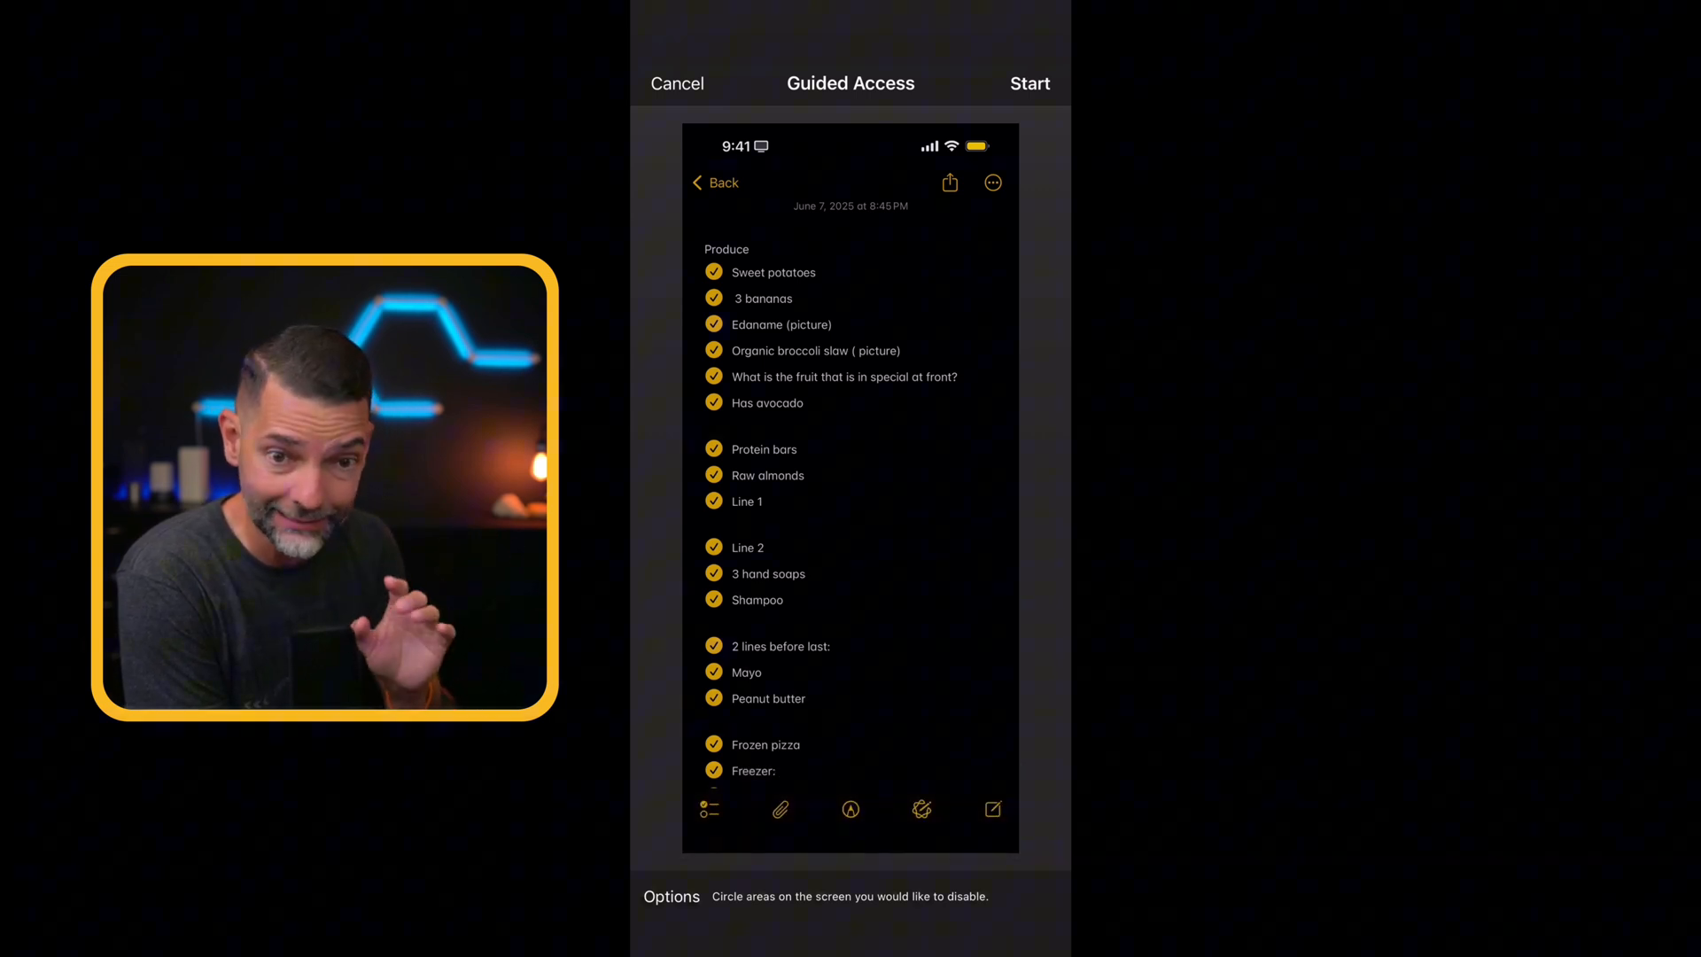
Start the Guided Access session so the iPhone stays locked to the grocery note
{"action": "left_click", "coordinate": [1030, 84]}
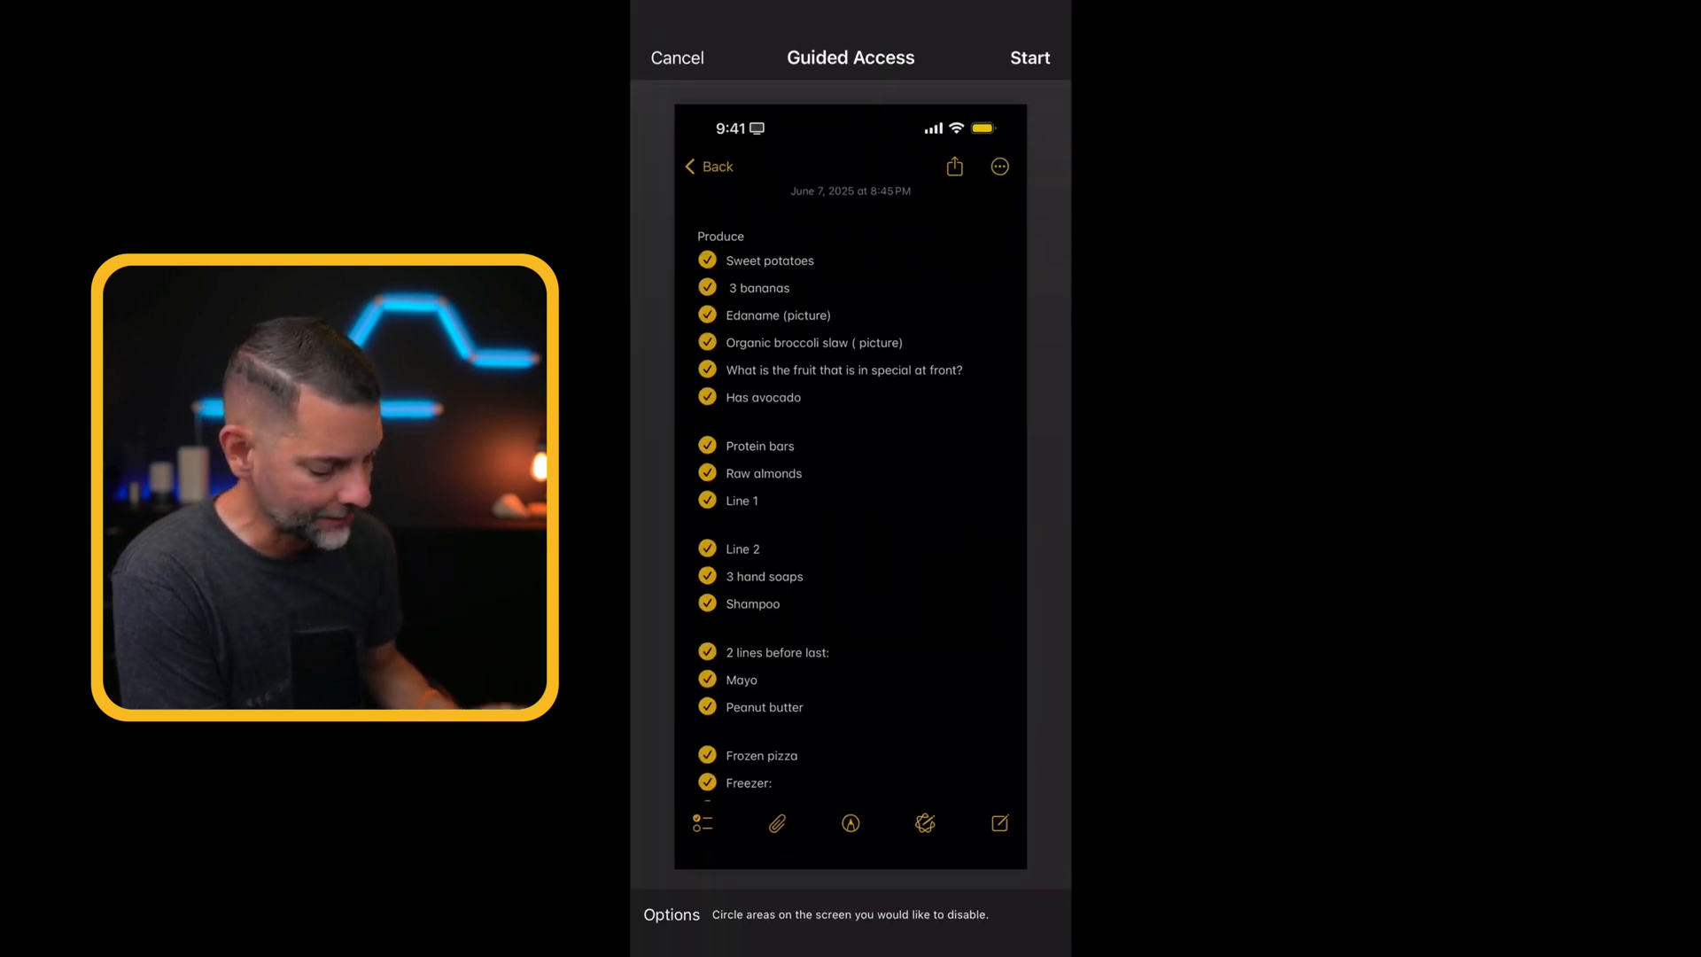
{"action": "left_click", "coordinate": [1029, 57]}
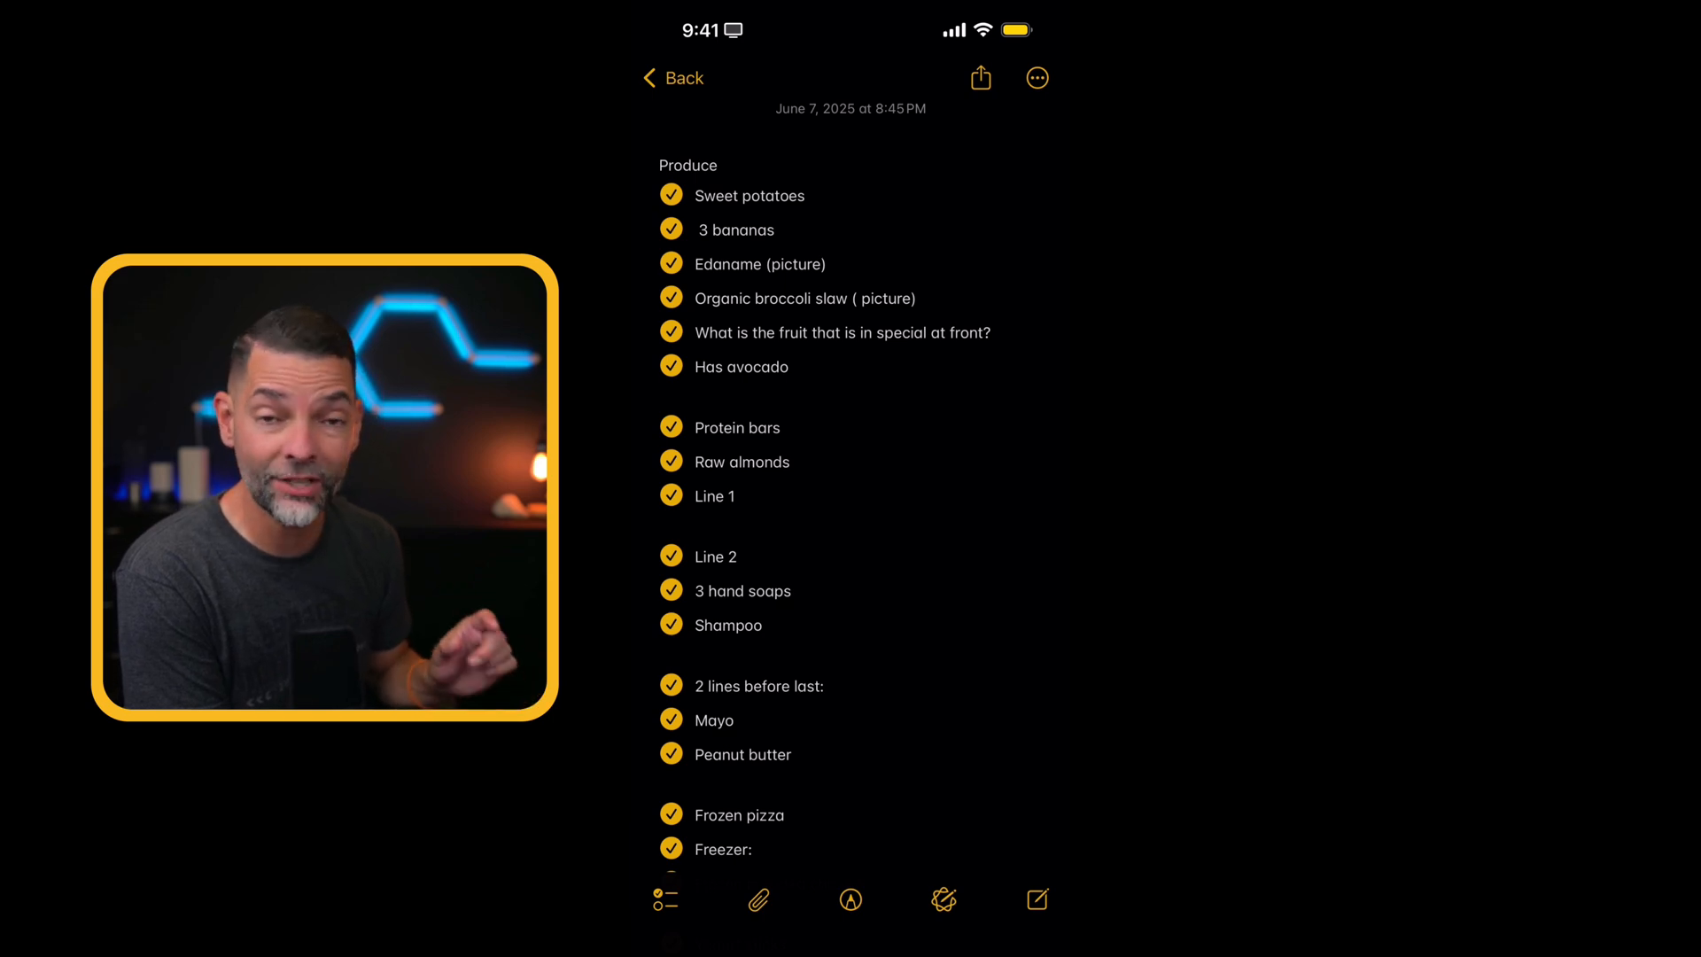
Scroll through the grocery checklist note during the Guided Access session
{"action": "scroll", "scroll_direction": "down", "scroll_amount": 3}
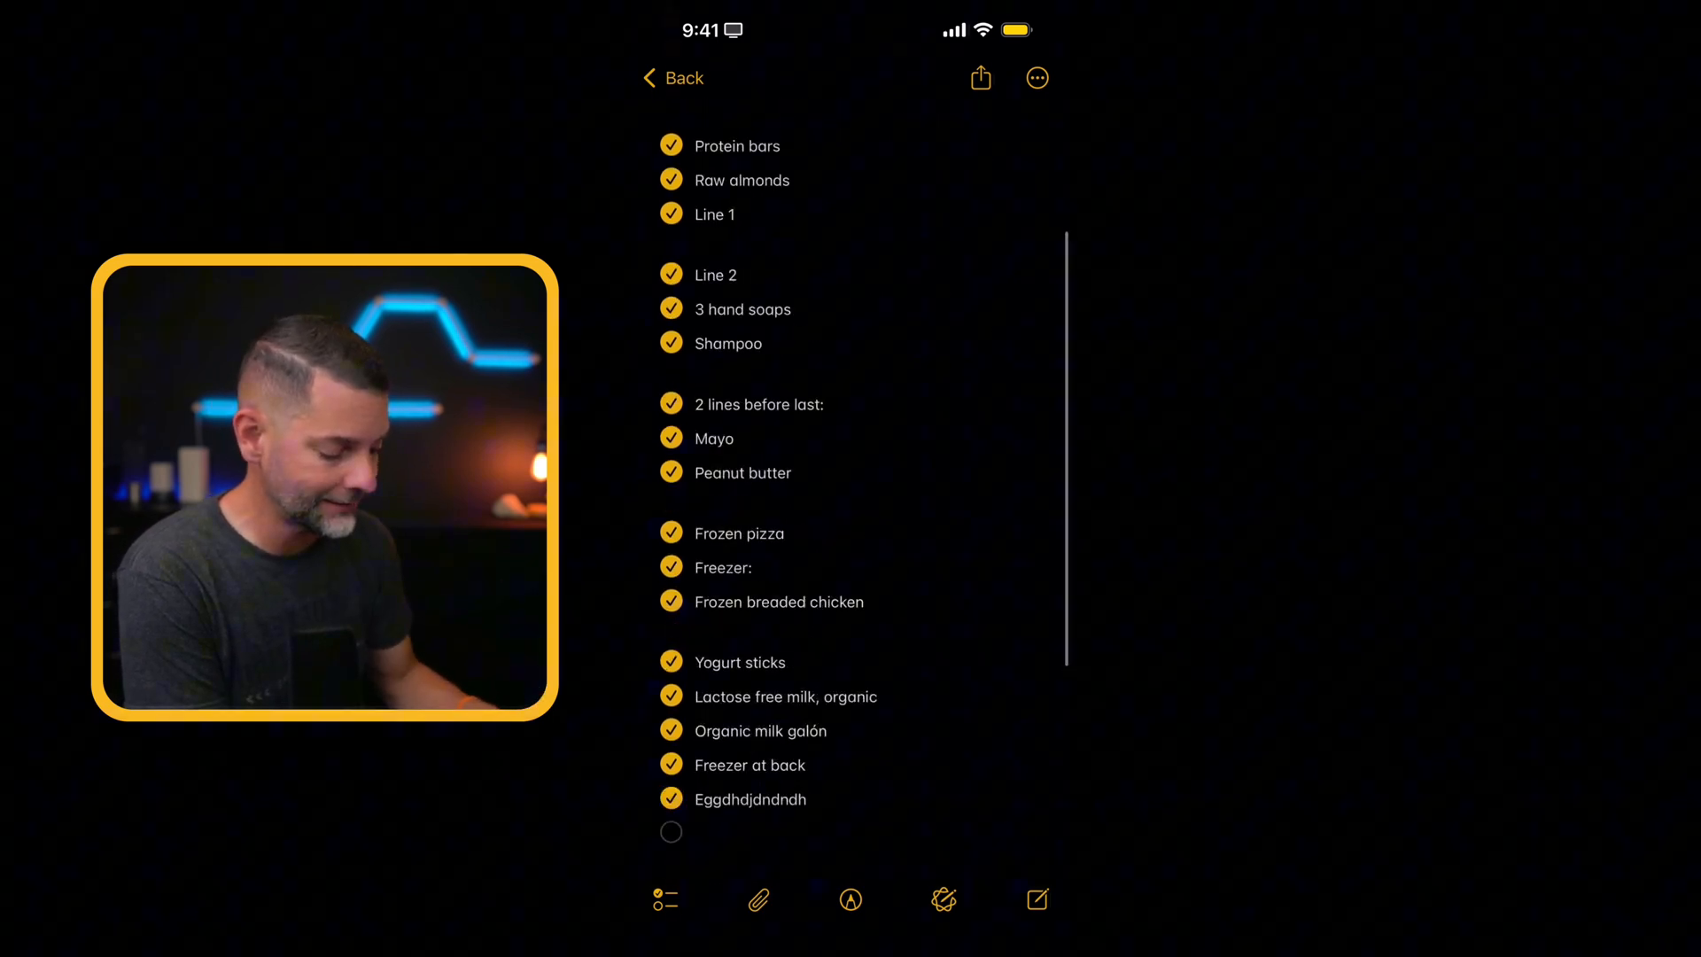
{"action": "scroll", "scroll_direction": "down", "scroll_amount": 3}
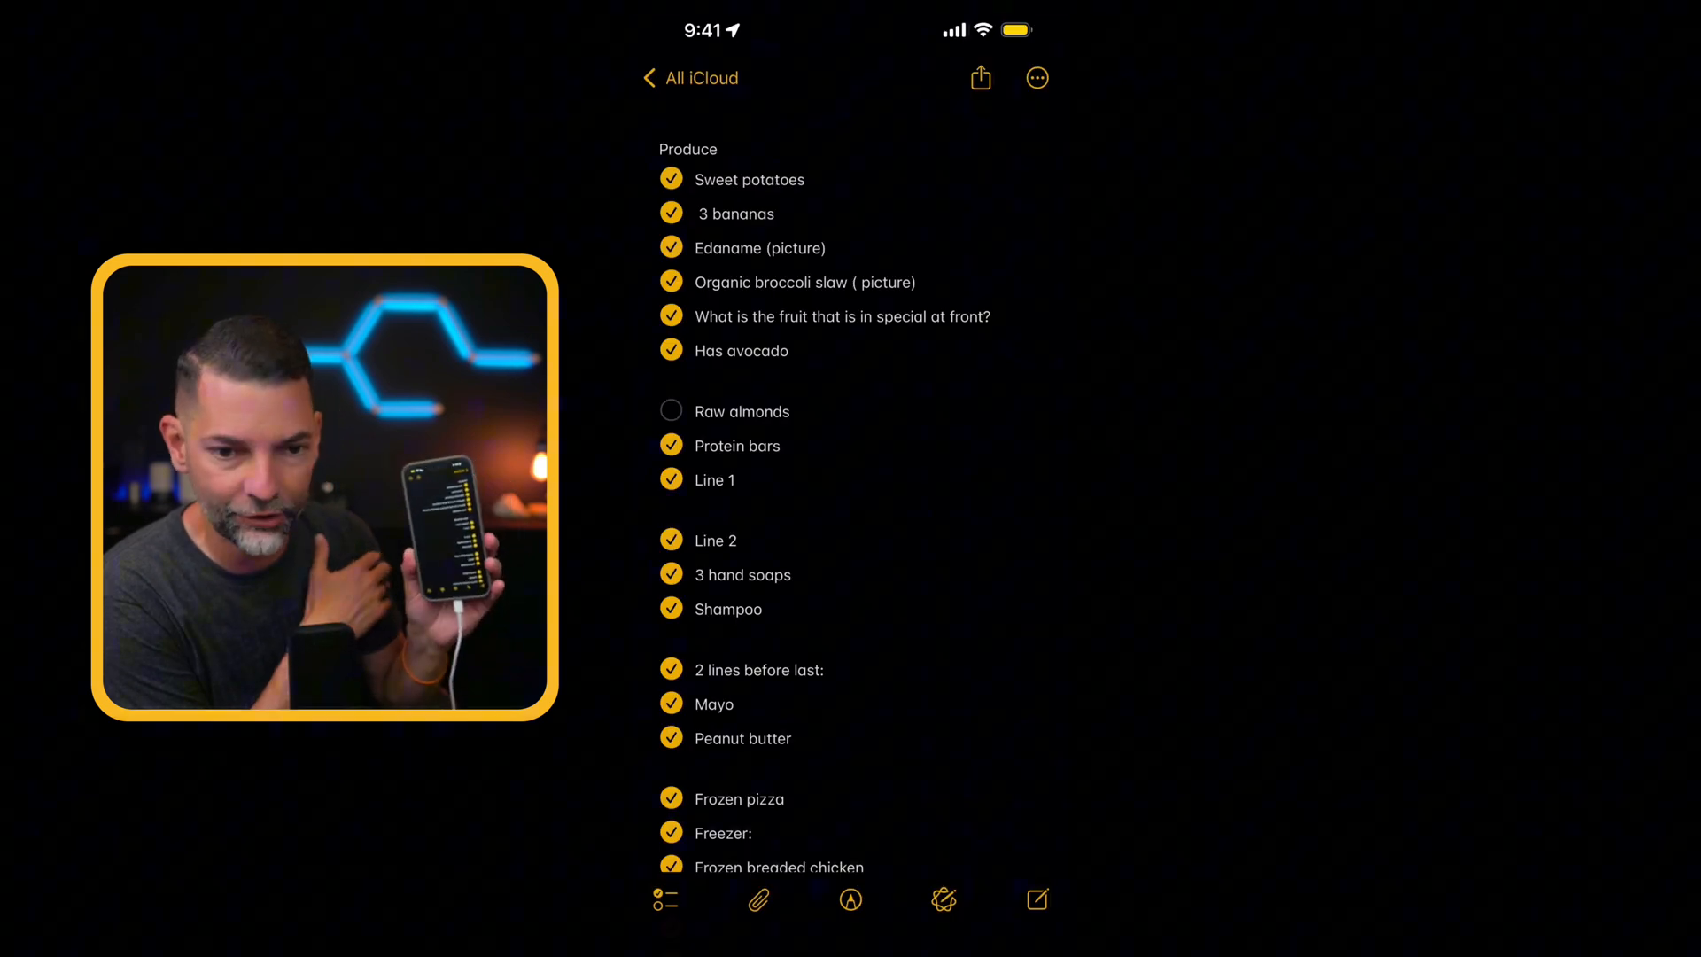
{"action": "scroll", "scroll_direction": "down", "scroll_amount": 3}
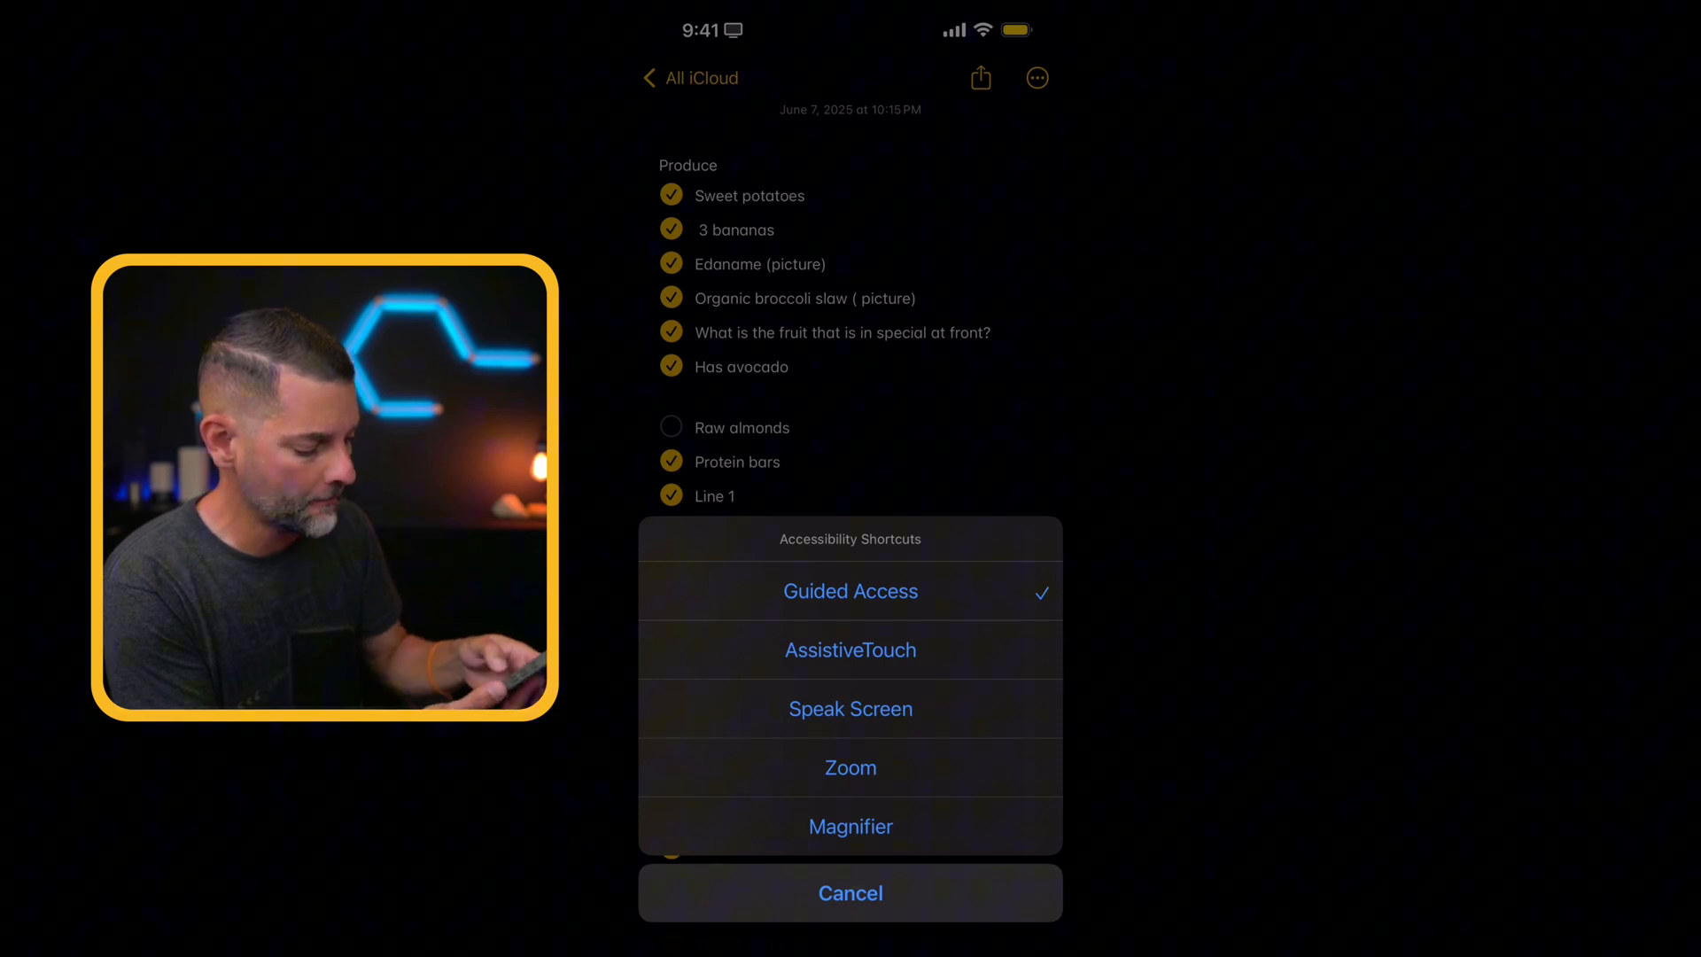
End the active Guided Access session from the shortcuts sheet, returning to the Home Screen
{"action": "left_click", "coordinate": [851, 590]}
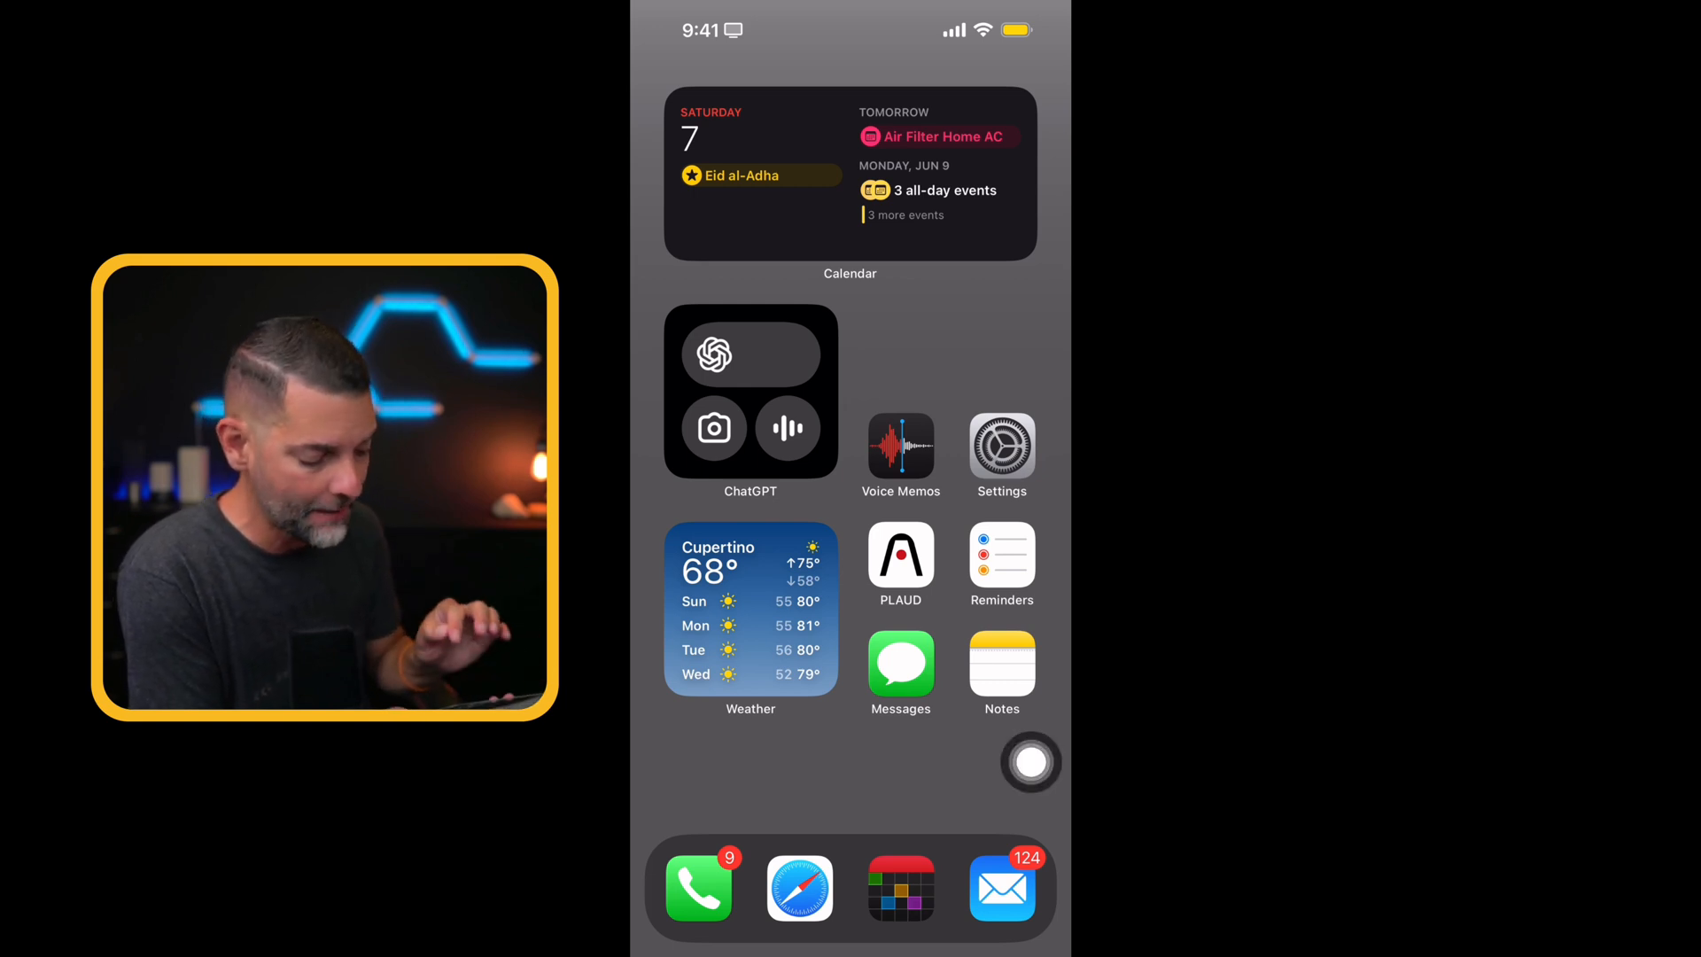
Use the AssistiveTouch Device controls to change the volume twice and lock the screen
{"action": "left_click", "coordinate": [1031, 761]}
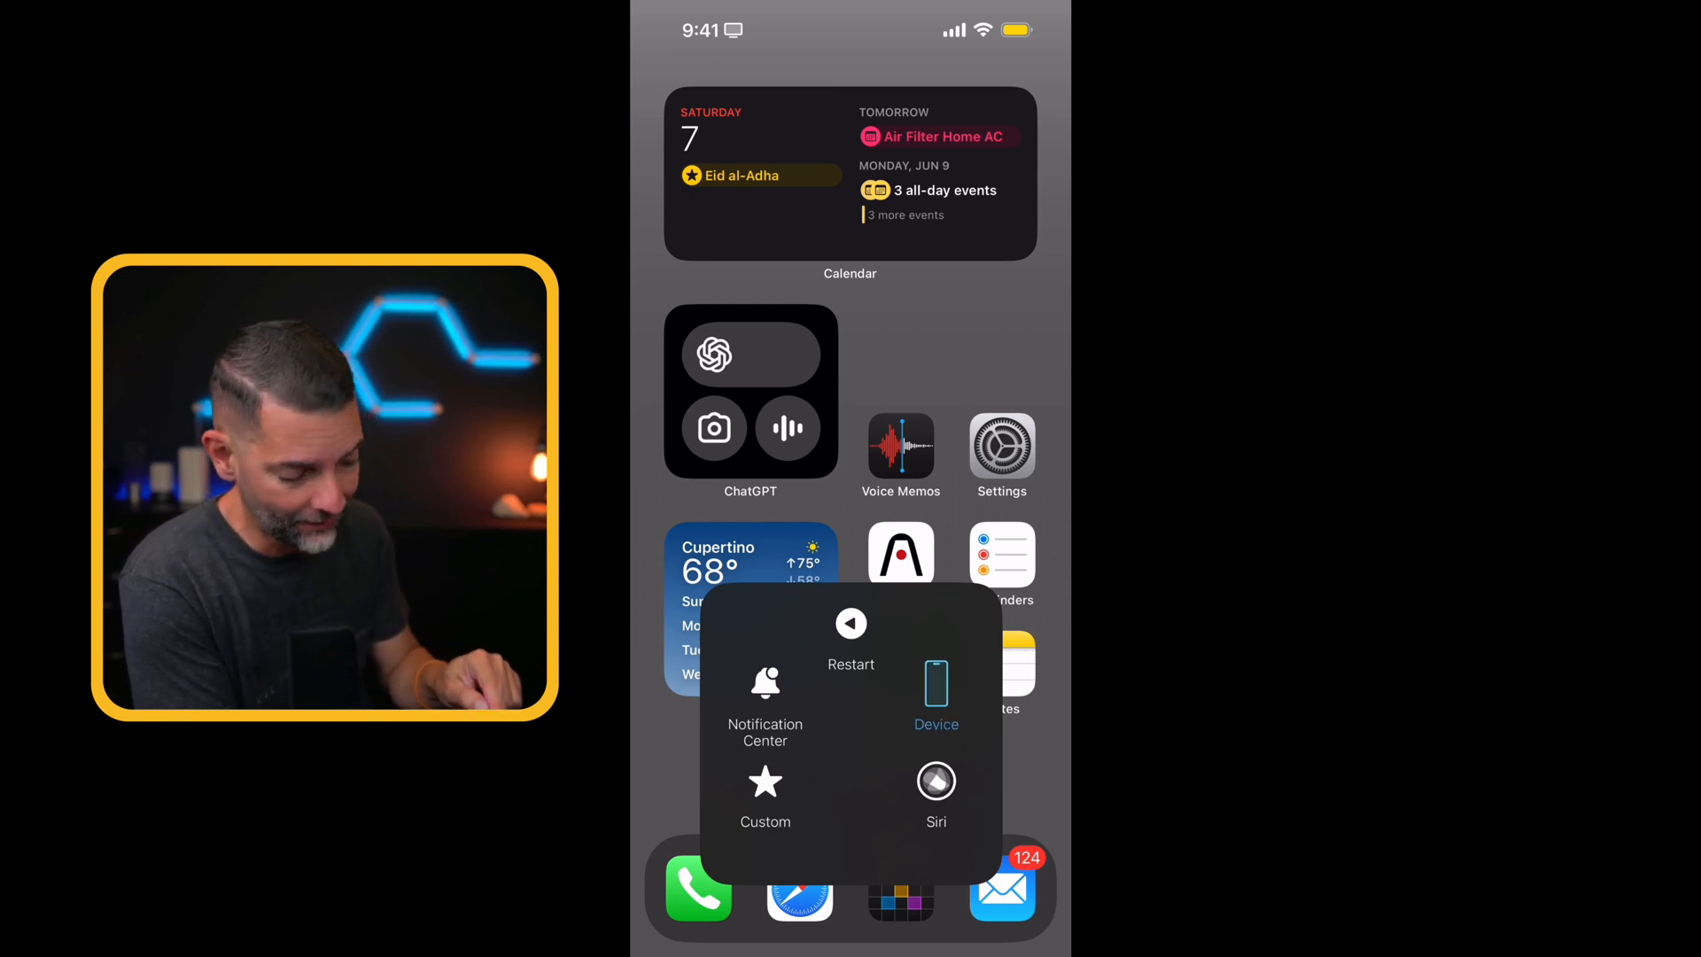
{"action": "left_click", "coordinate": [935, 691]}
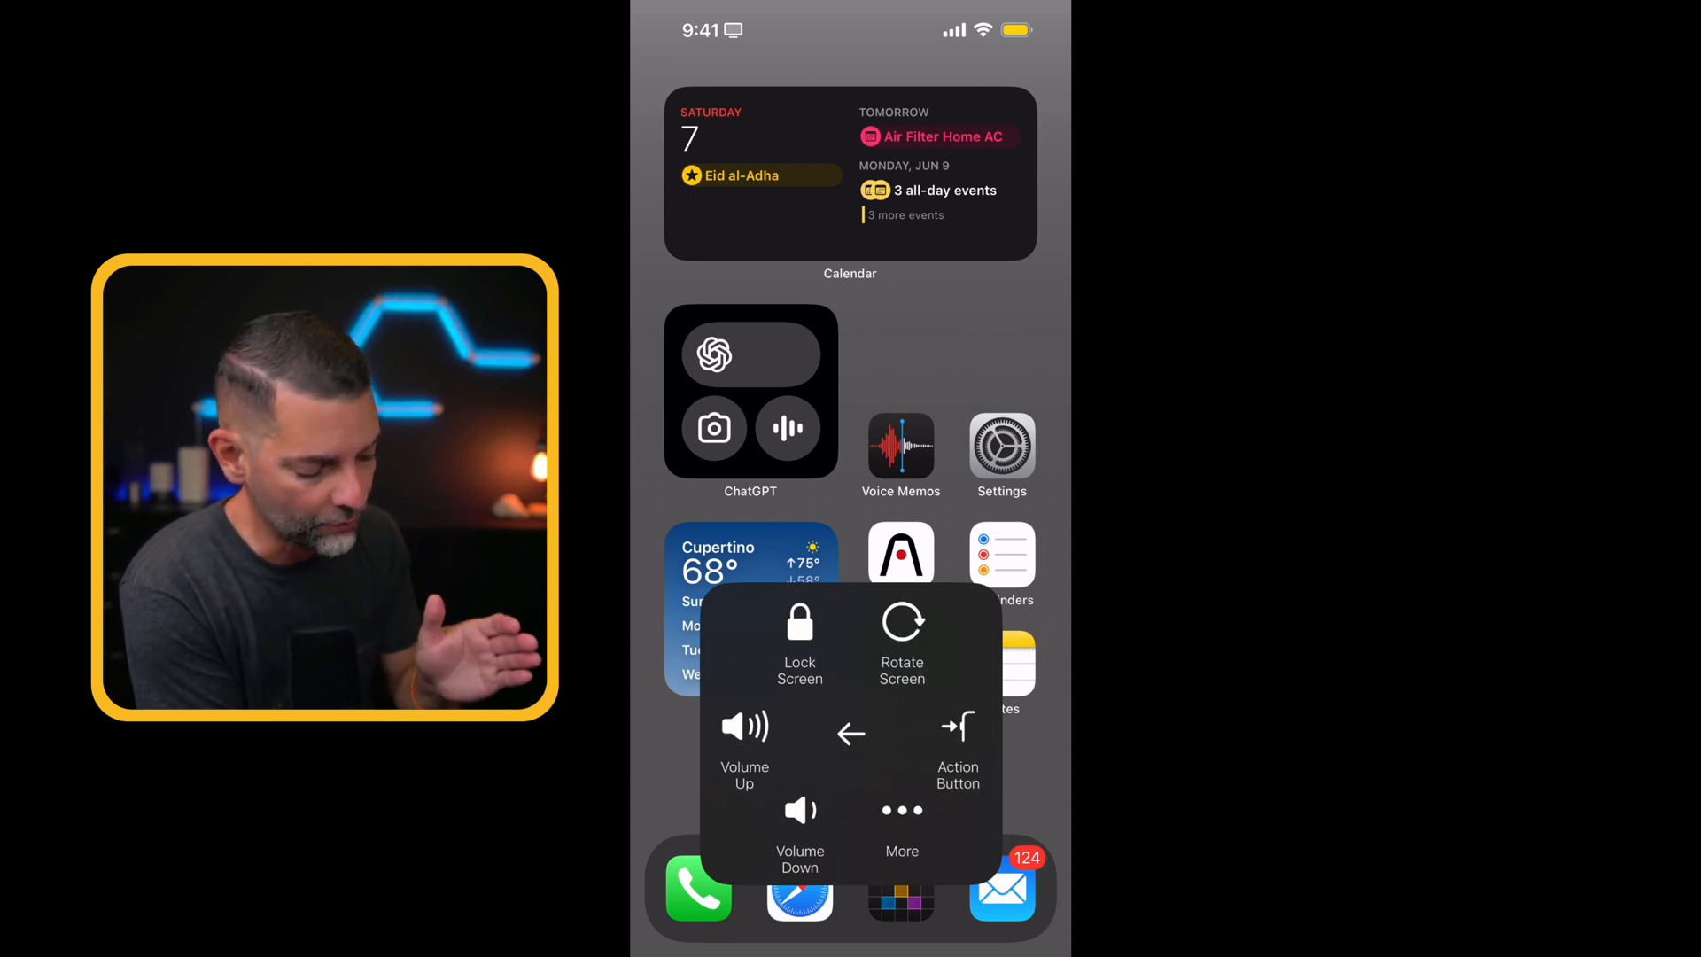
{"action": "left_click", "coordinate": [744, 735]}
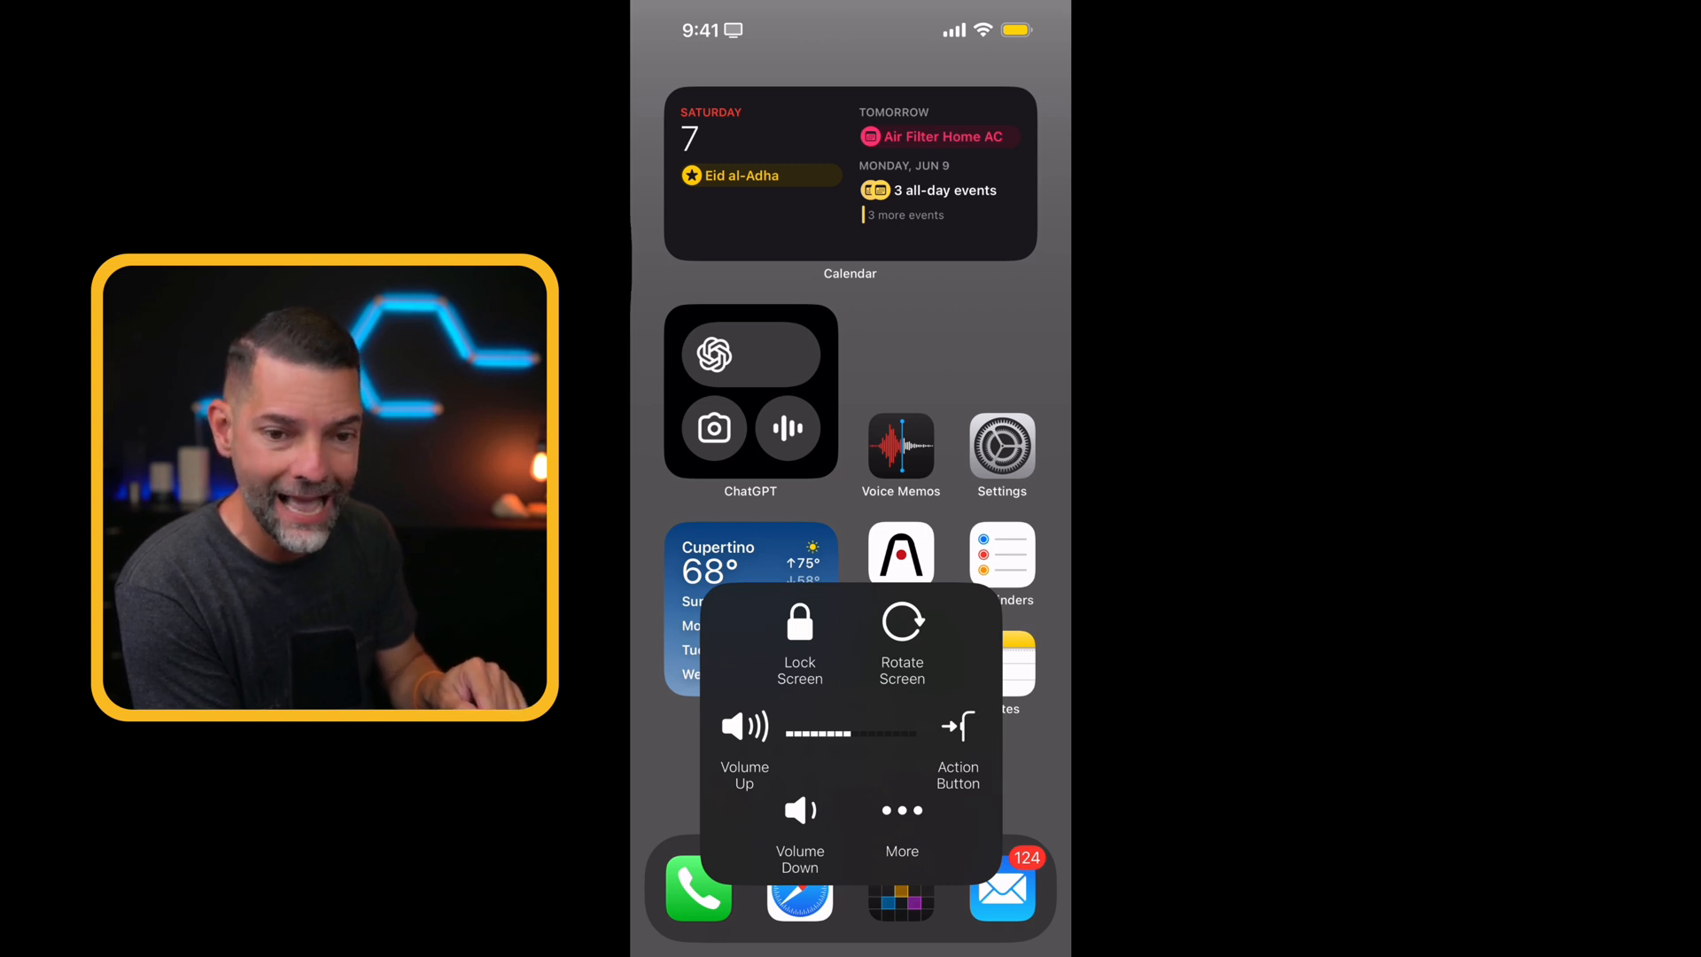
{"action": "left_click", "coordinate": [799, 636]}
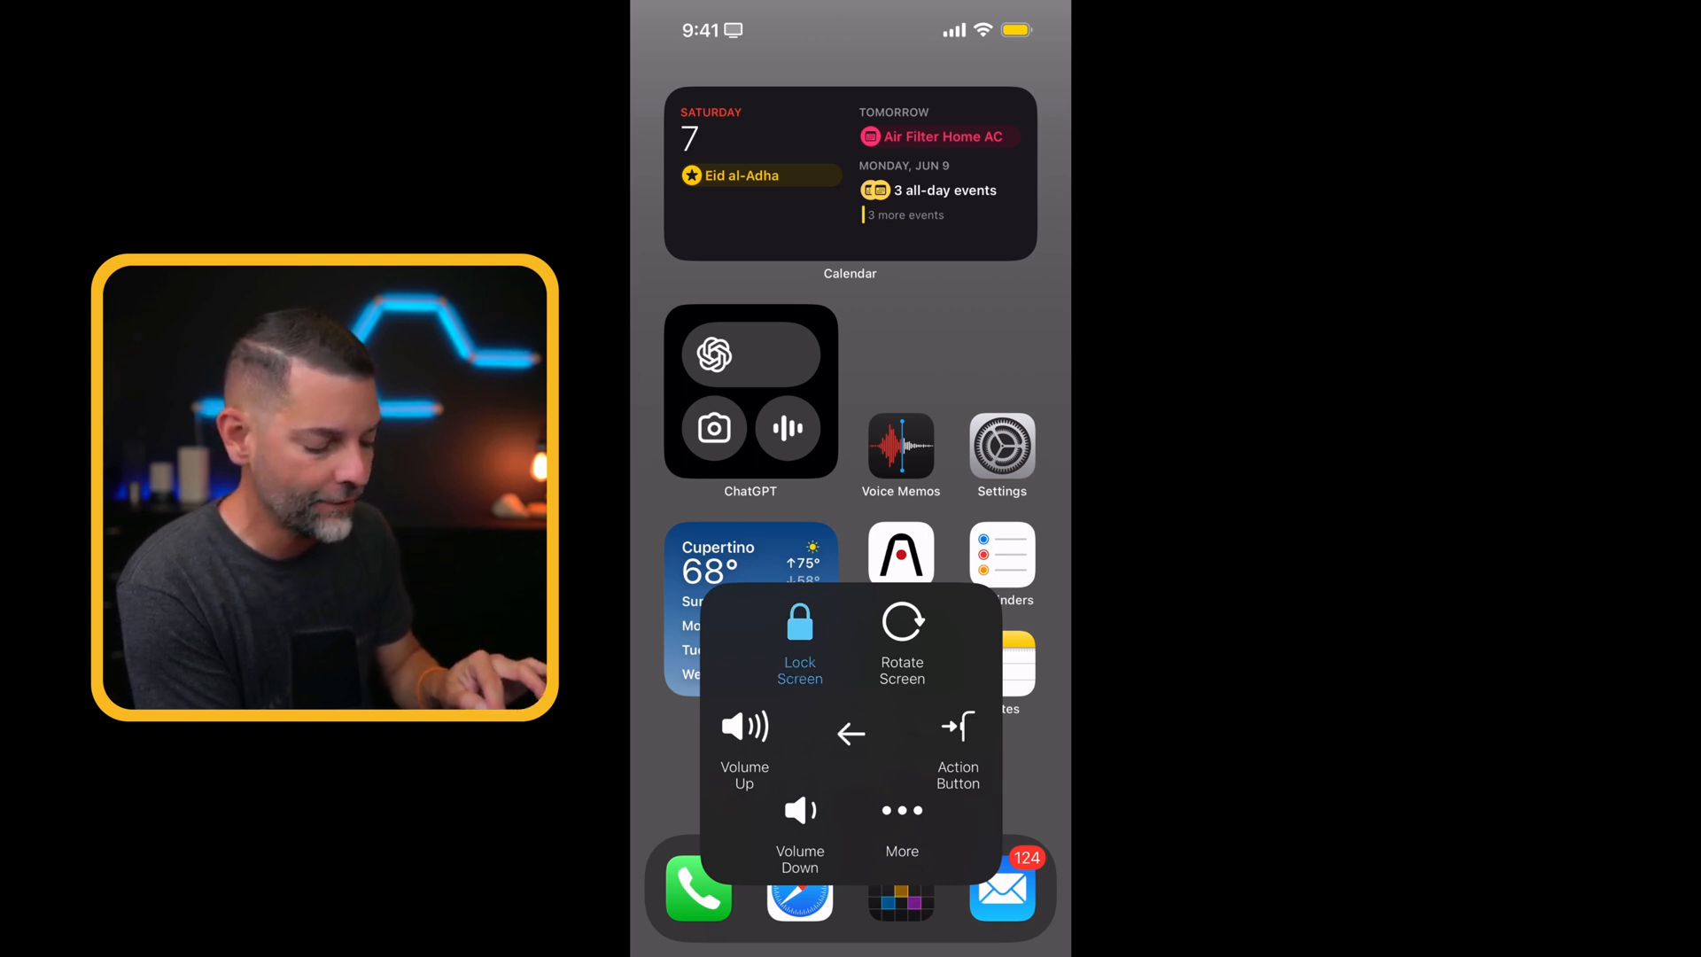
{"action": "left_click", "coordinate": [799, 621]}
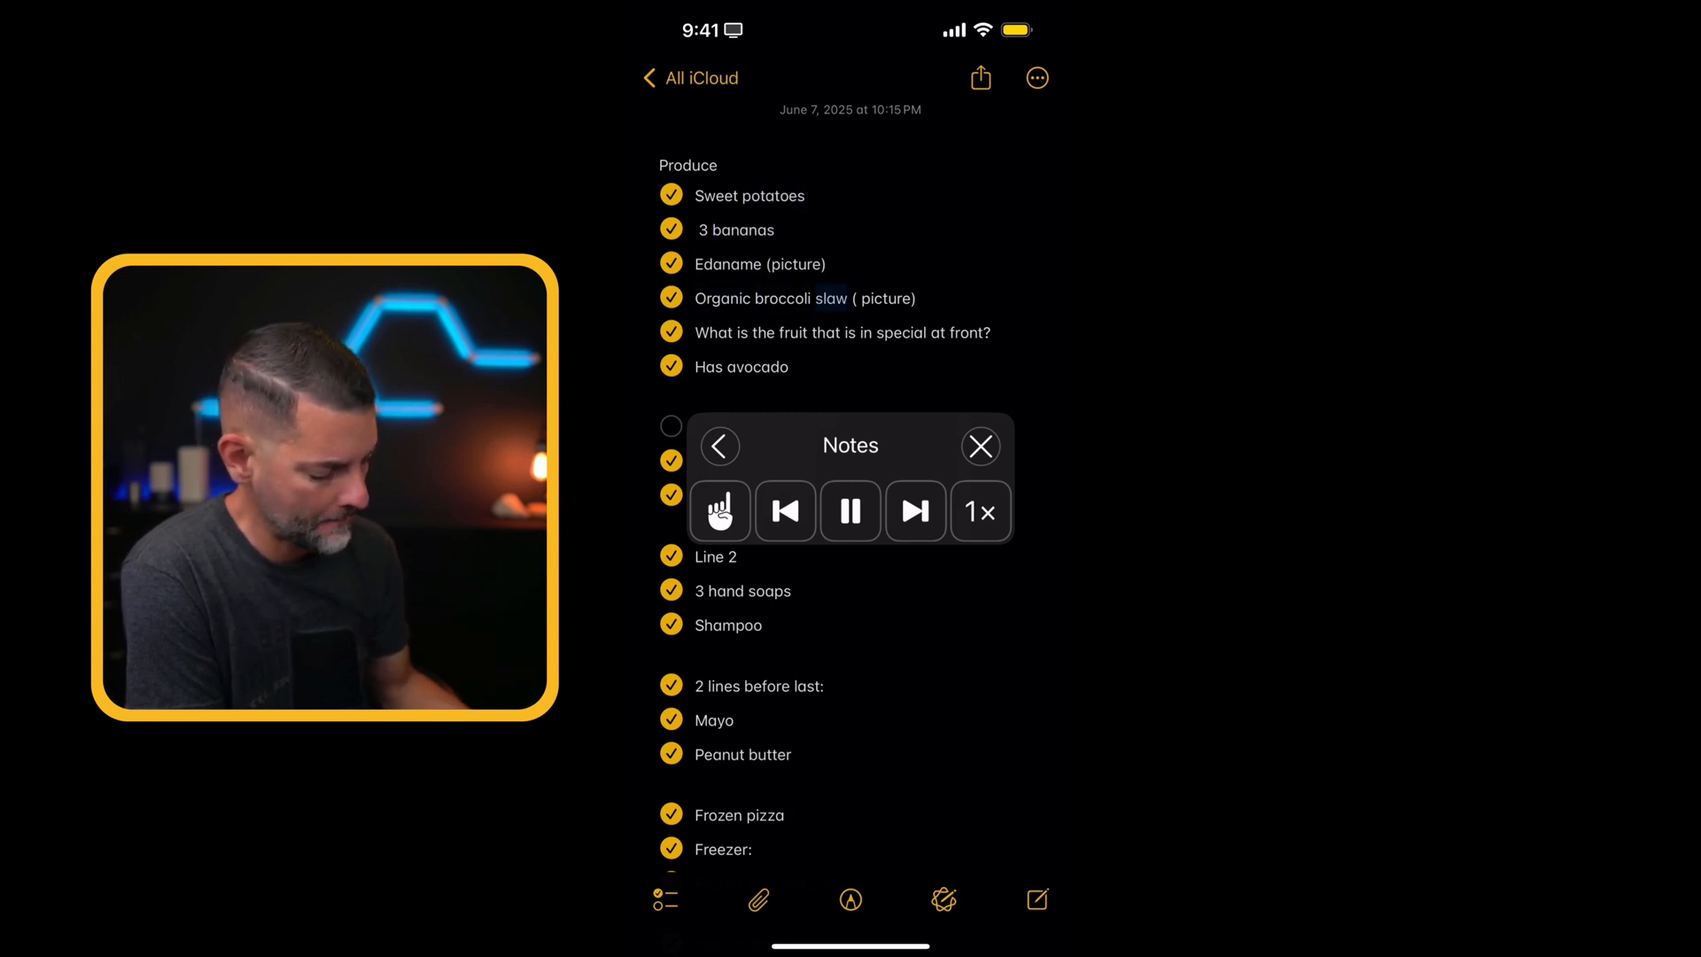
Pause Speak Screen's reading of the grocery note partway through the Produce items
{"action": "left_click", "coordinate": [850, 511]}
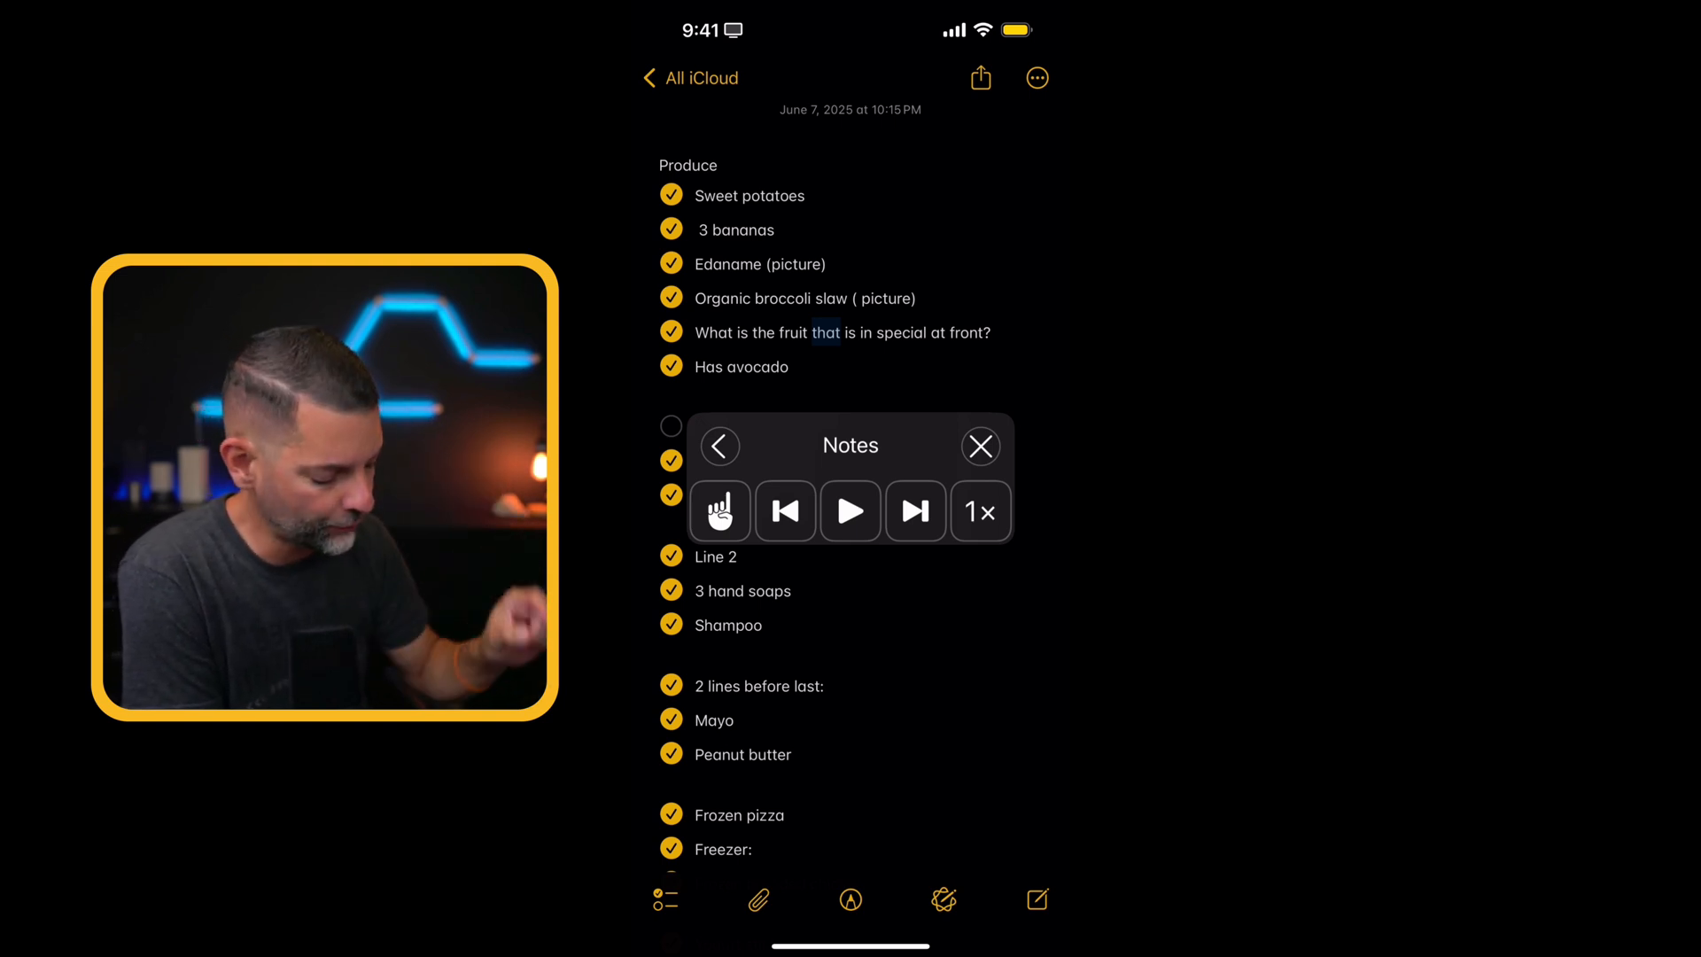
Cycle the Speak Screen controller's 1× speed button to change the speaking rate
{"action": "left_click", "coordinate": [981, 511]}
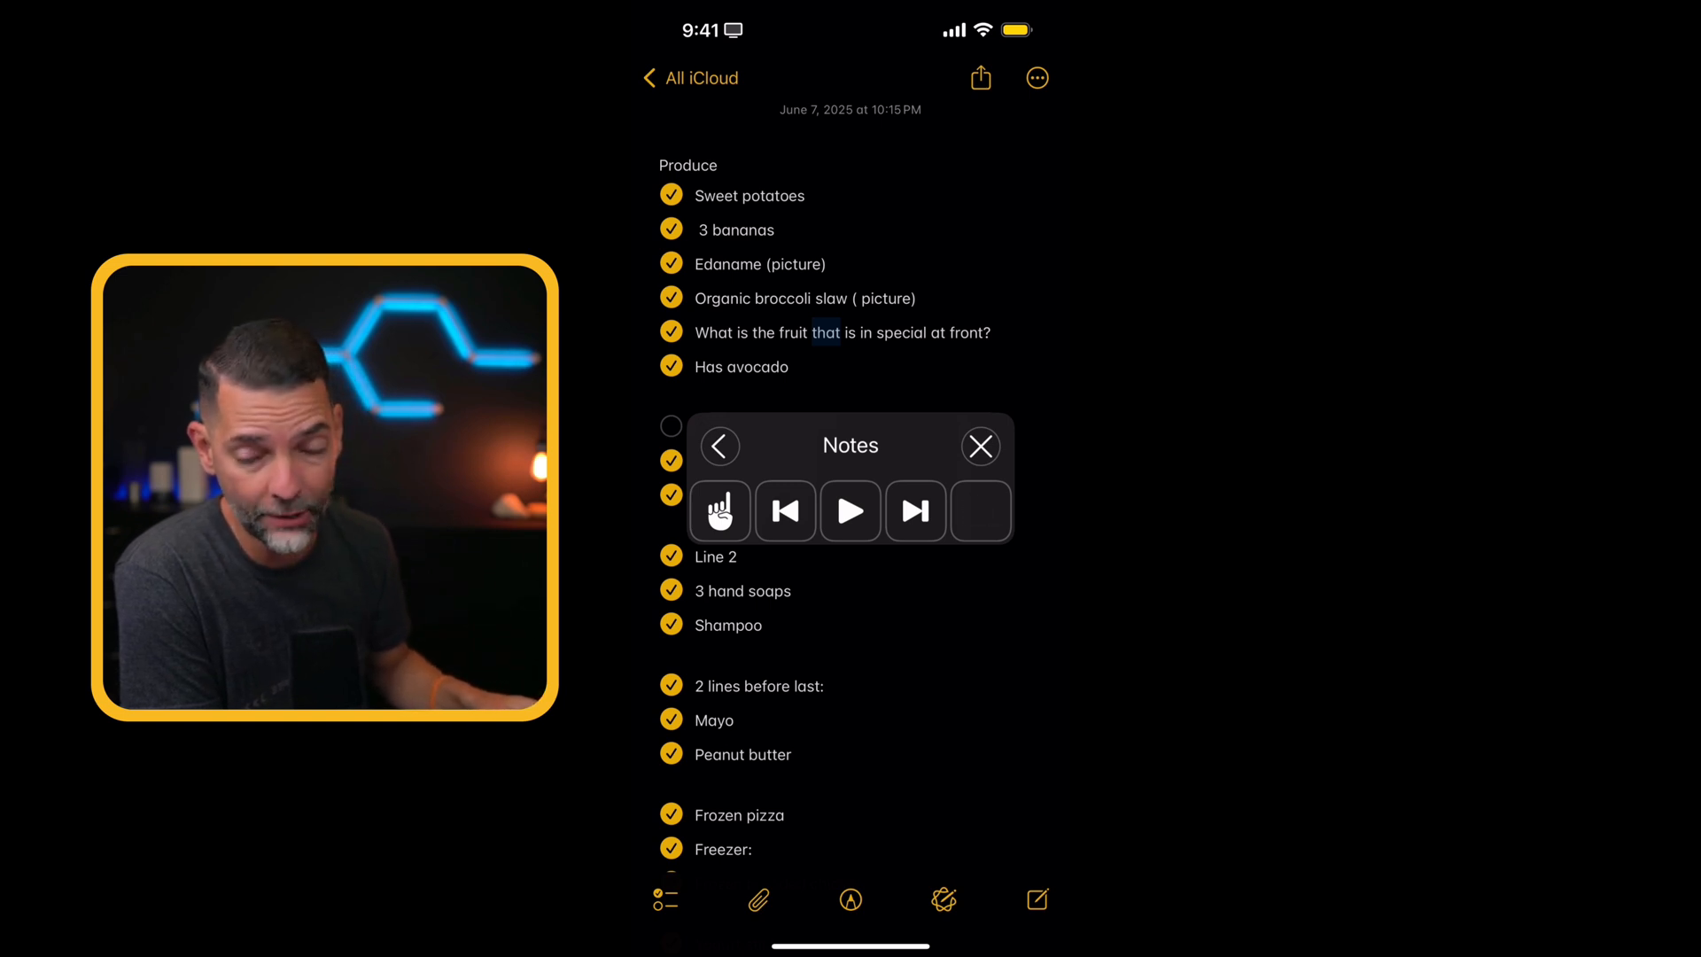
{"action": "left_click", "coordinate": [980, 445]}
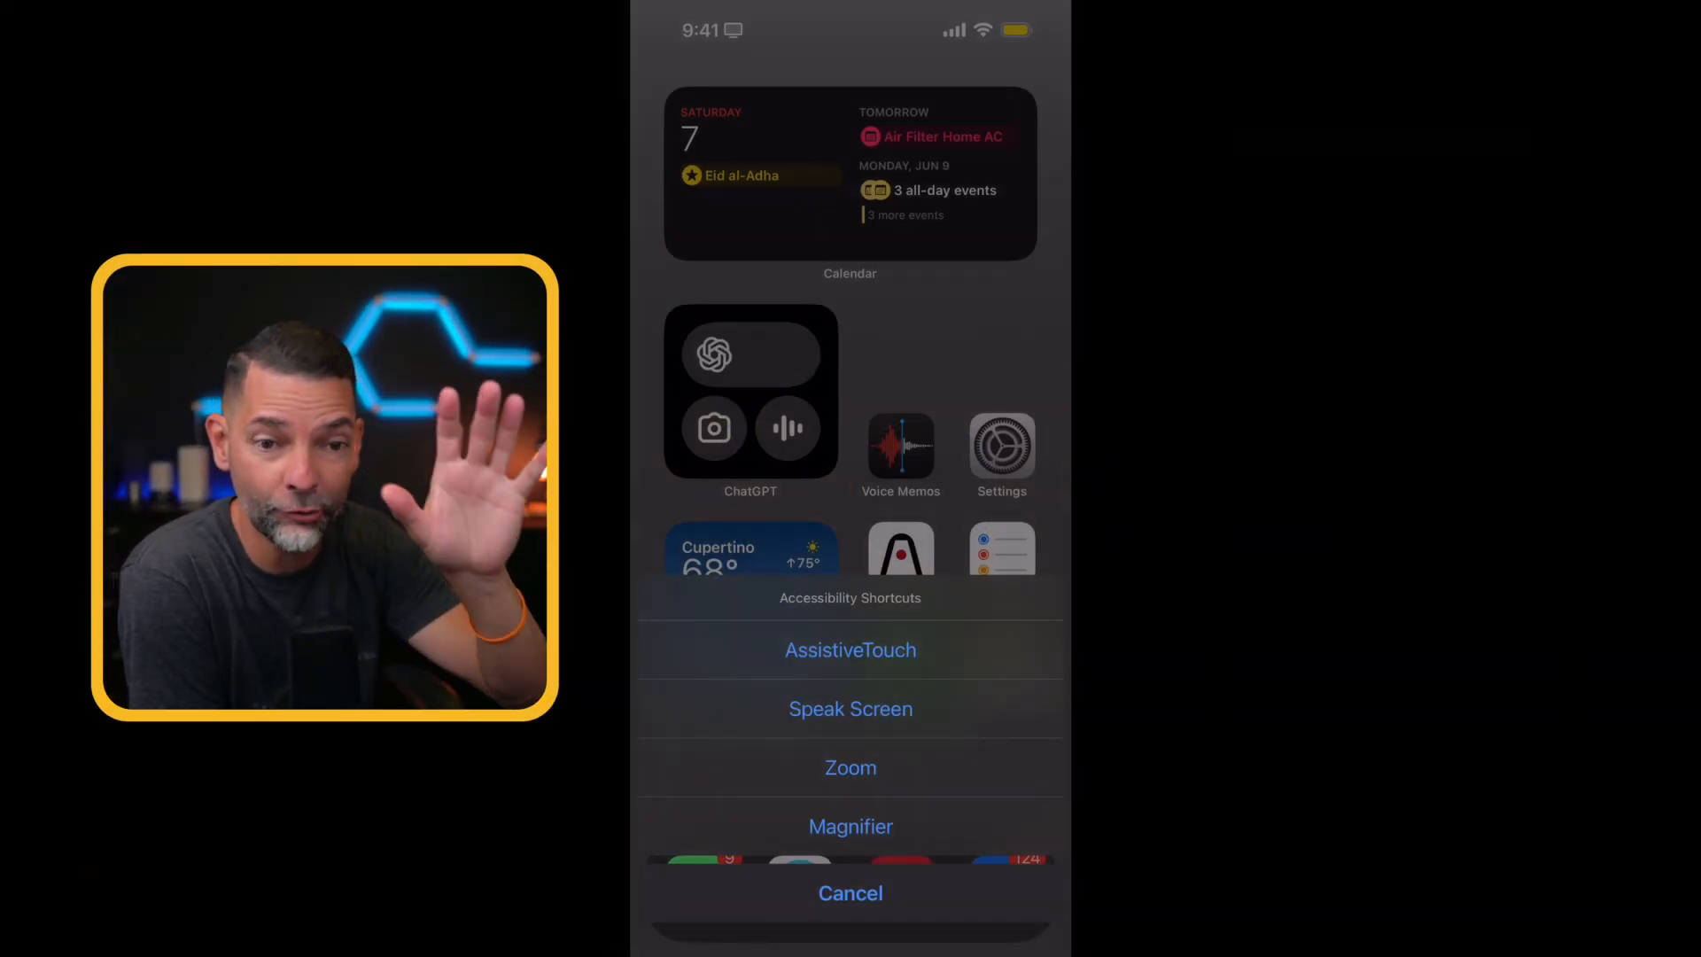
Cancel the Accessibility Shortcuts list so the Home Screen shows with no overlay
{"action": "left_click", "coordinate": [850, 893]}
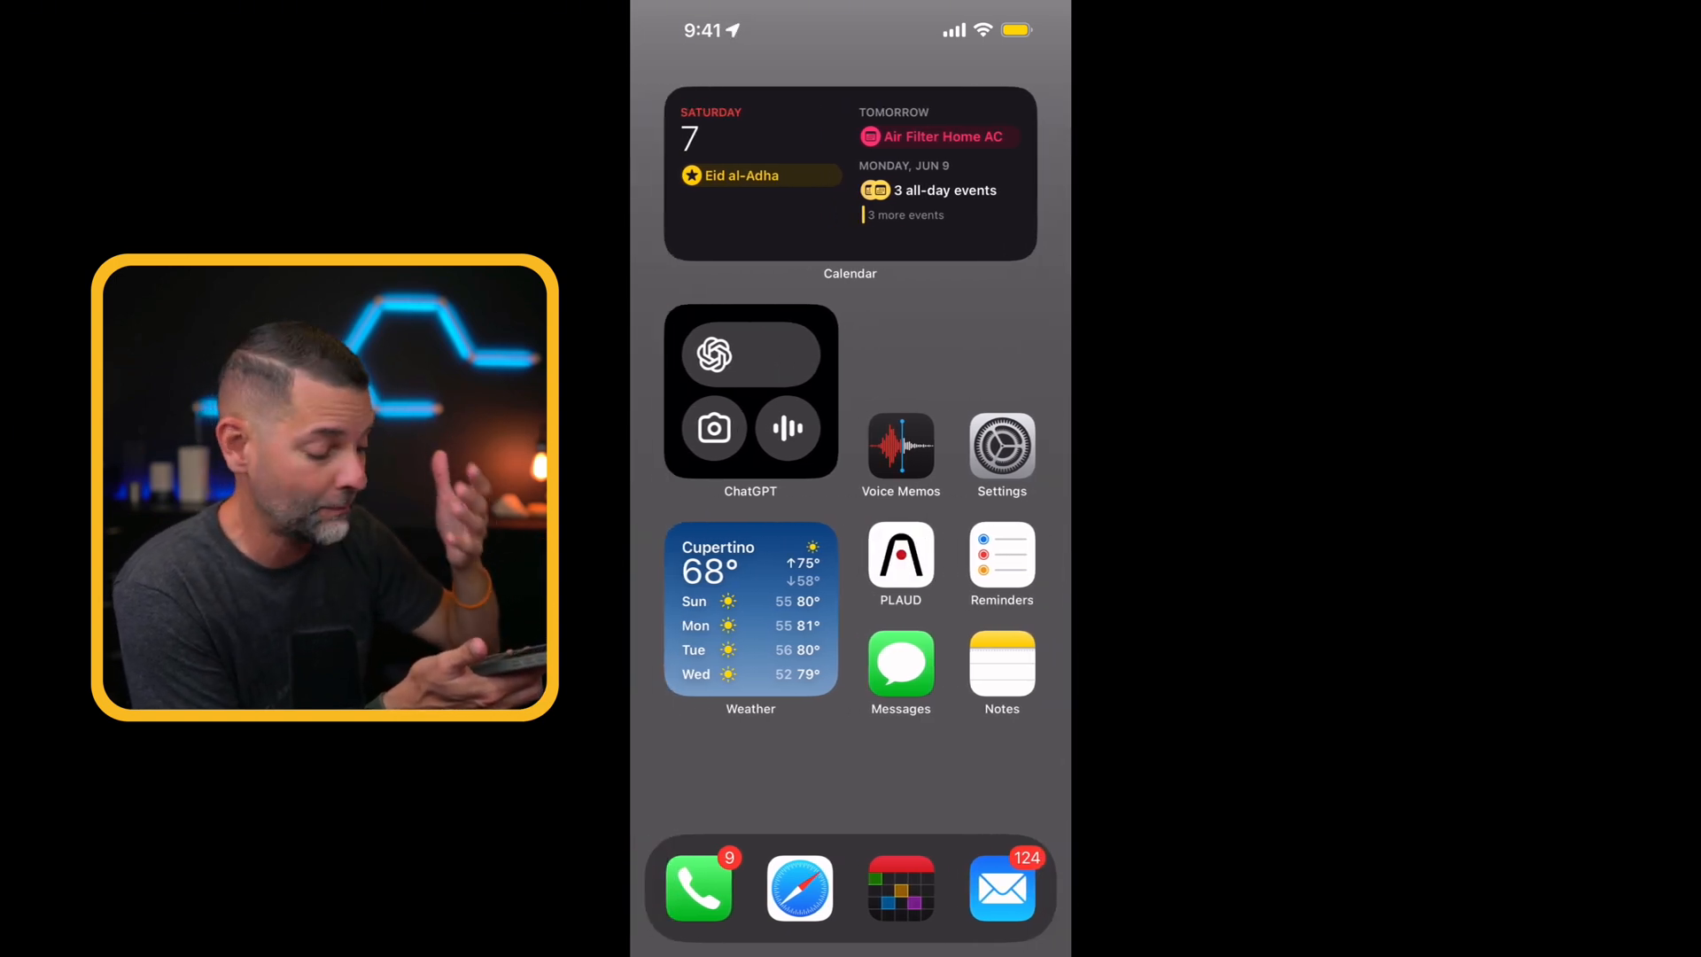
Reopen the grocery list note in Notes and summon the Accessibility Shortcuts list
{"action": "left_click", "coordinate": [1001, 659]}
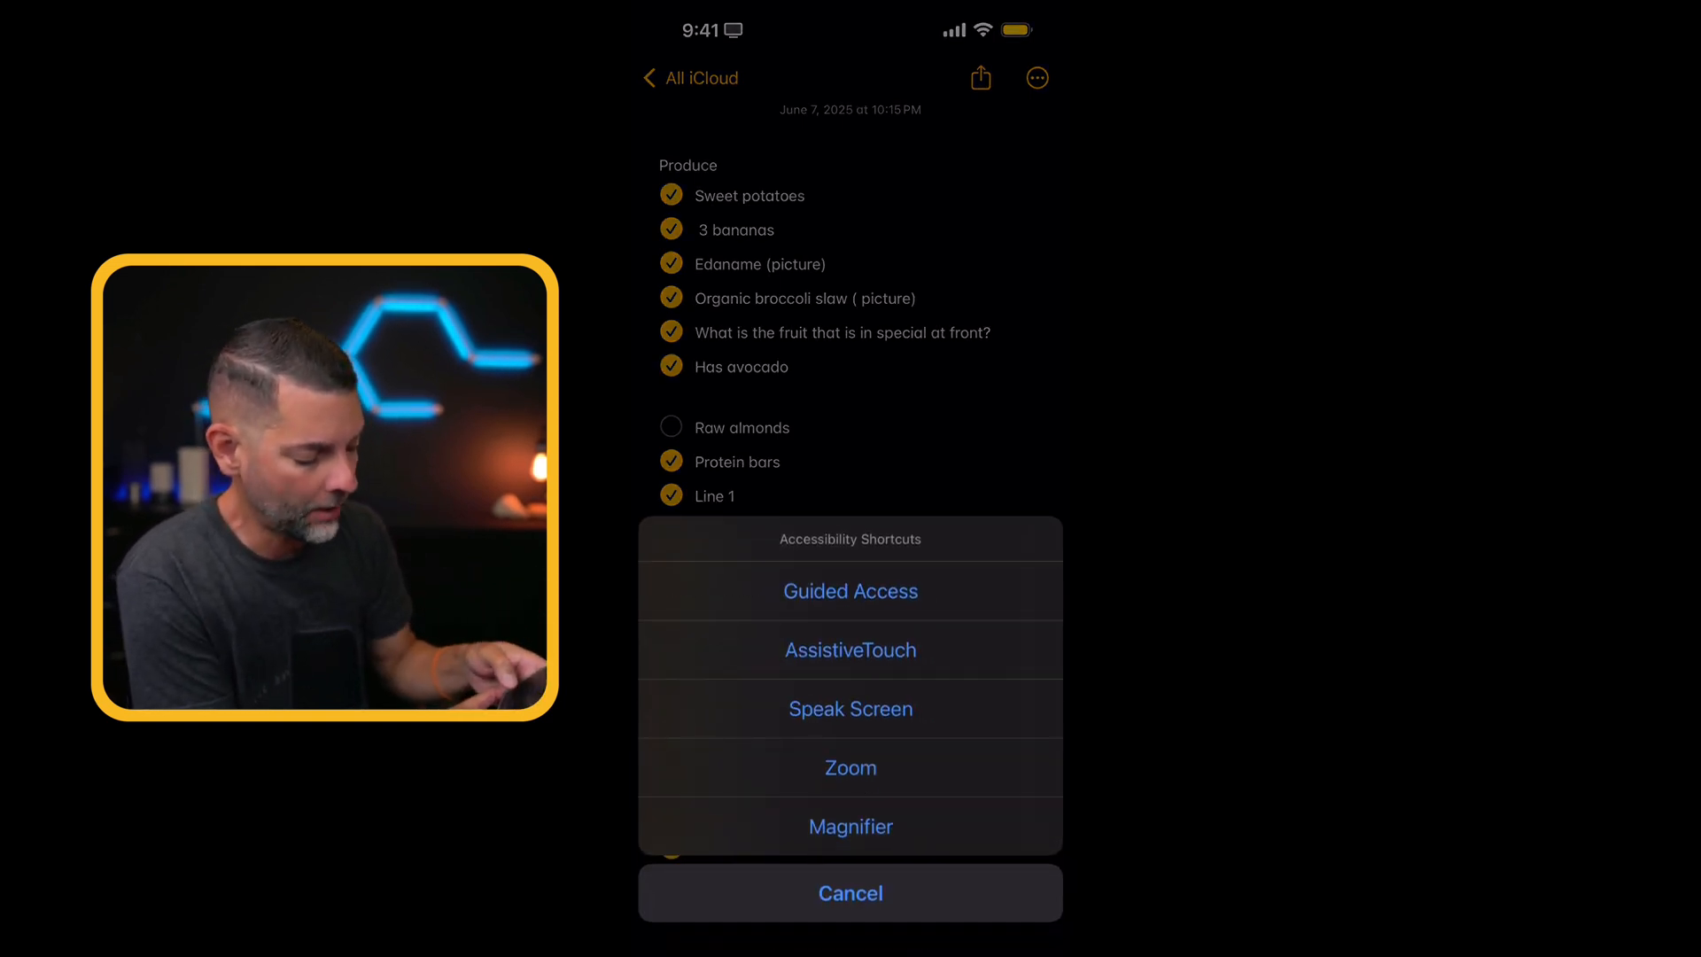
Launch Magnifier from the Accessibility Shortcuts sheet, showing the keyboard's number pad
{"action": "left_click", "coordinate": [851, 768]}
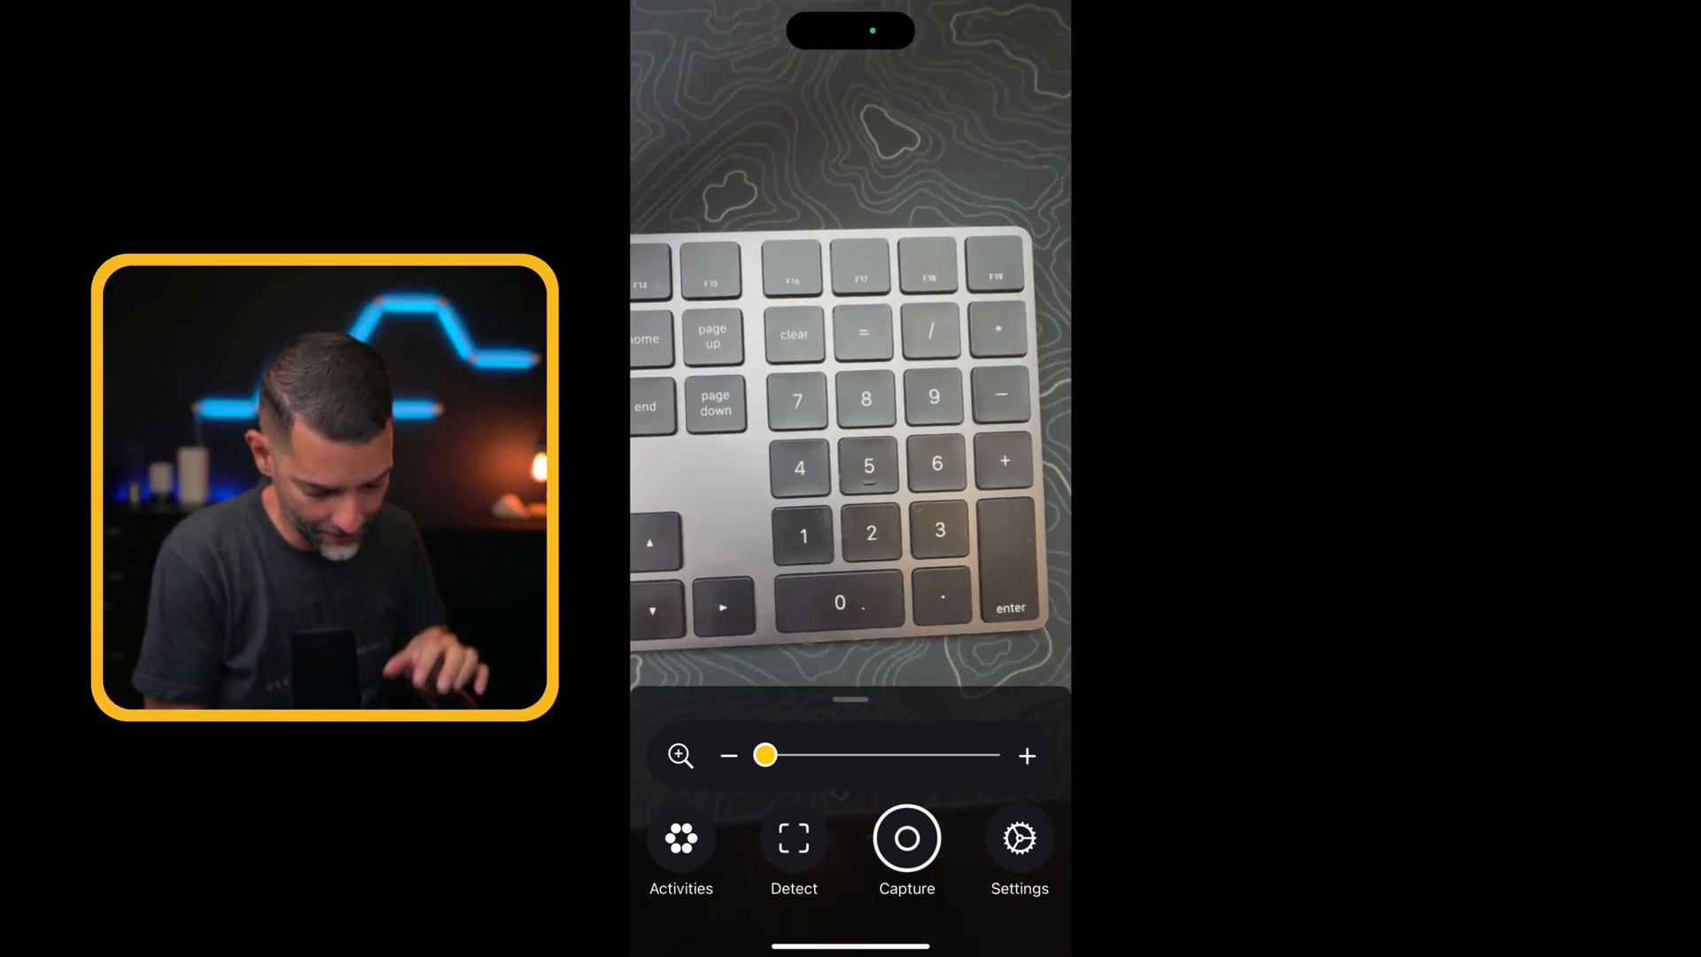
Zoom Magnifier in on the number keys, back out, then settle at a moderate zoom
{"action": "left_click_drag", "start_coordinate": [765, 754], "coordinate": [849, 755]}
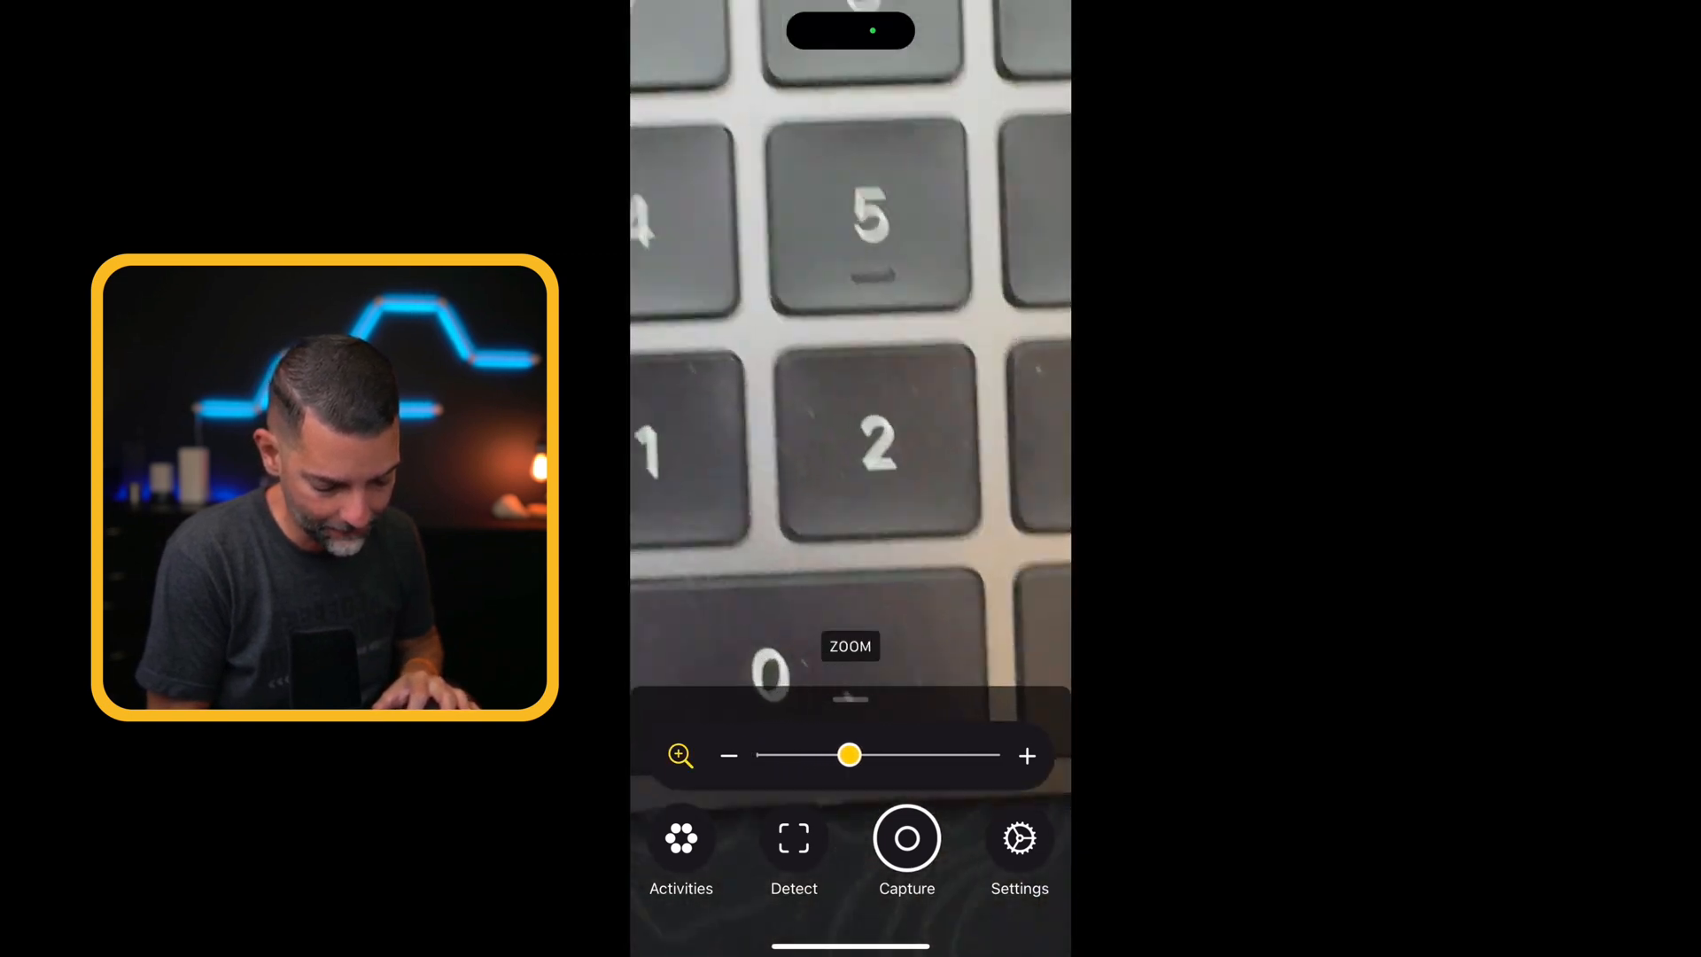
{"action": "left_click_drag", "start_coordinate": [851, 755], "coordinate": [932, 754]}
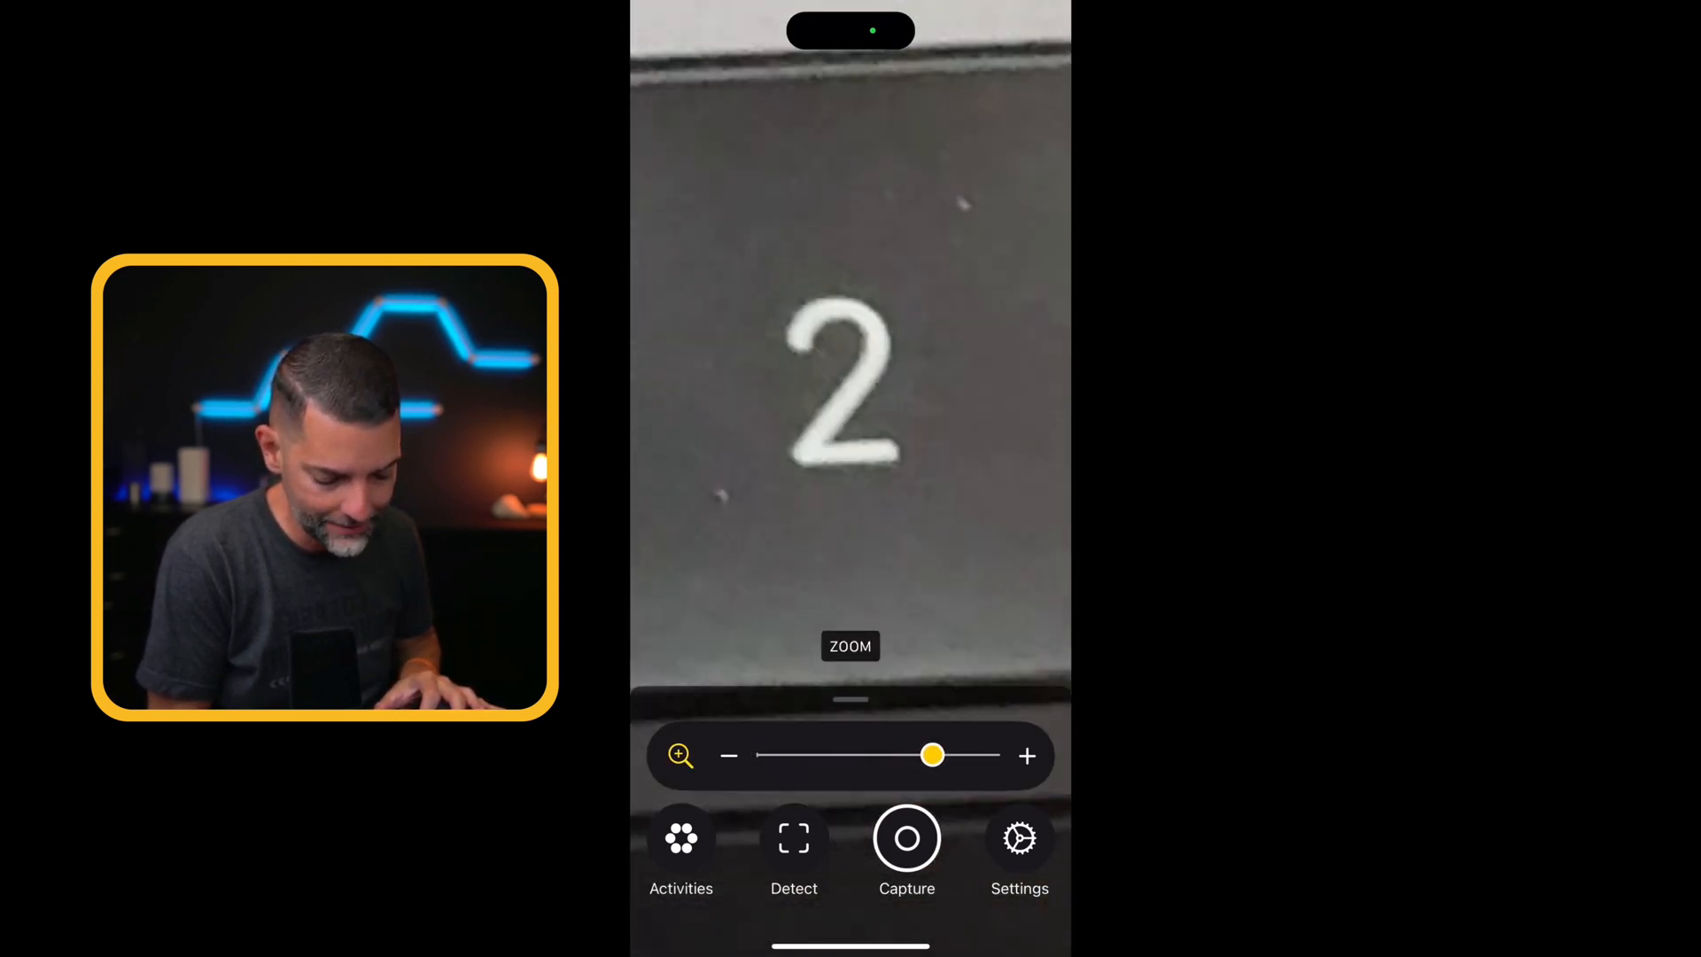
{"action": "left_click_drag", "start_coordinate": [931, 755], "coordinate": [787, 755]}
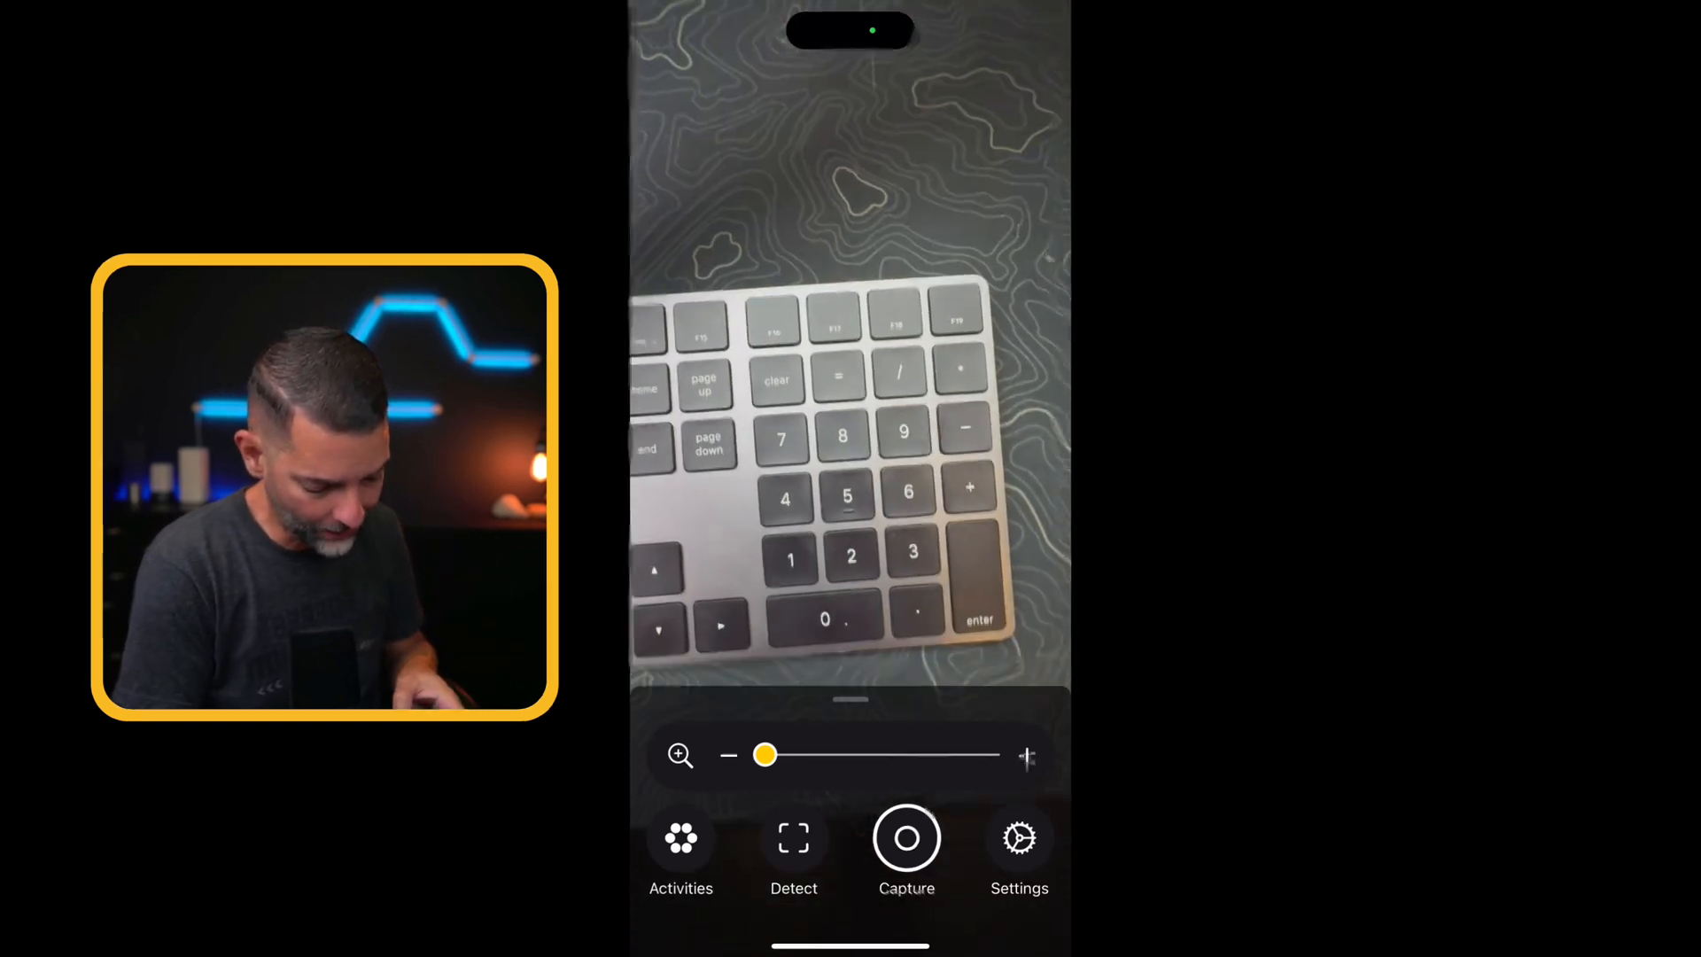
{"action": "left_click_drag", "start_coordinate": [764, 754], "coordinate": [841, 754]}
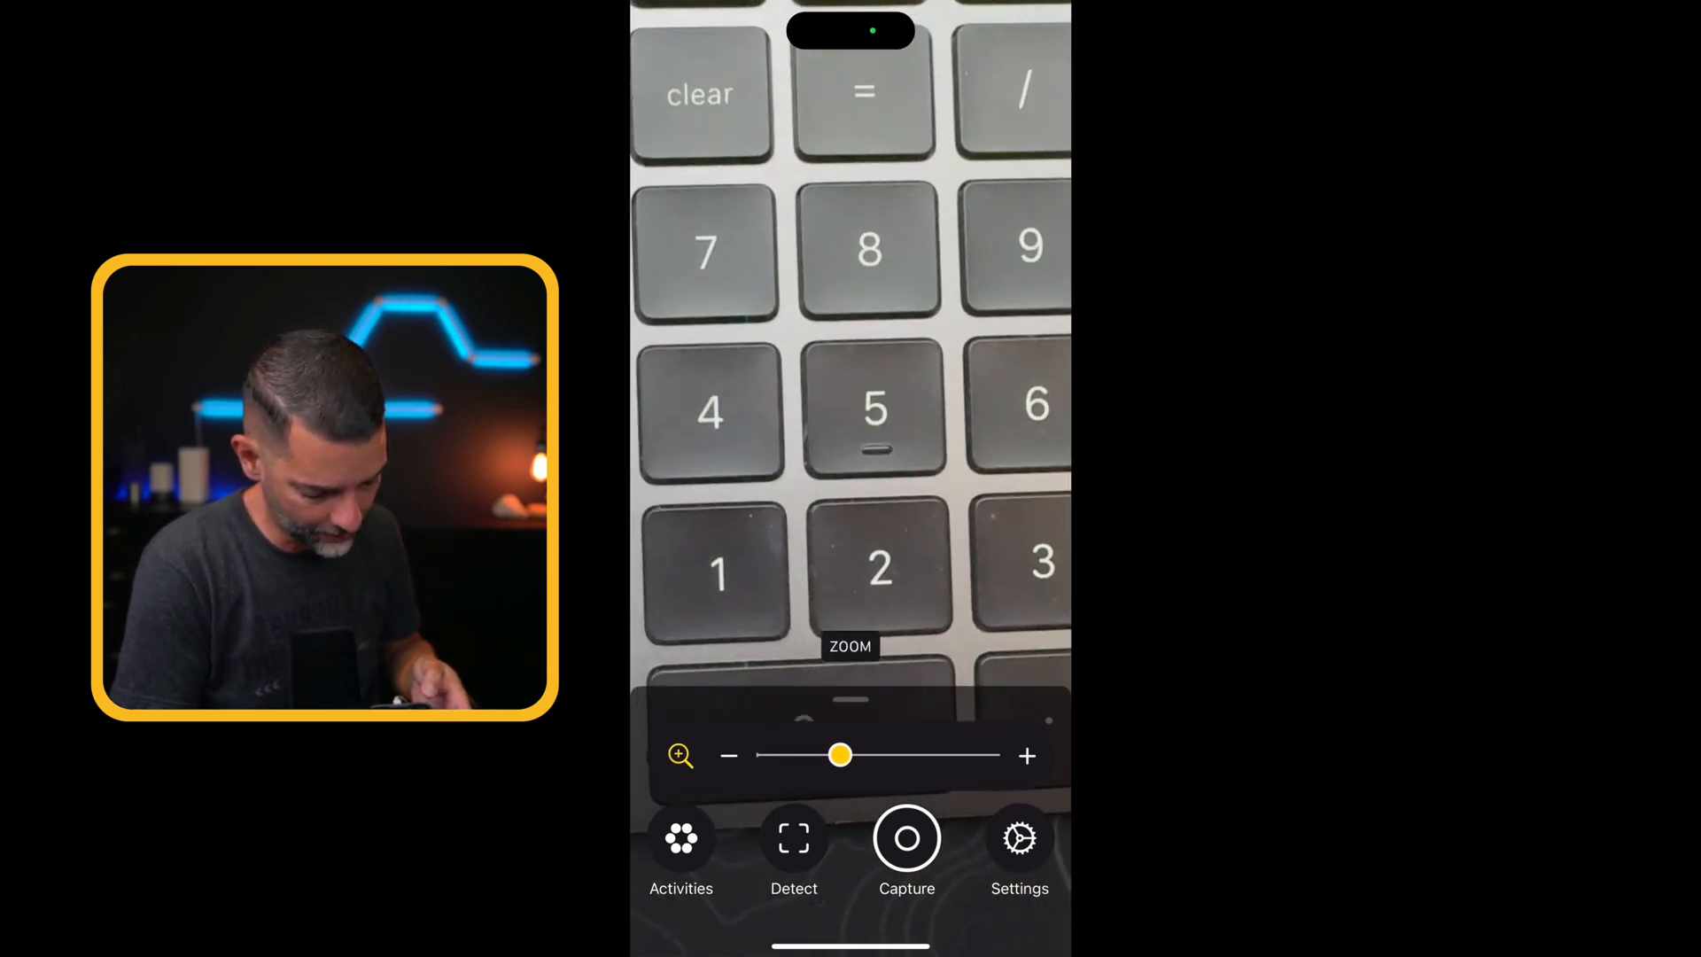
{"action": "left_click", "coordinate": [906, 838]}
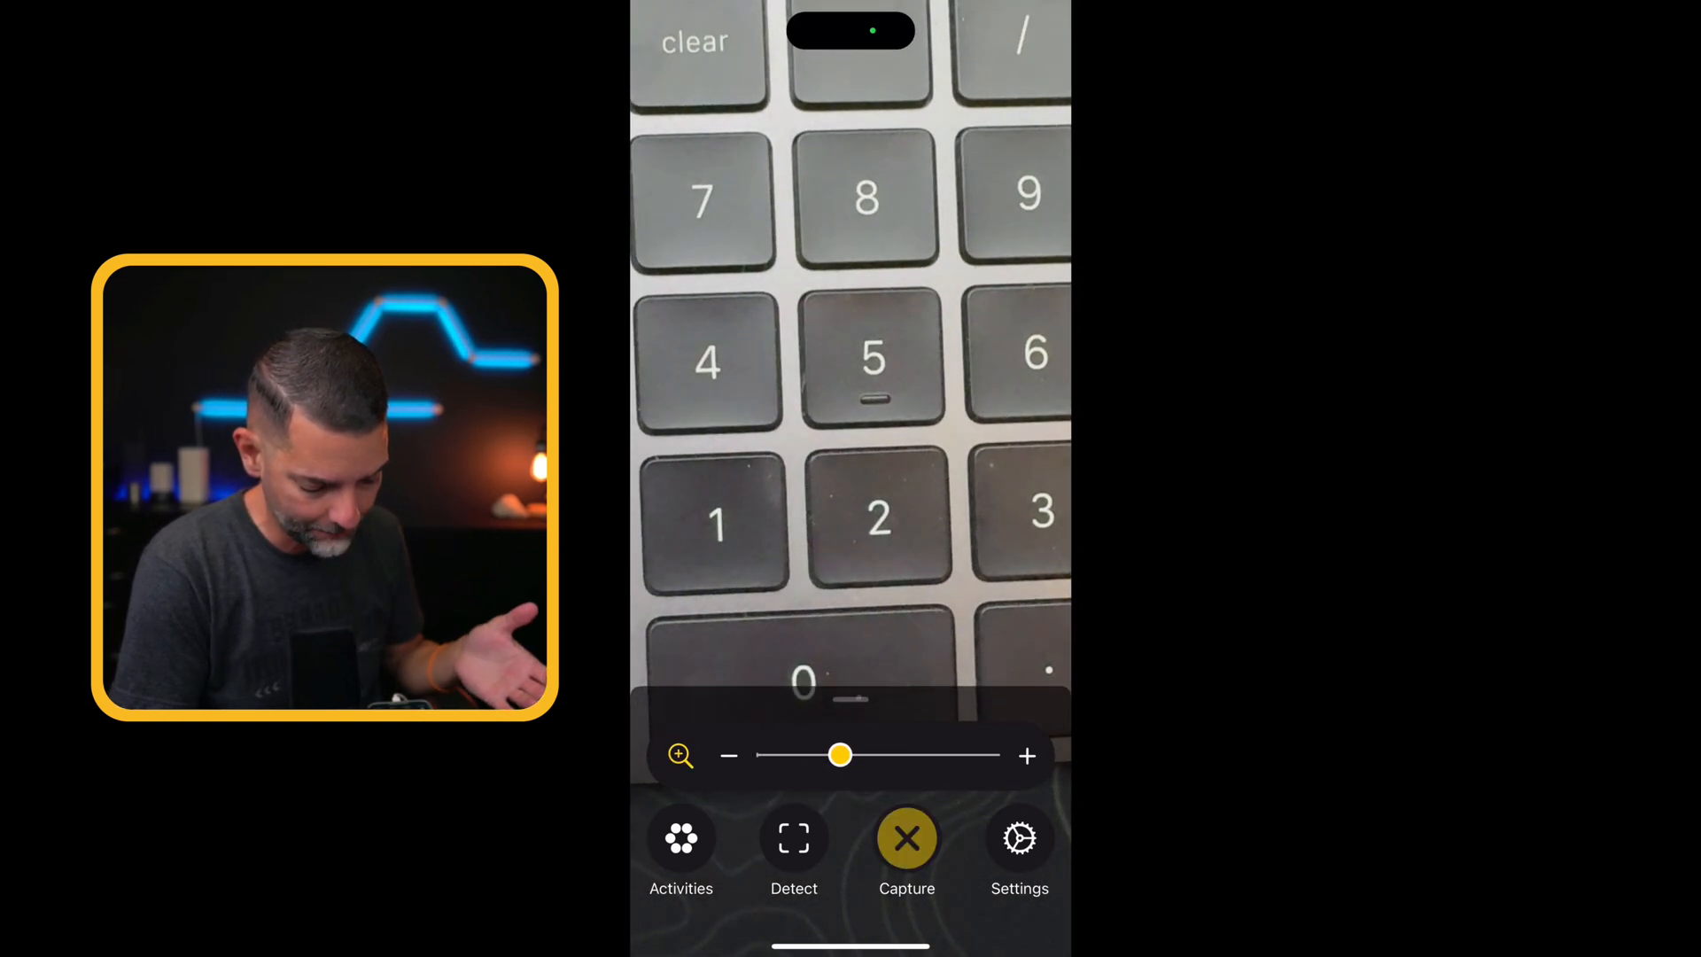
{"action": "left_click", "coordinate": [906, 838]}
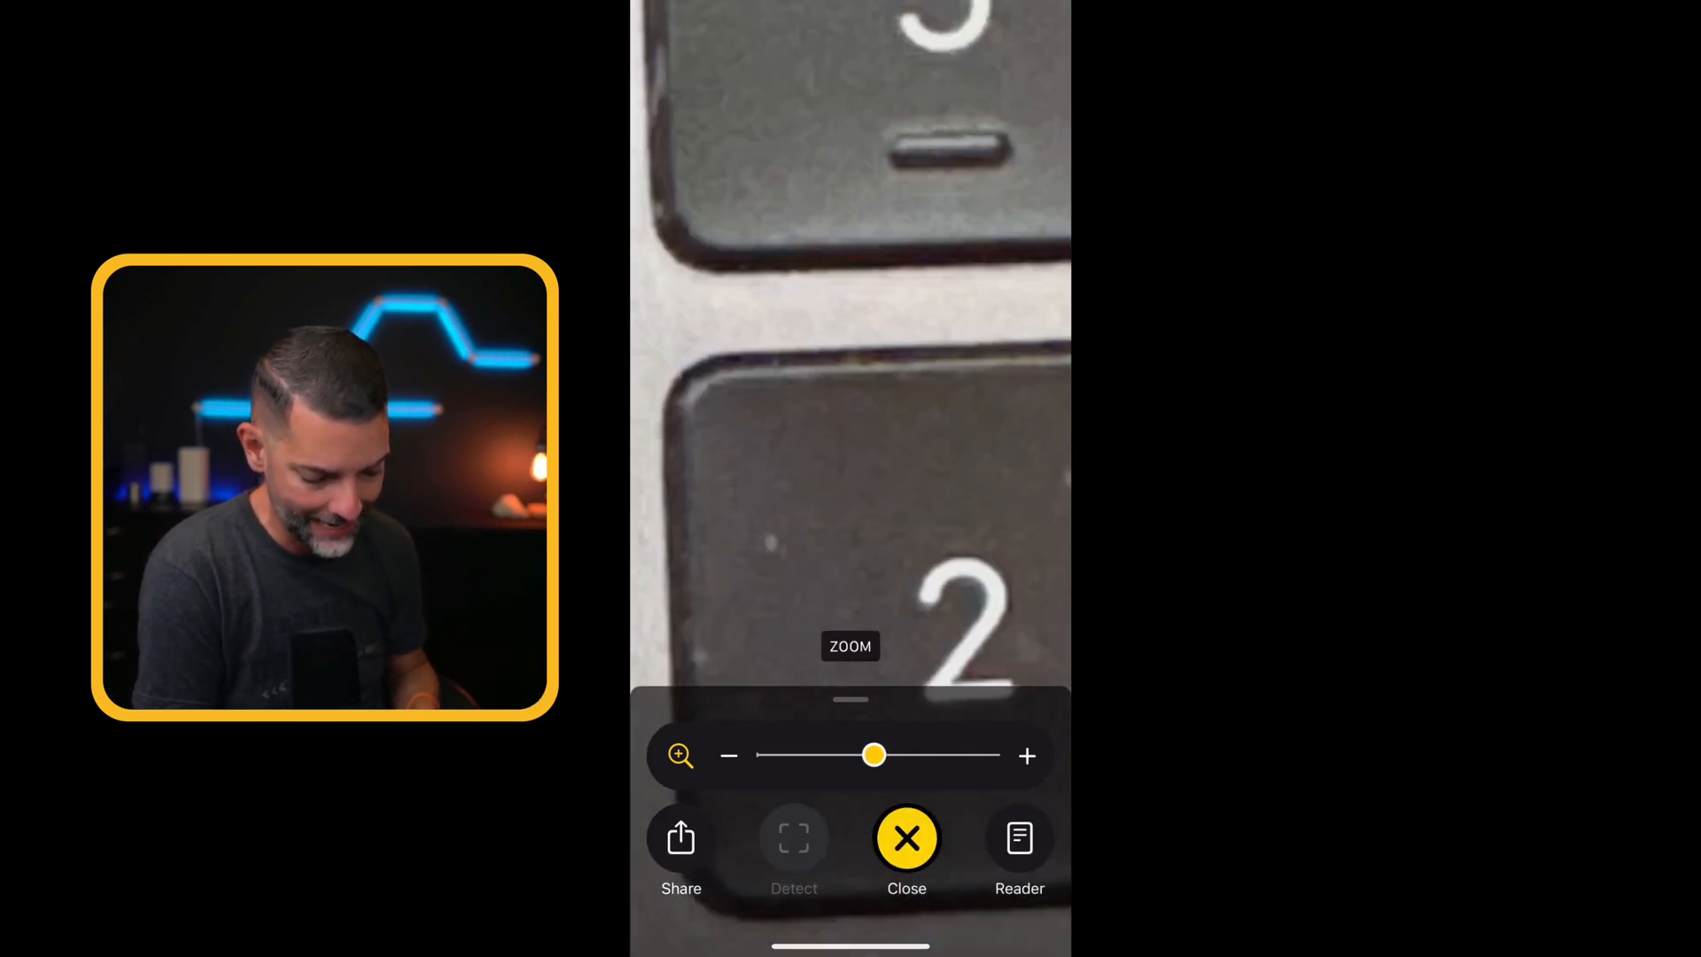
{"action": "left_click_drag", "start_coordinate": [874, 755], "coordinate": [764, 754]}
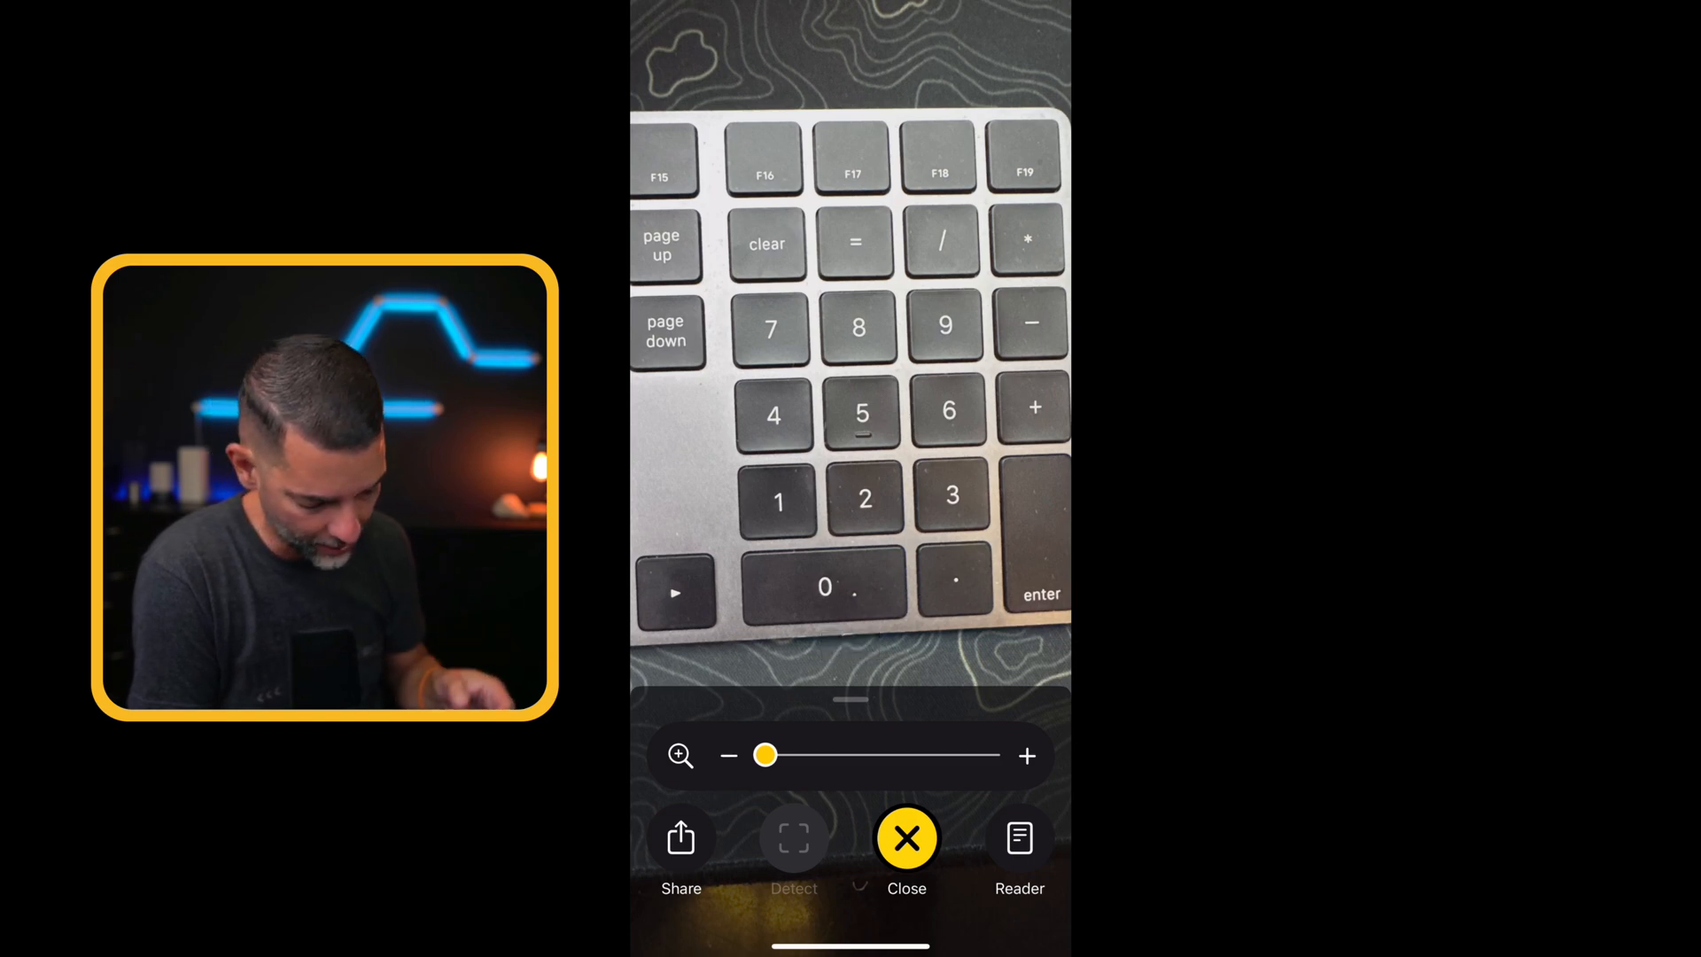
{"action": "left_click", "coordinate": [907, 838]}
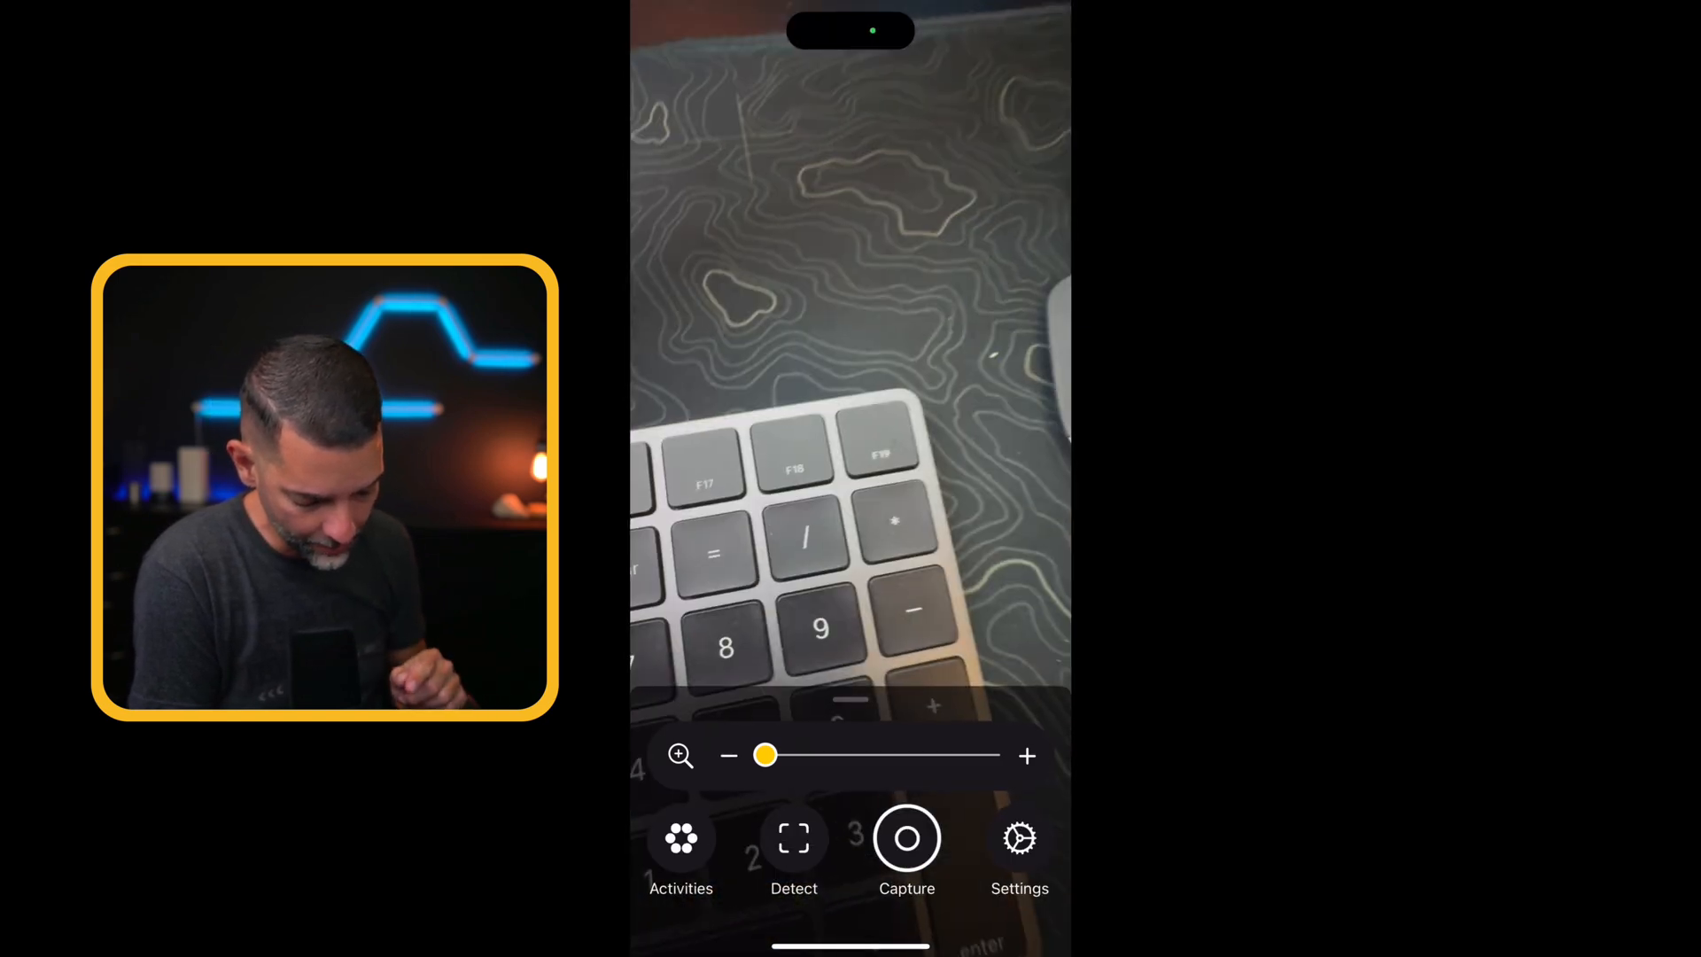
Aim Magnifier at the box's printed multilingual text, leaving it unzoomed
{"action": "left_click", "coordinate": [793, 838]}
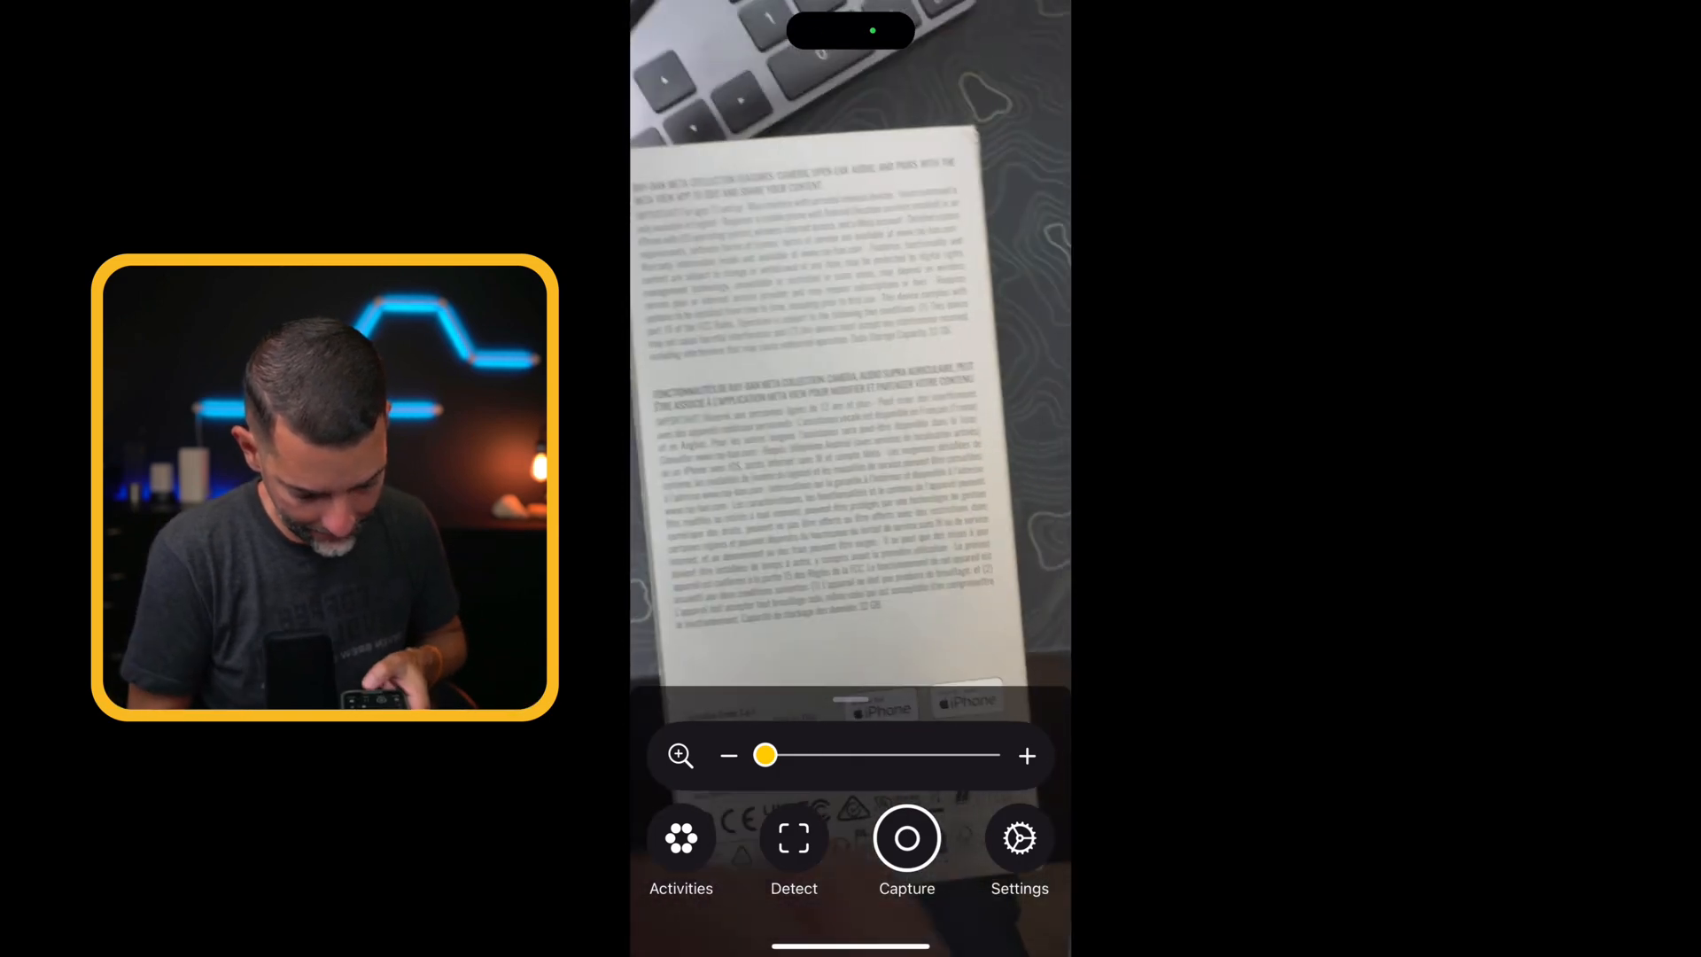
{"action": "left_click", "coordinate": [794, 839]}
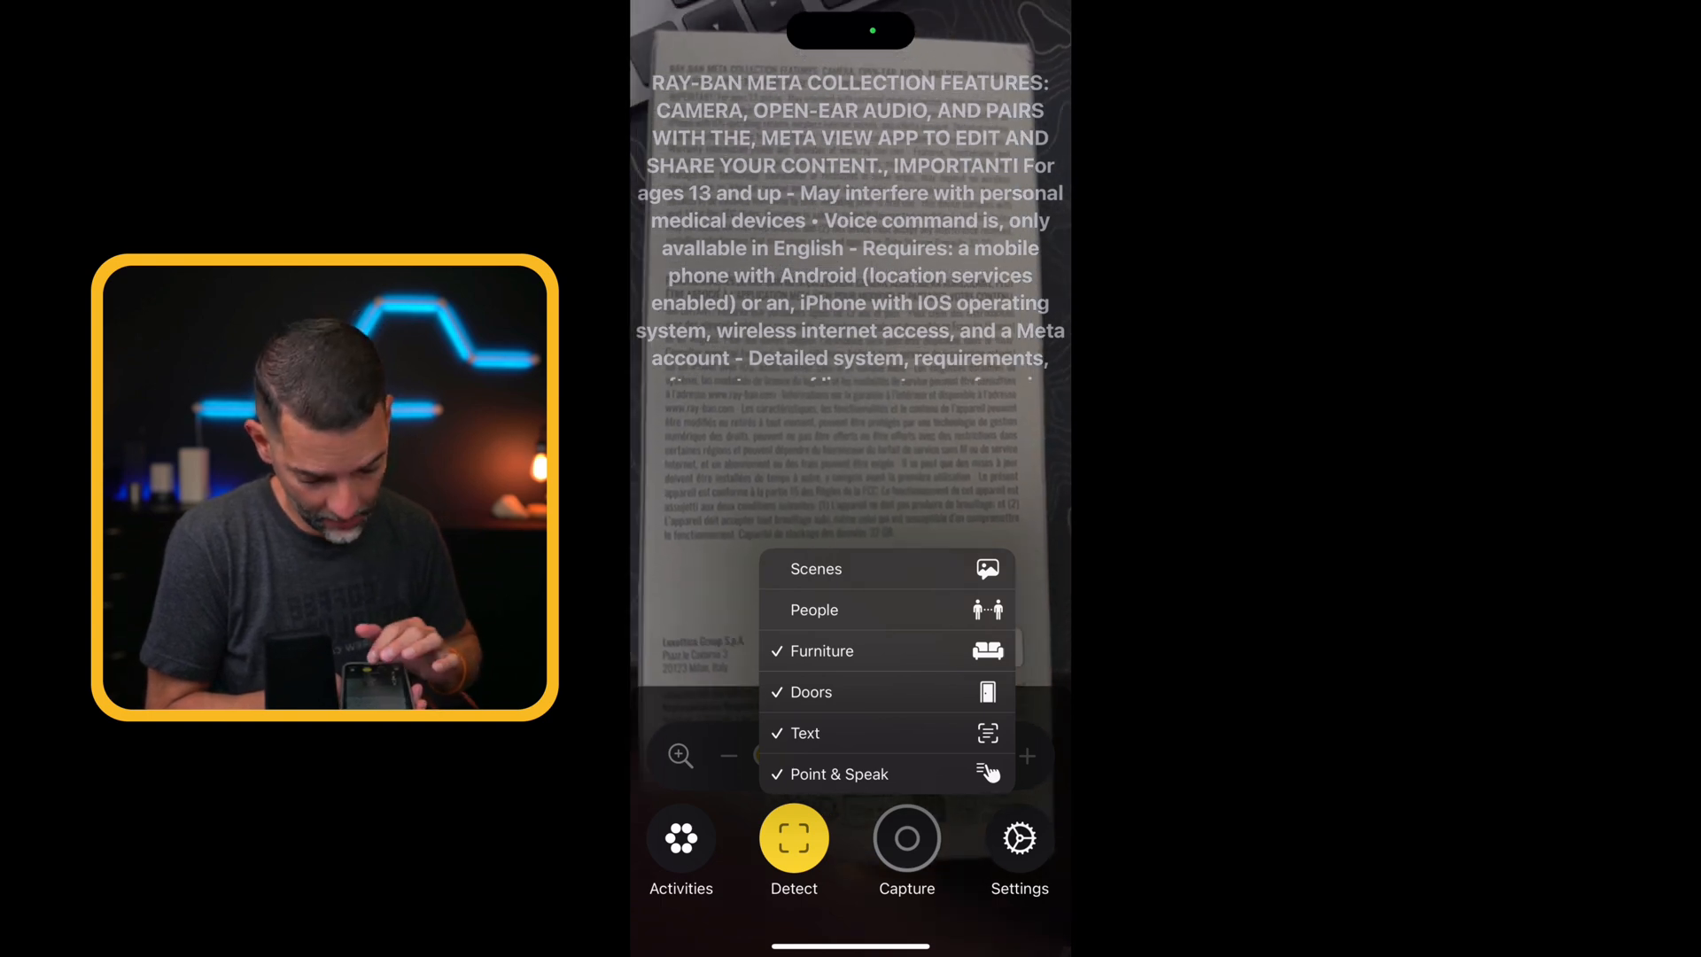
{"action": "left_click", "coordinate": [793, 838]}
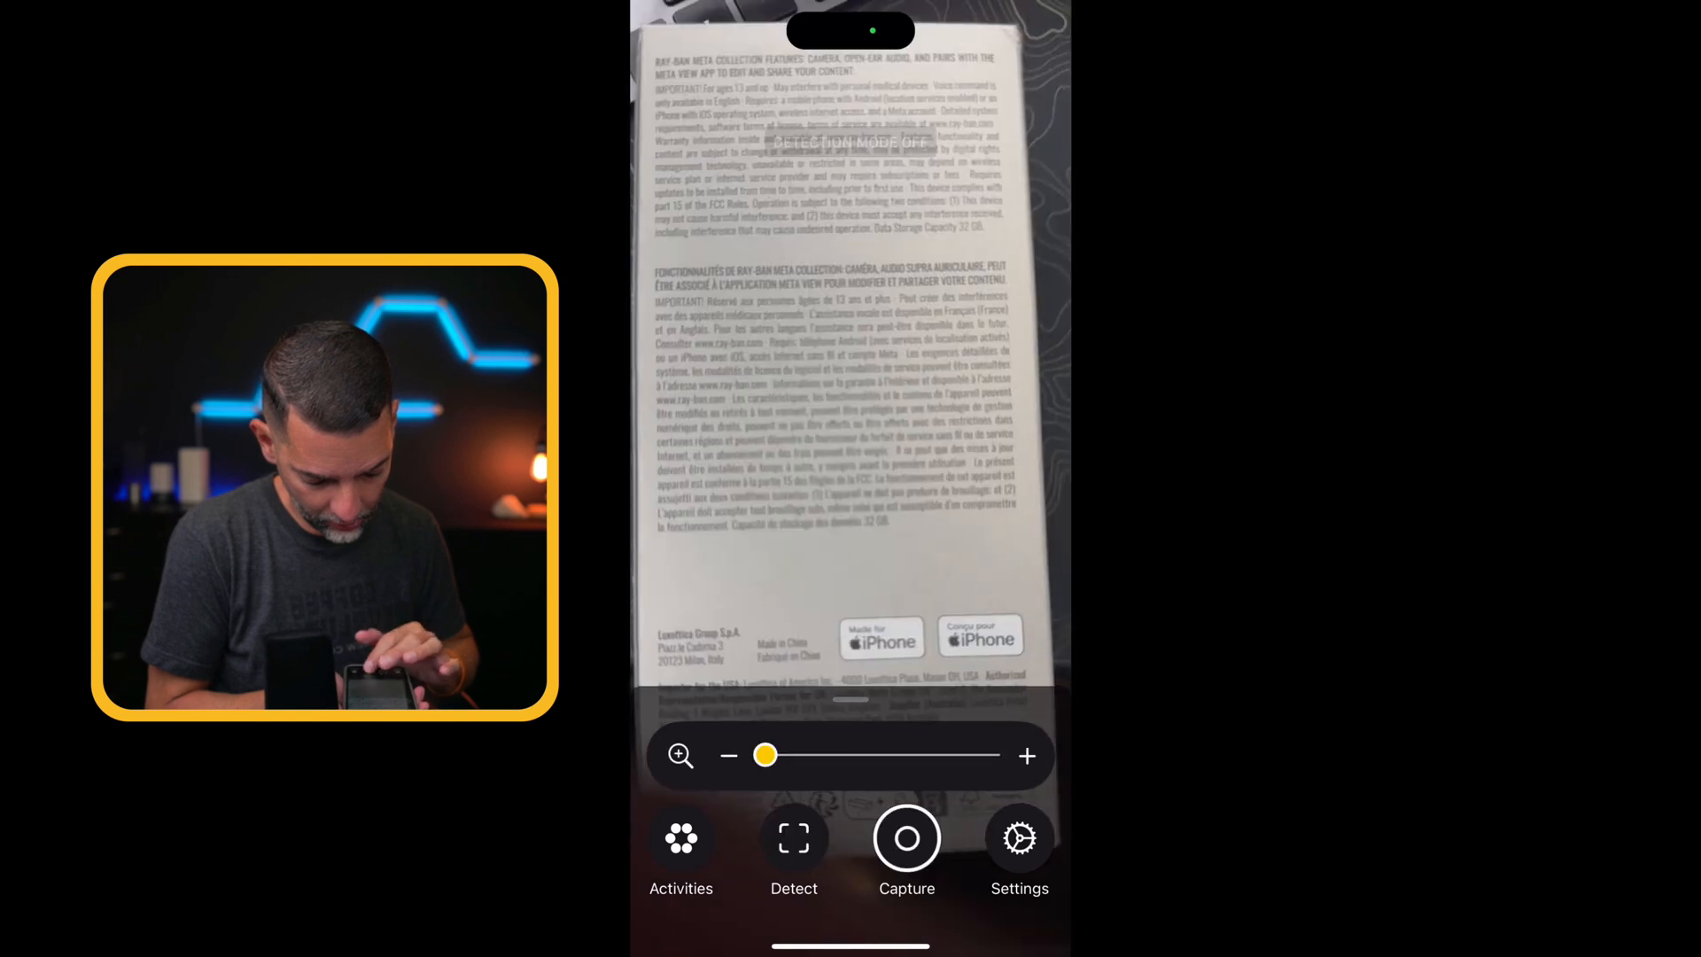